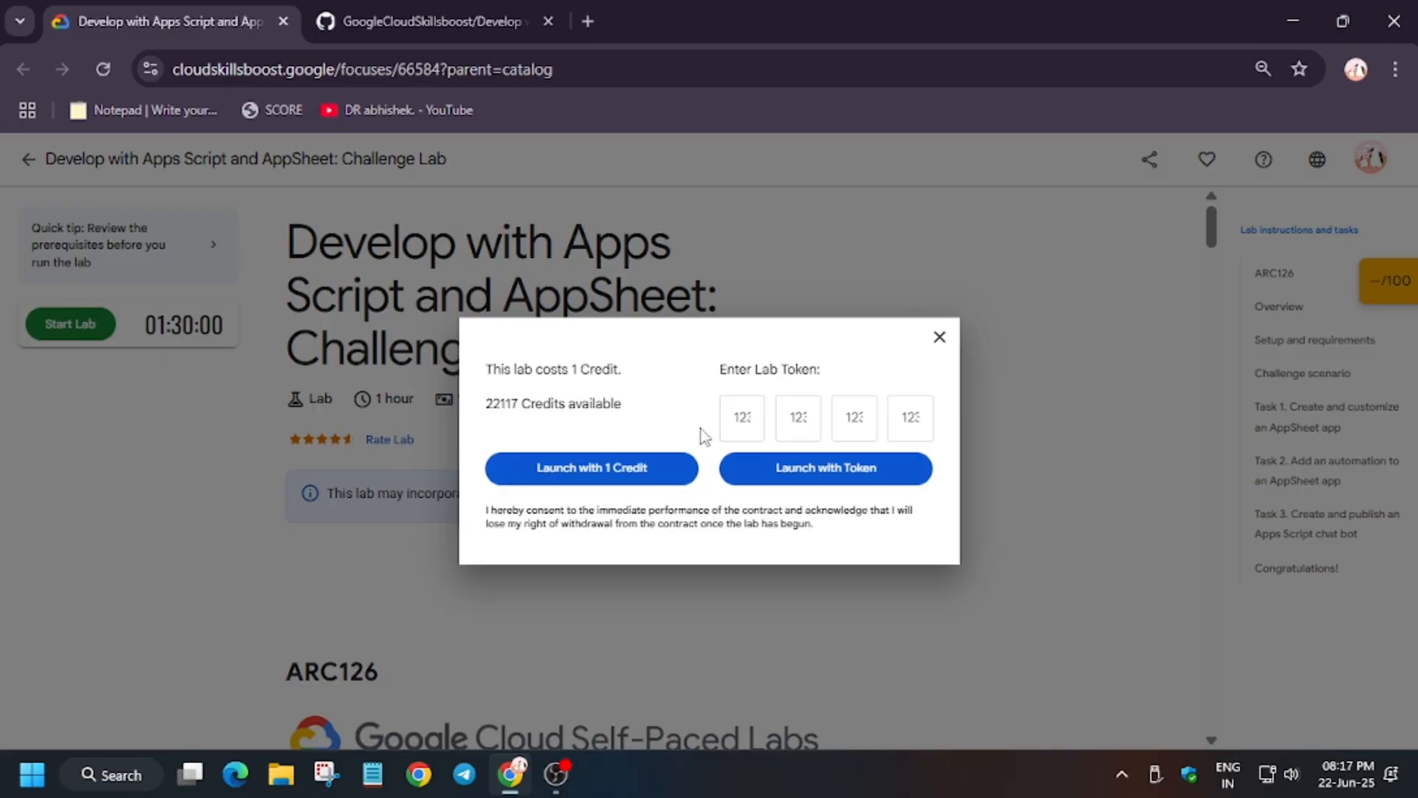
Step: Start the challenge lab with 1 credit and launch its Google Cloud console
left_click(591, 469)
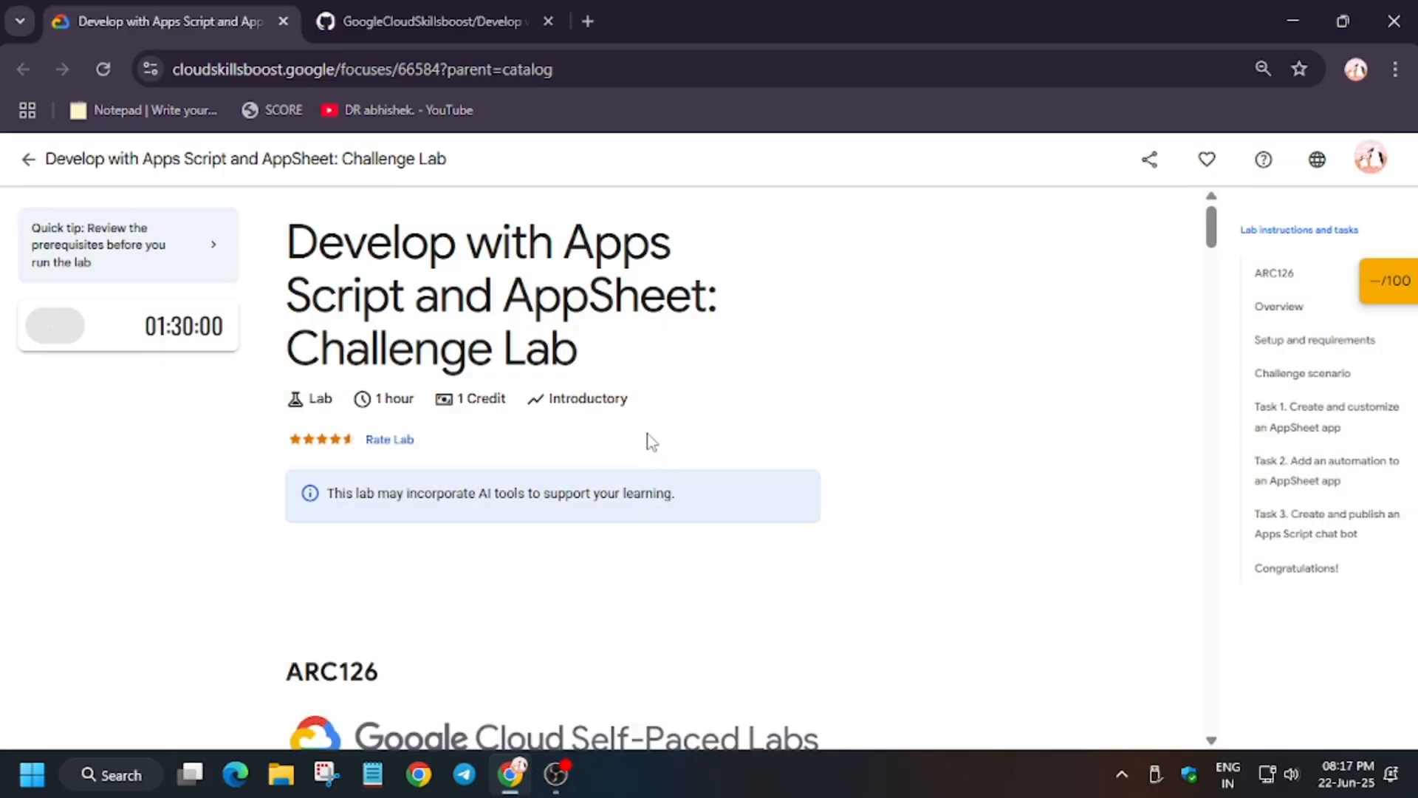
left_click(54, 325)
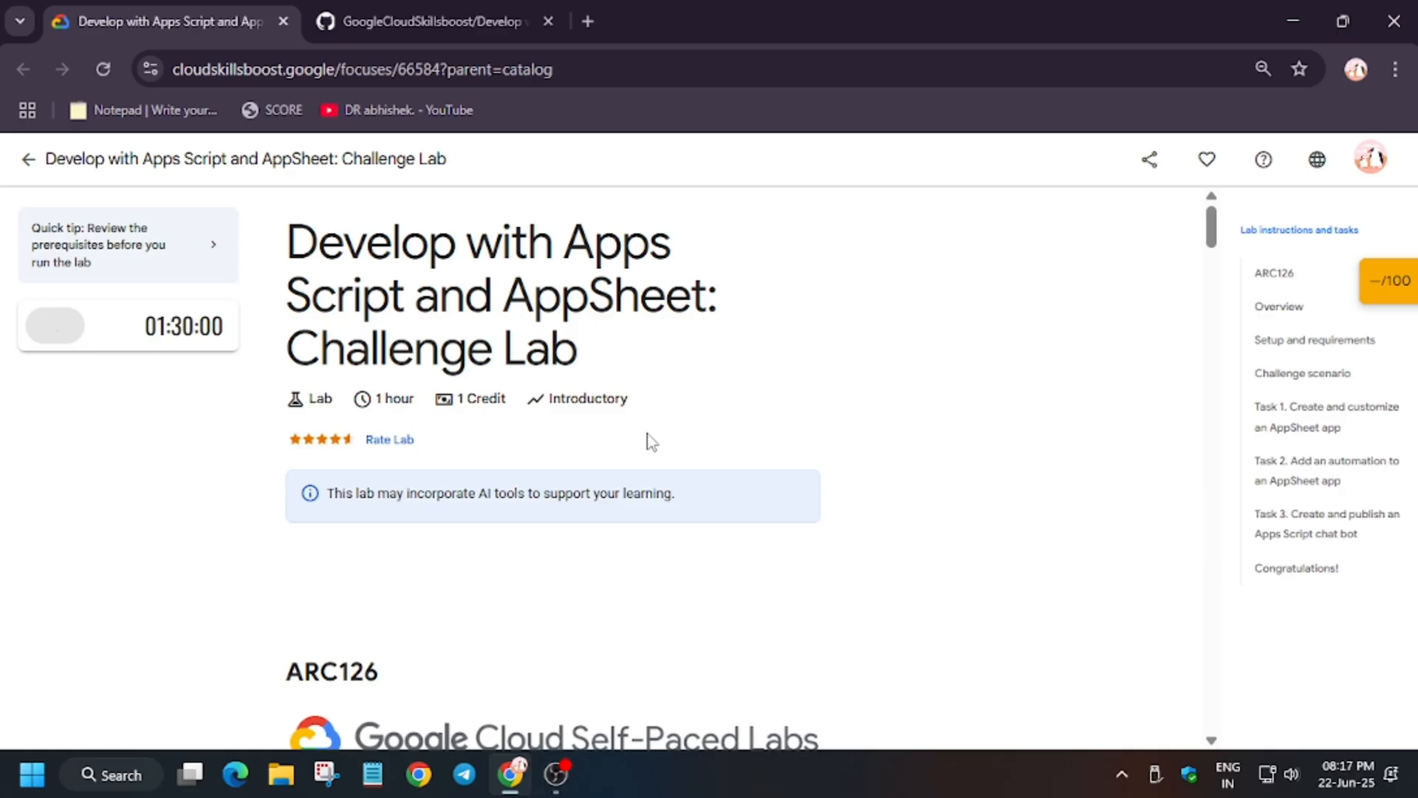
left_click(55, 325)
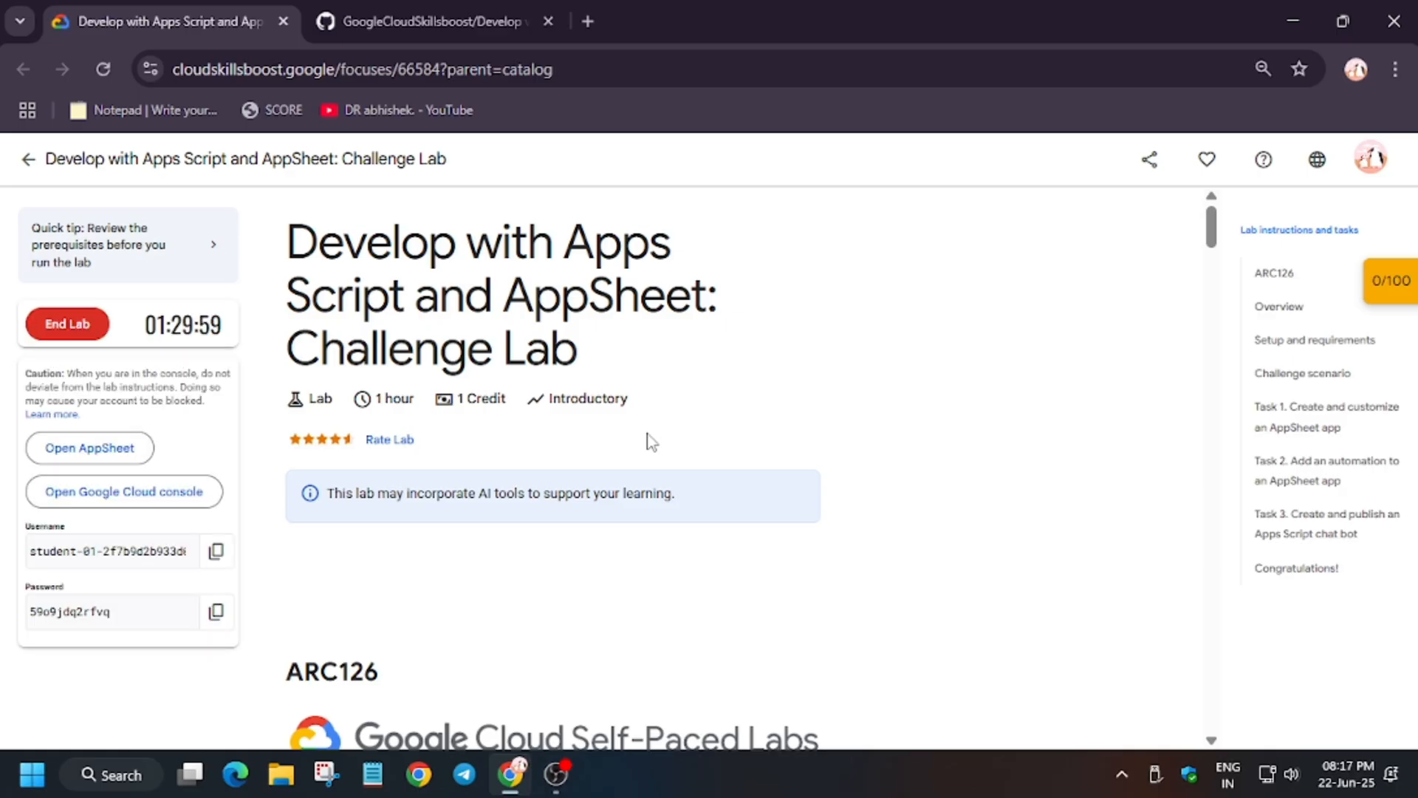
mouse_move(43, 423)
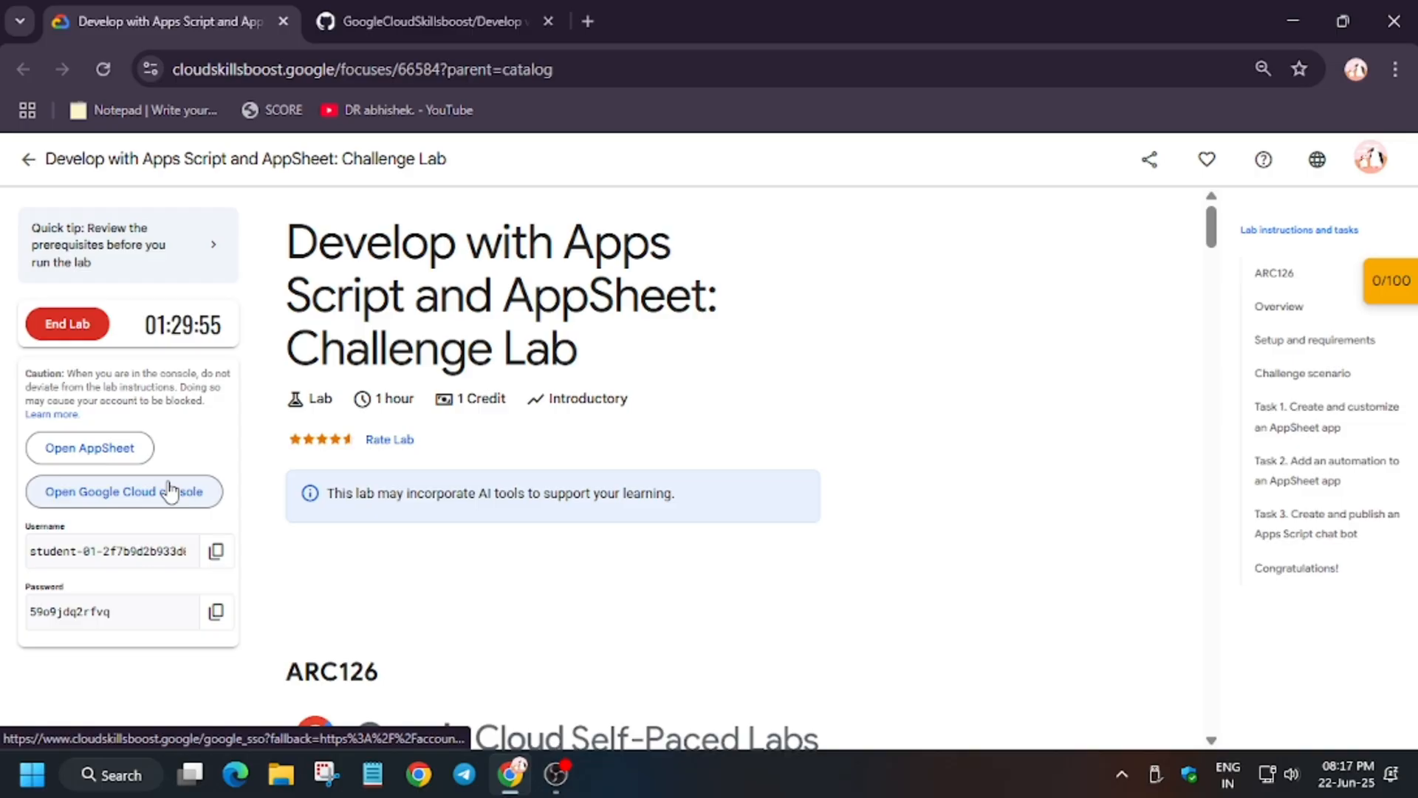
left_click(124, 491)
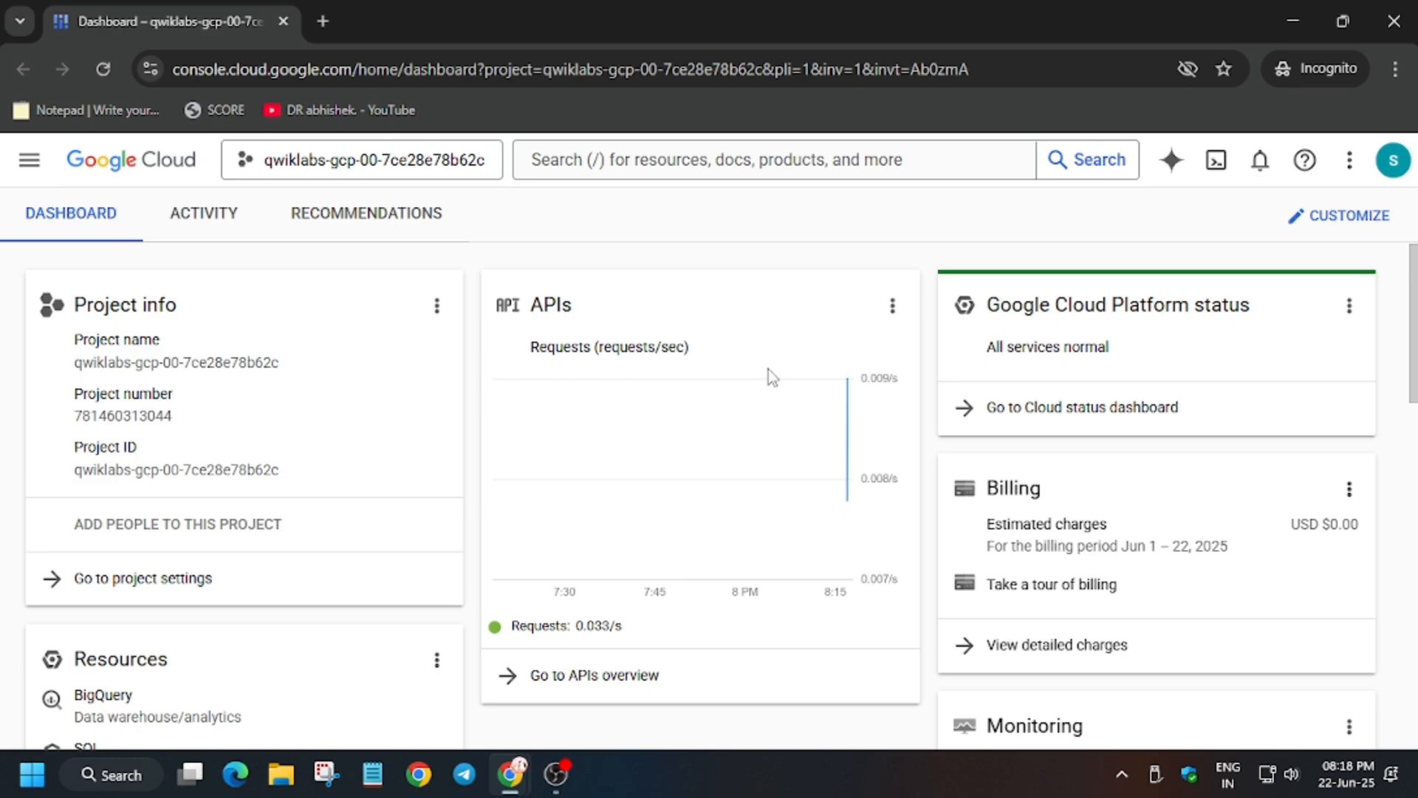
mouse_move(1219, 291)
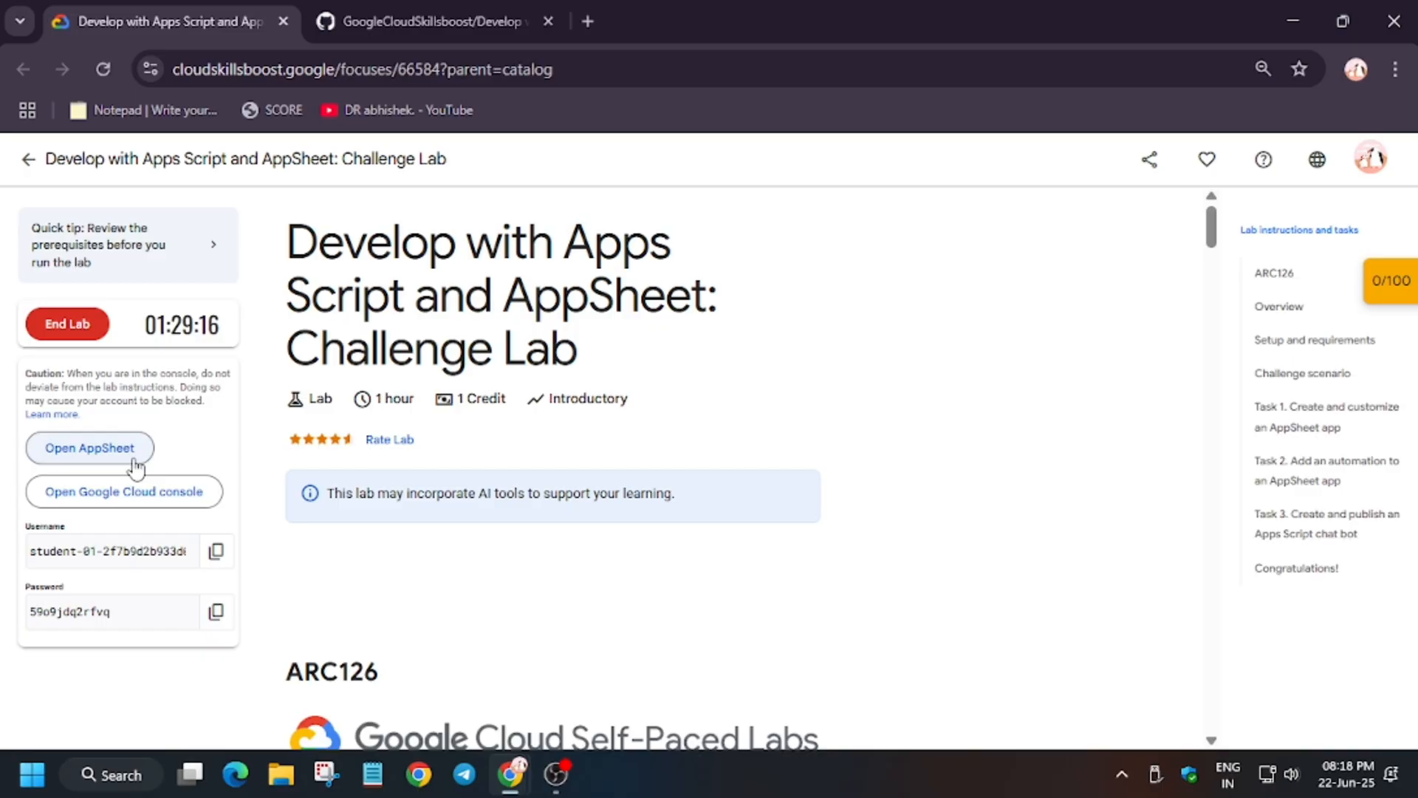
Step: Sign in to AppSheet with the lab's student Google account
left_click(90, 448)
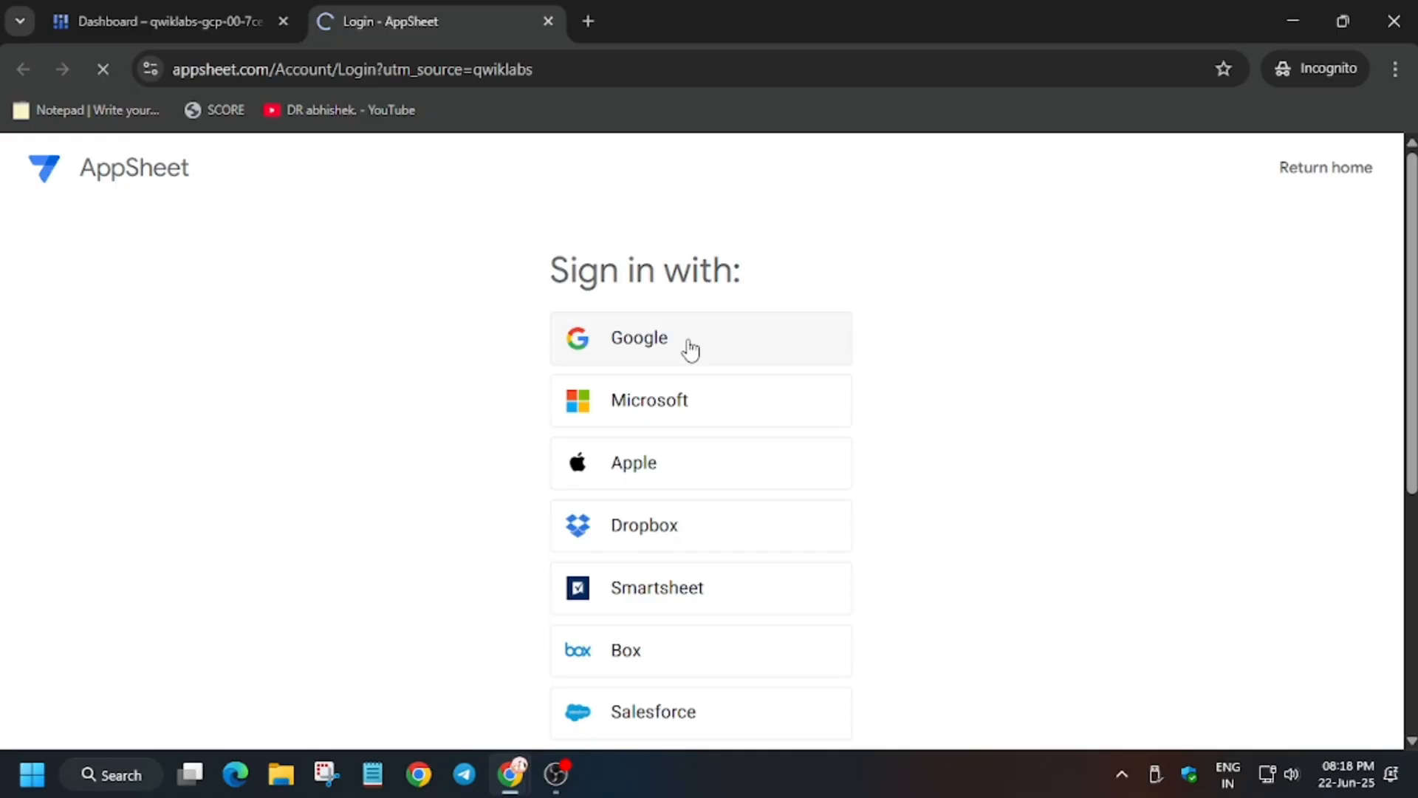
left_click(638, 337)
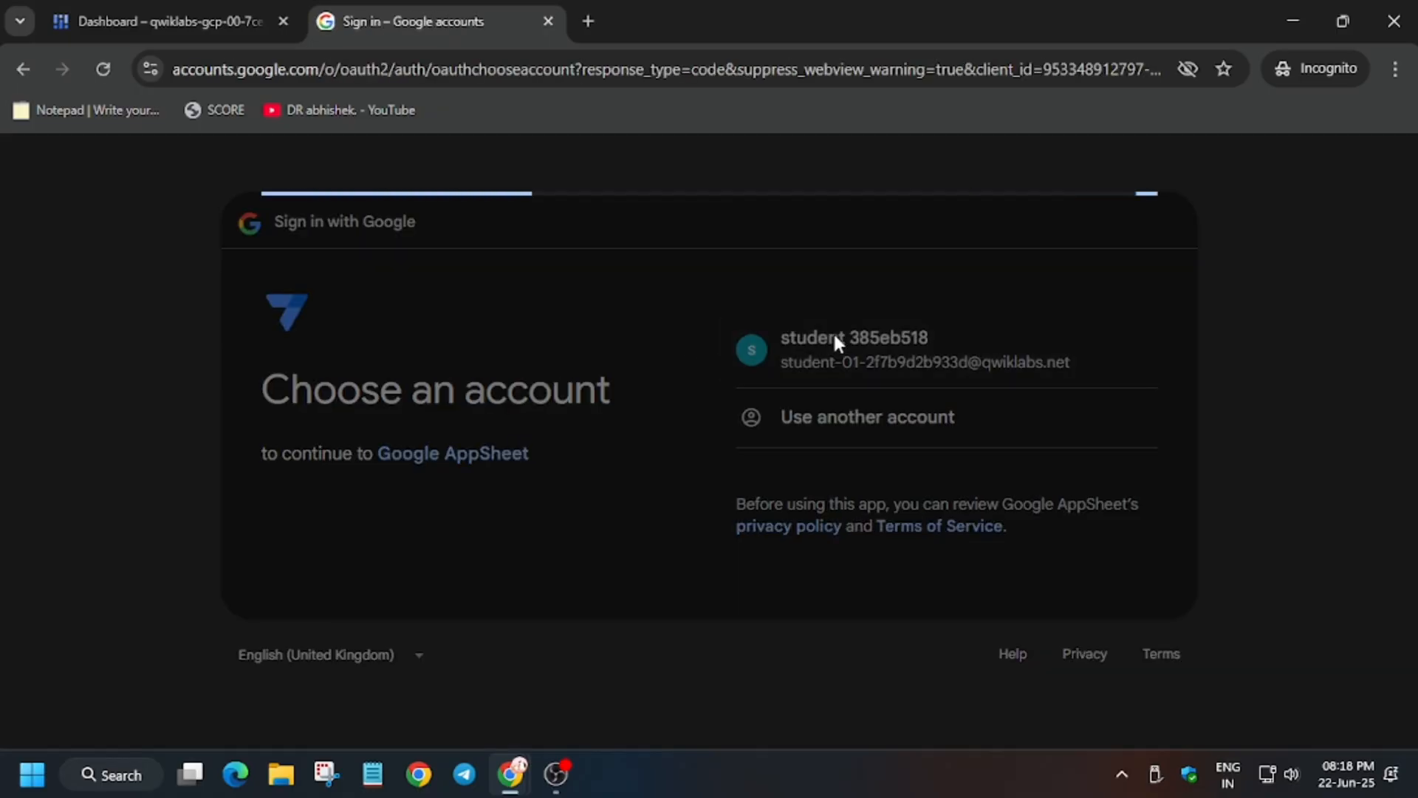
left_click(853, 349)
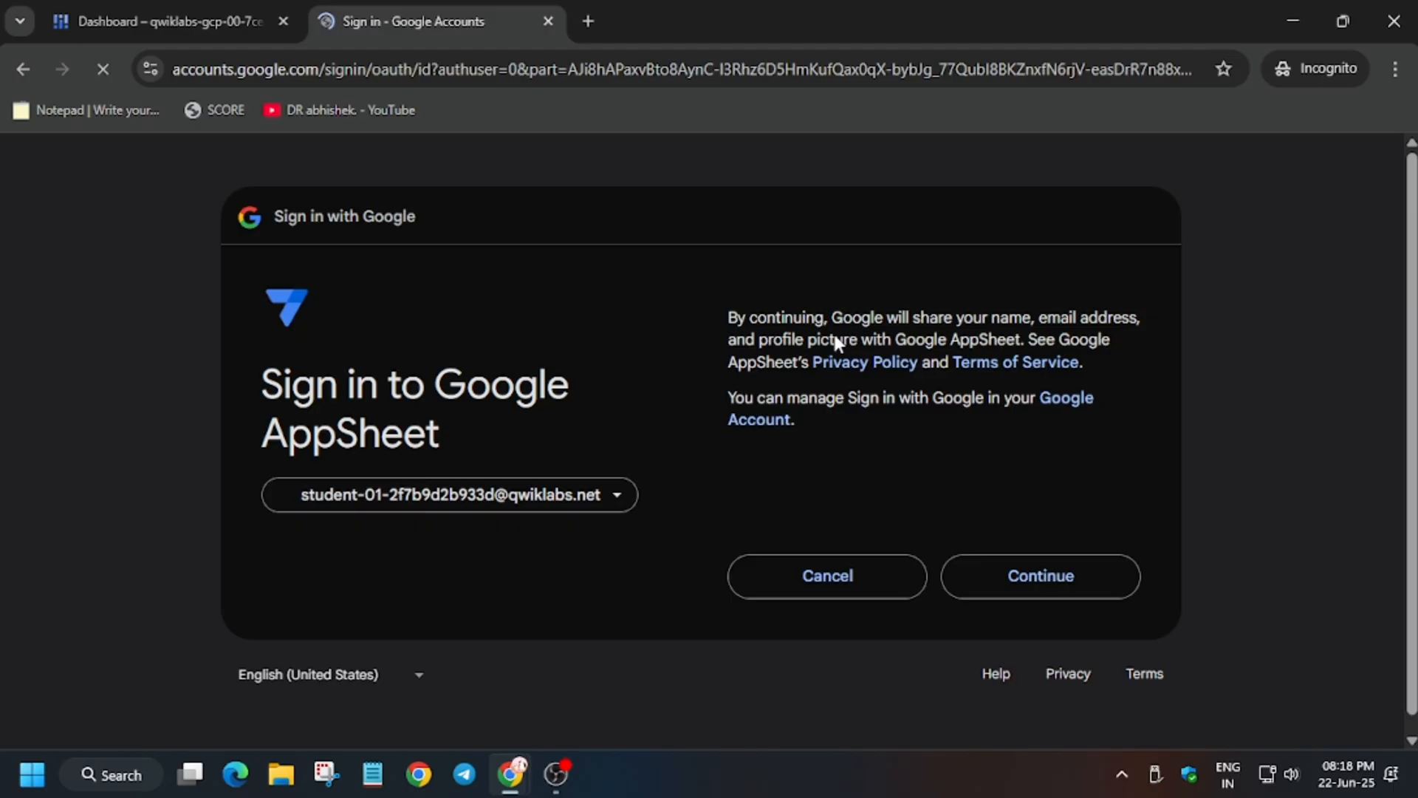
left_click(1039, 575)
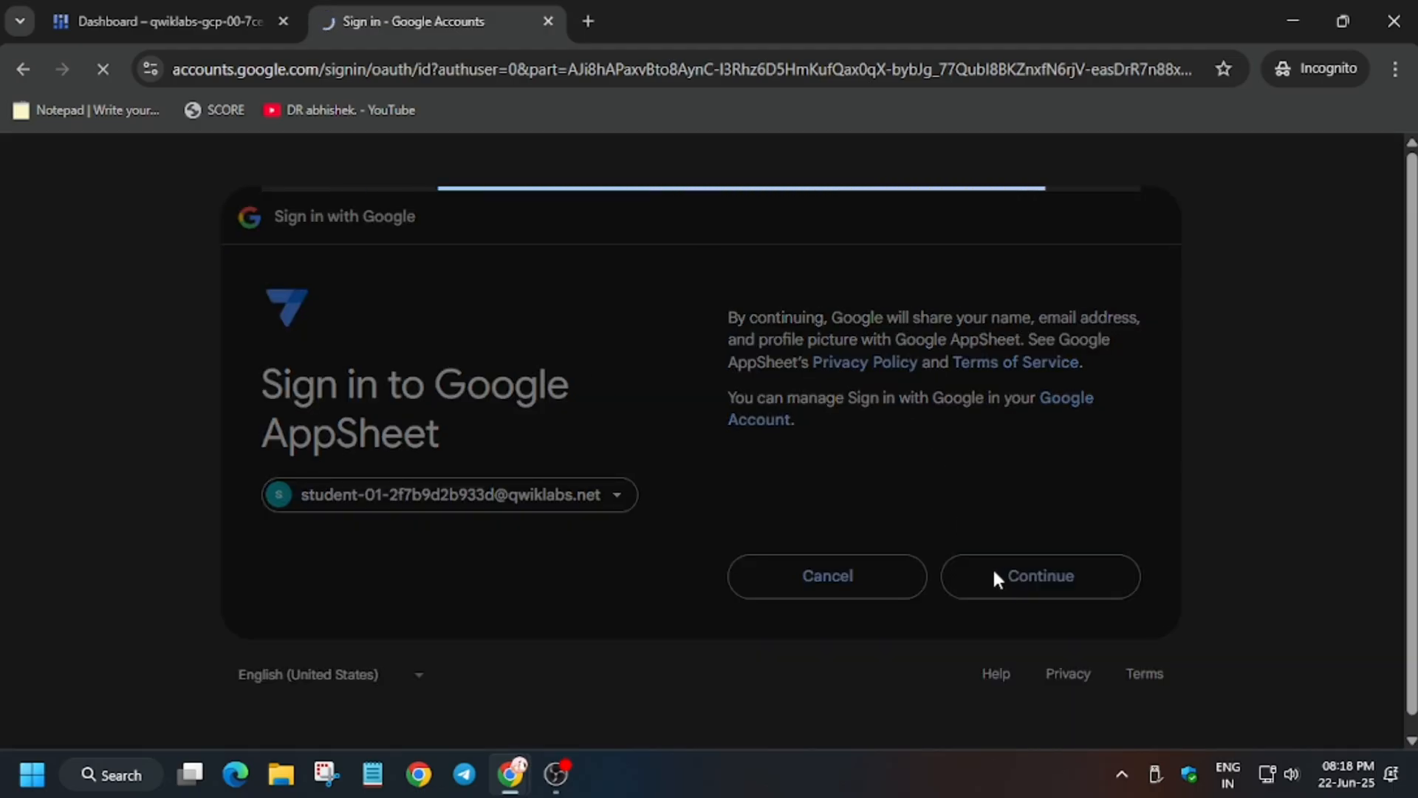
Step: Grant AppSheet access to Drive files and Sheets spreadsheets, returning to the lab guide
left_click(1038, 576)
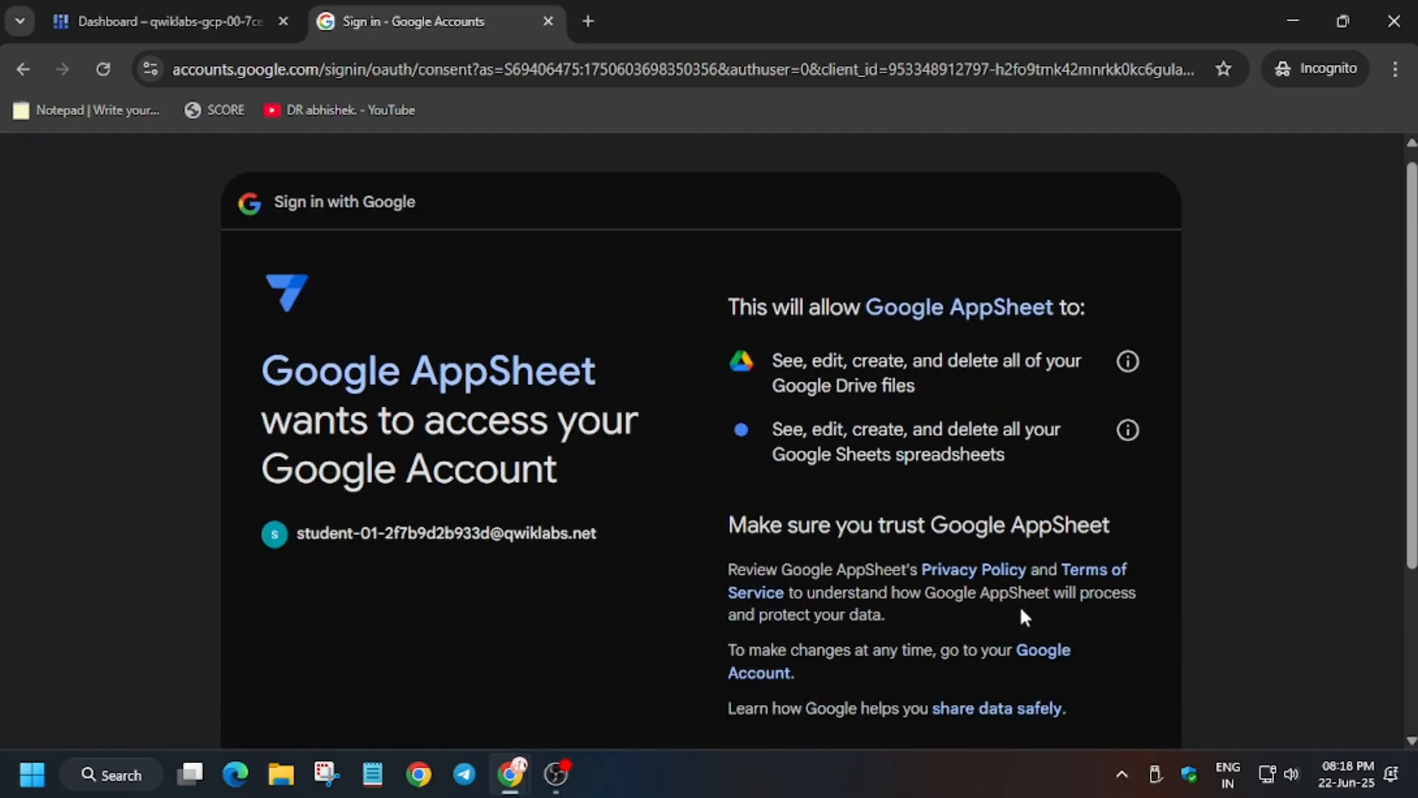
scroll("down", 3)
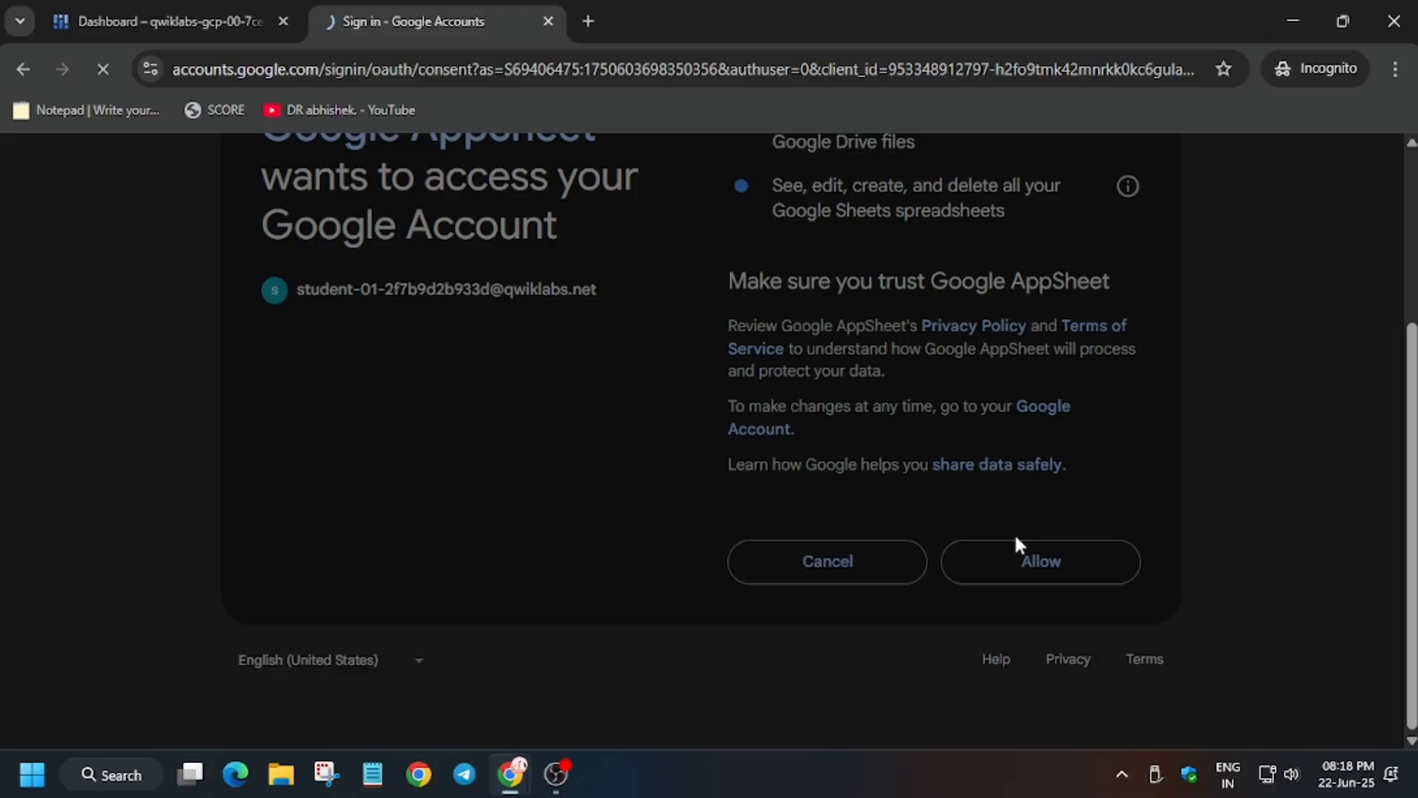
left_click(1039, 562)
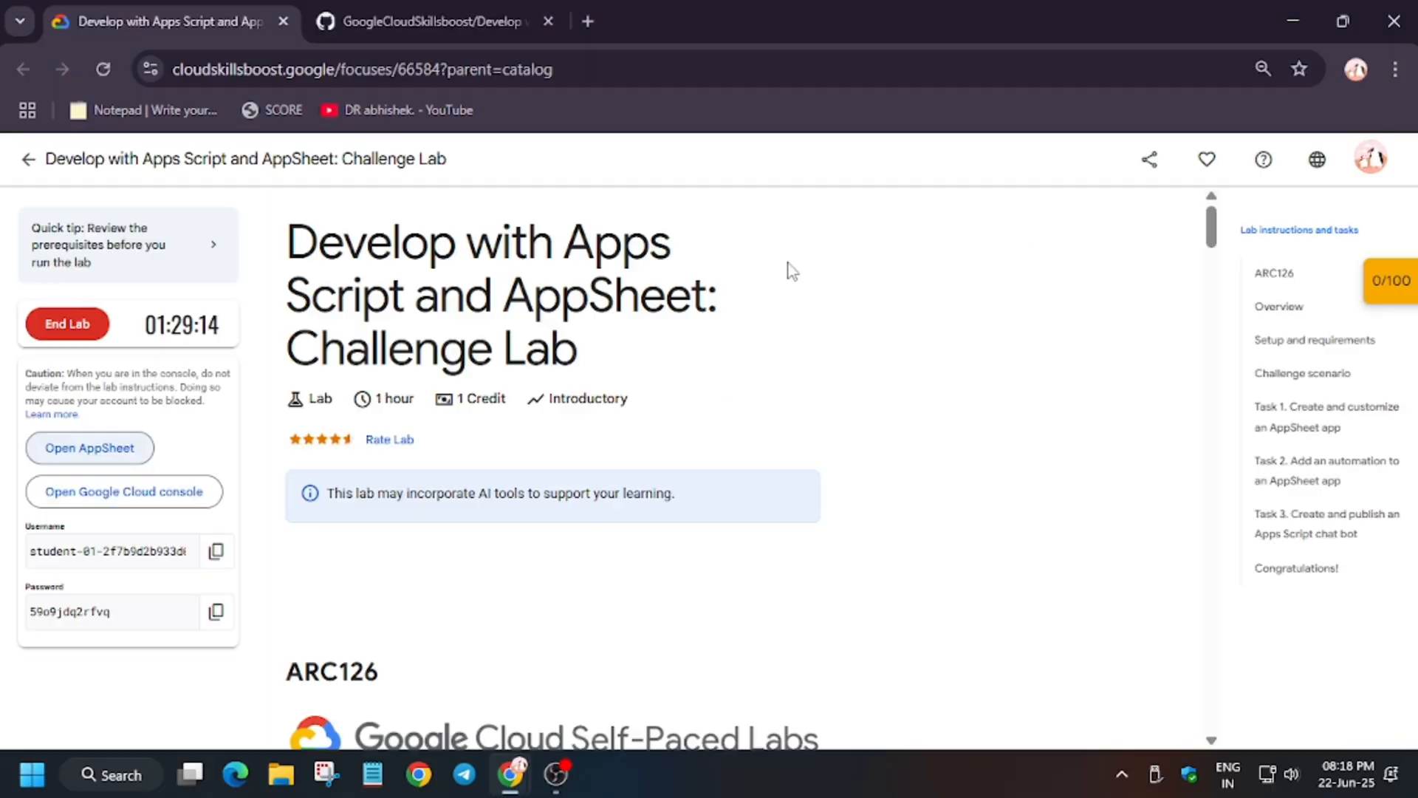
left_click(434, 21)
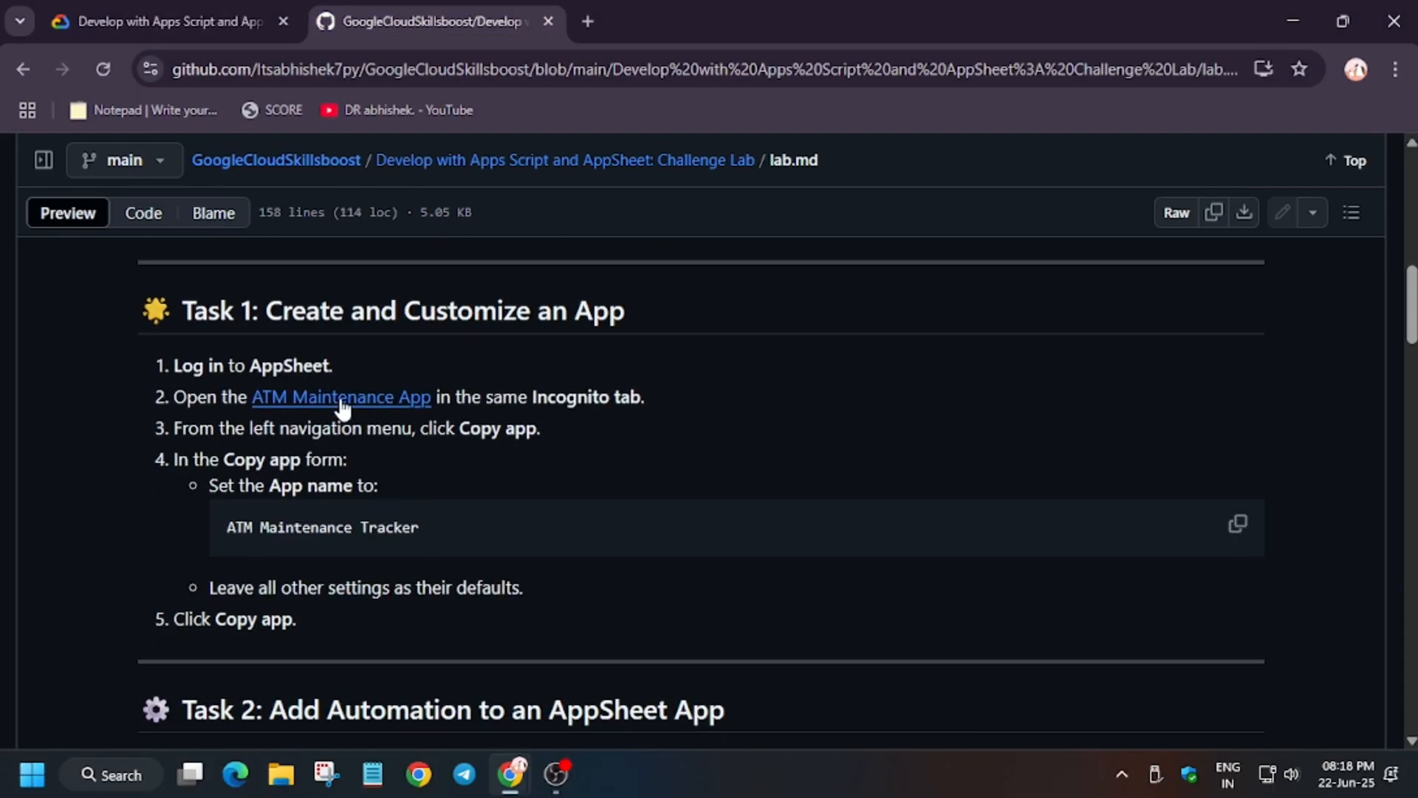
Step: Copy the ATM Maintenance template app as ATM Maintenance Tracker
left_click(342, 398)
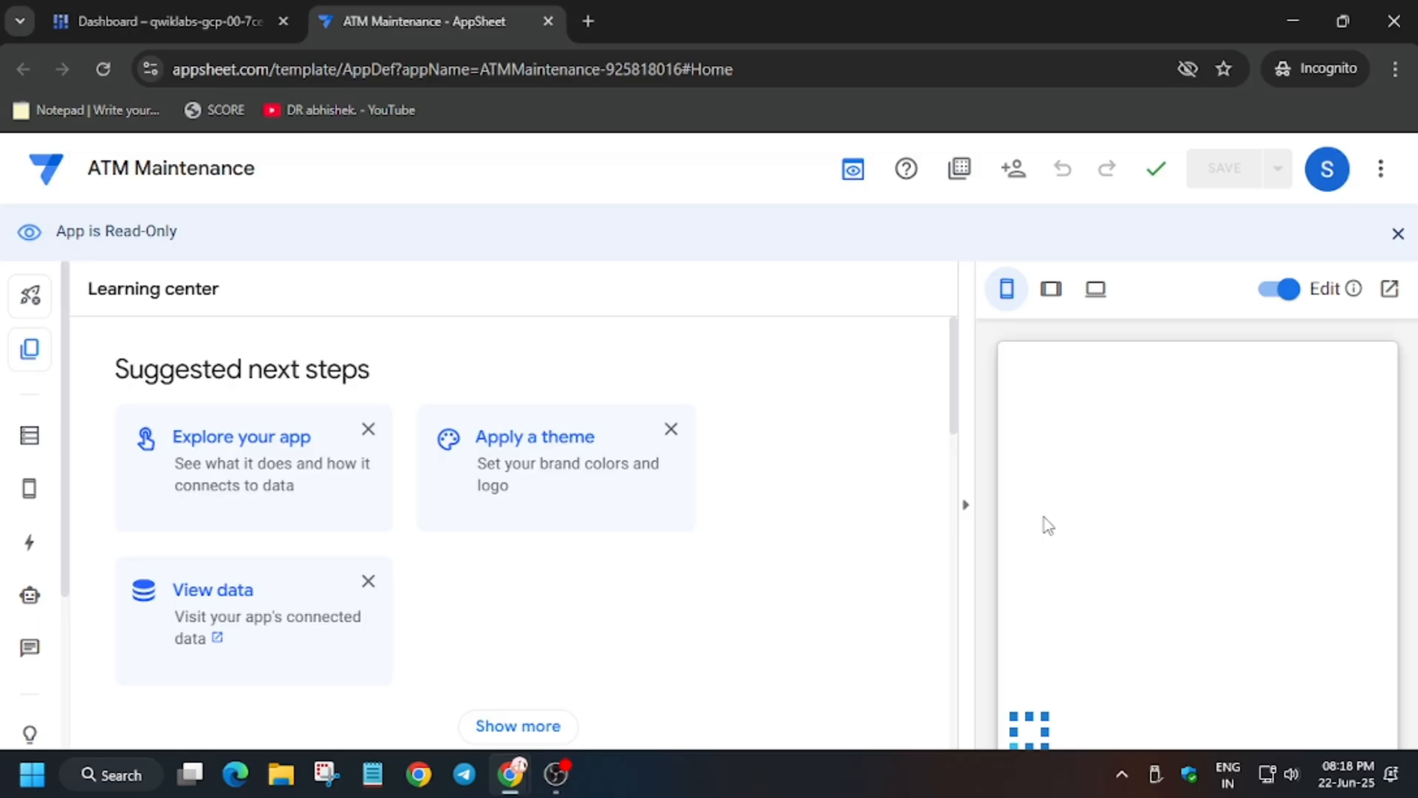
left_click(29, 349)
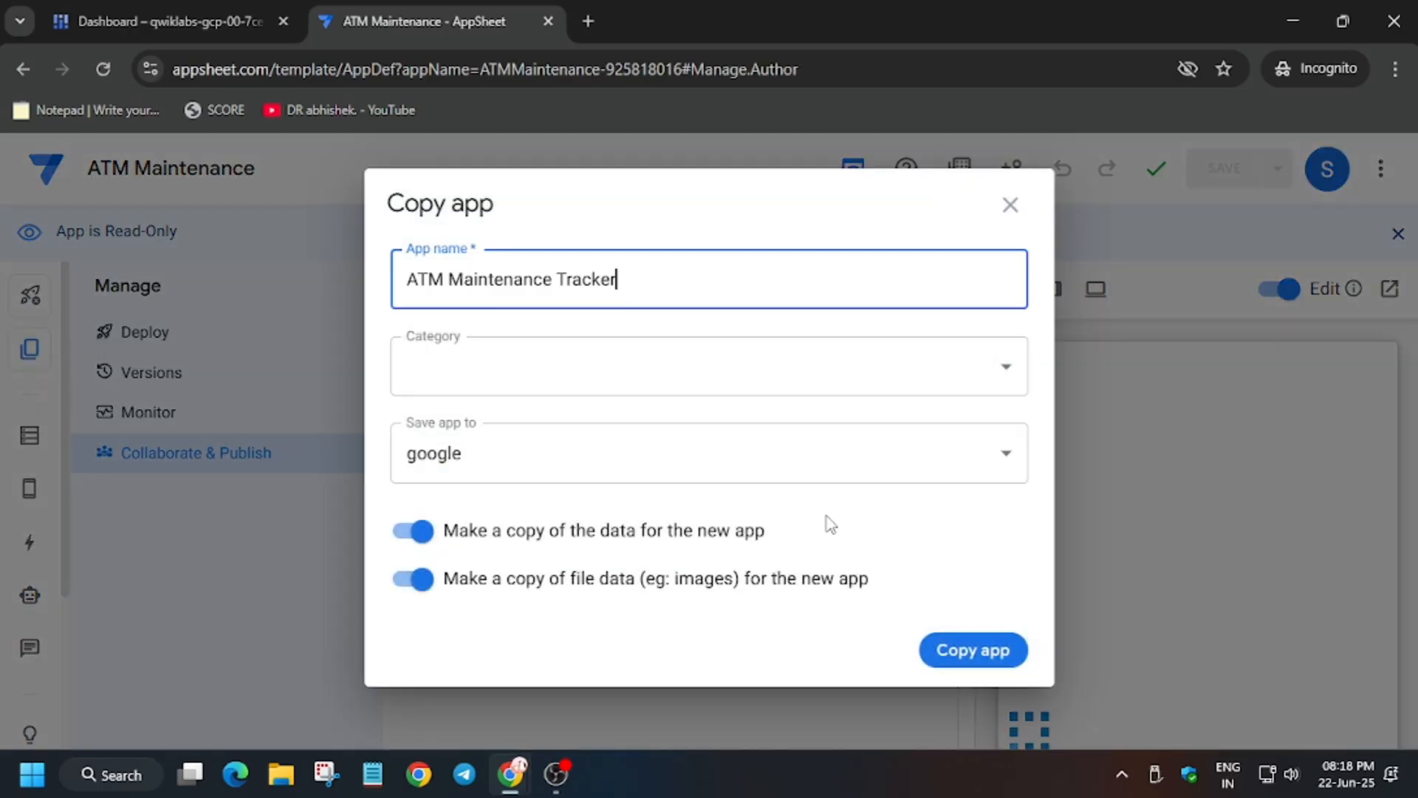
left_click(425, 21)
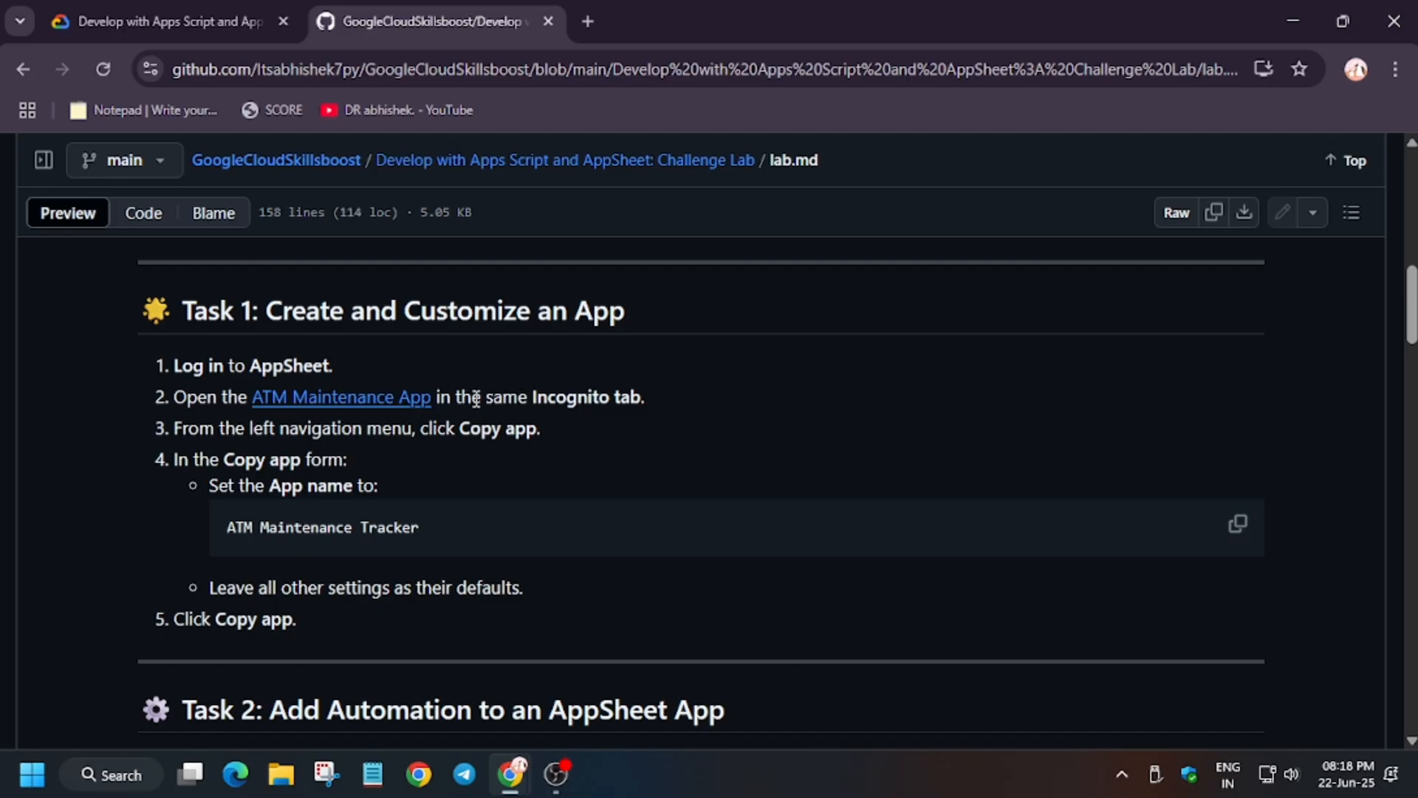
Step: Open My Drive in an incognito window and download drabhishek.xlsx from GitHub
scroll("down", 3)
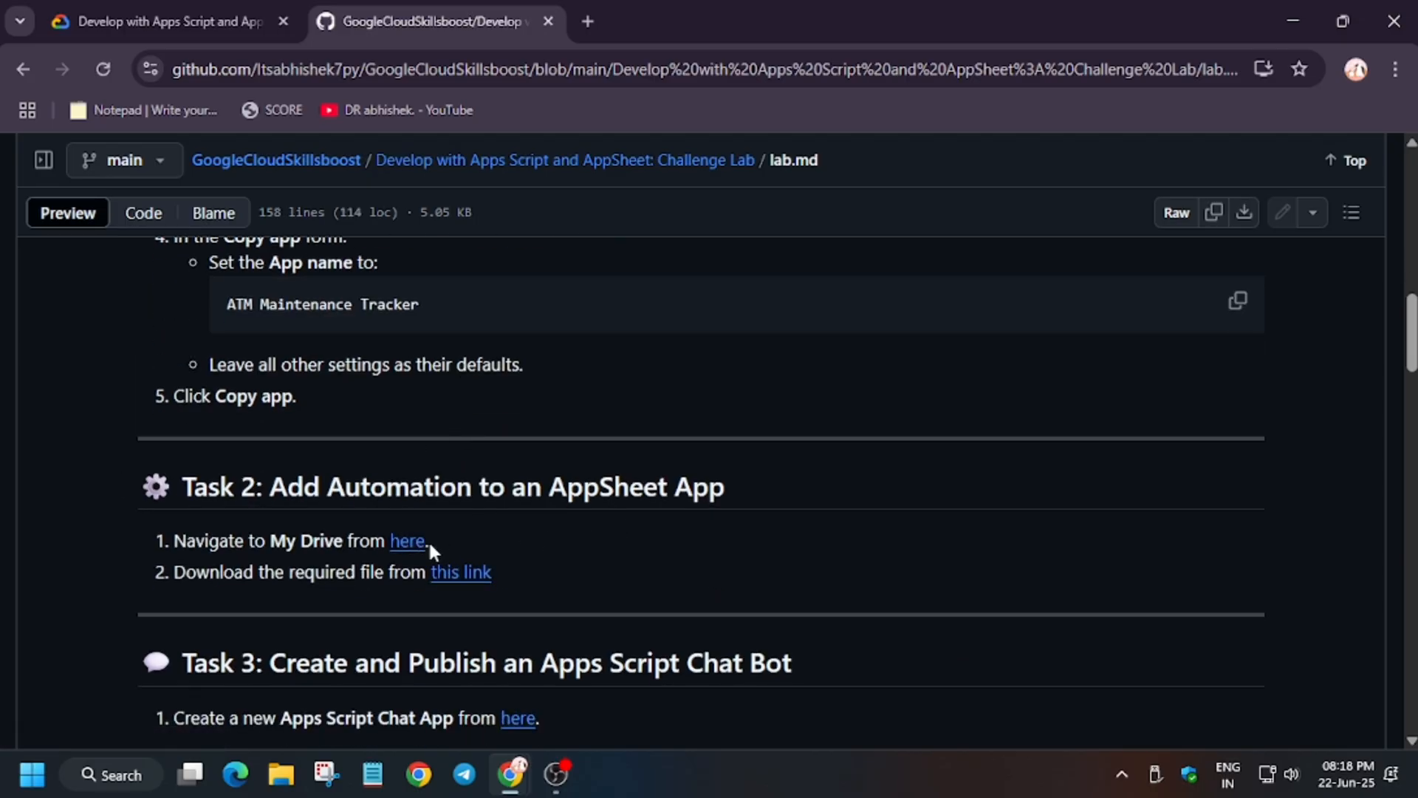
right_click(408, 540)
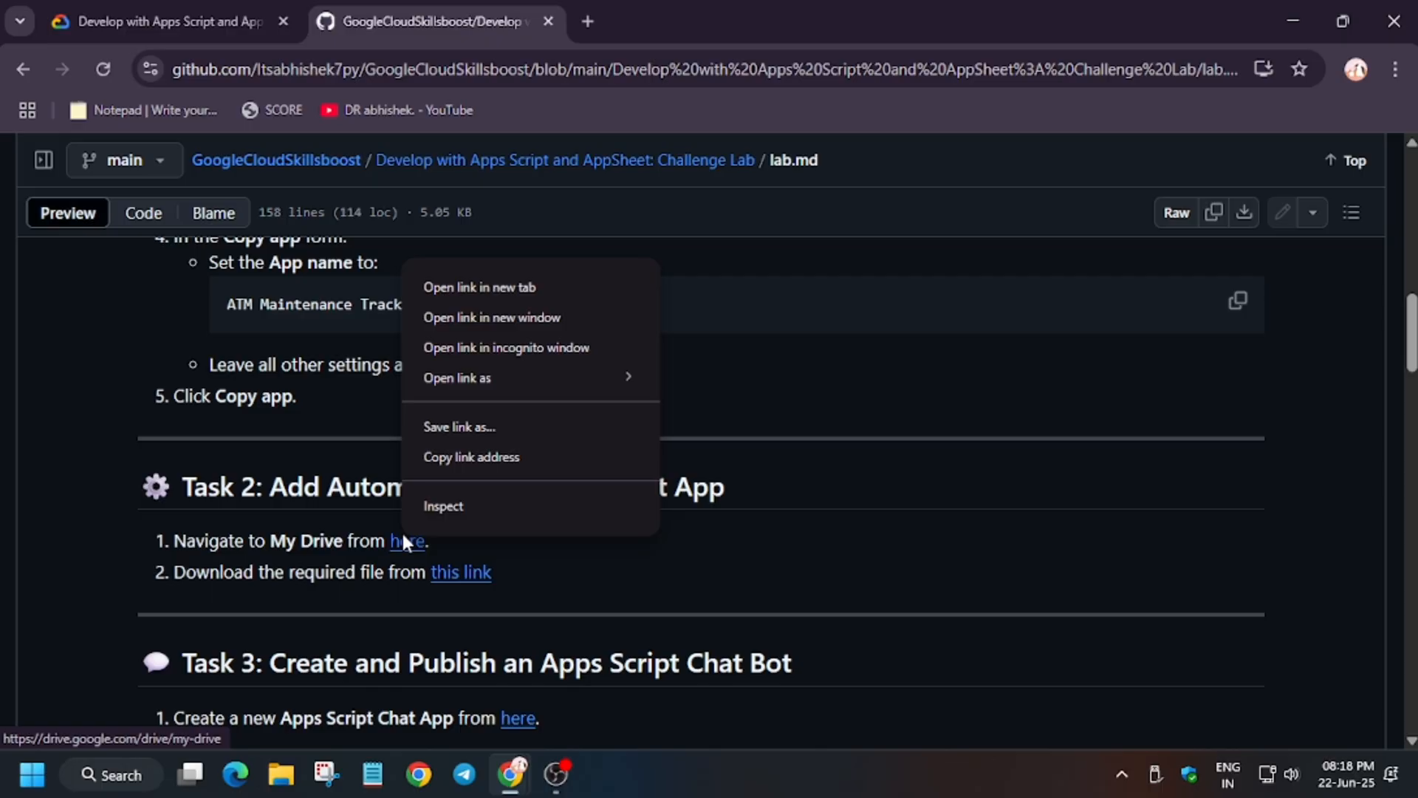
mouse_move(592, 355)
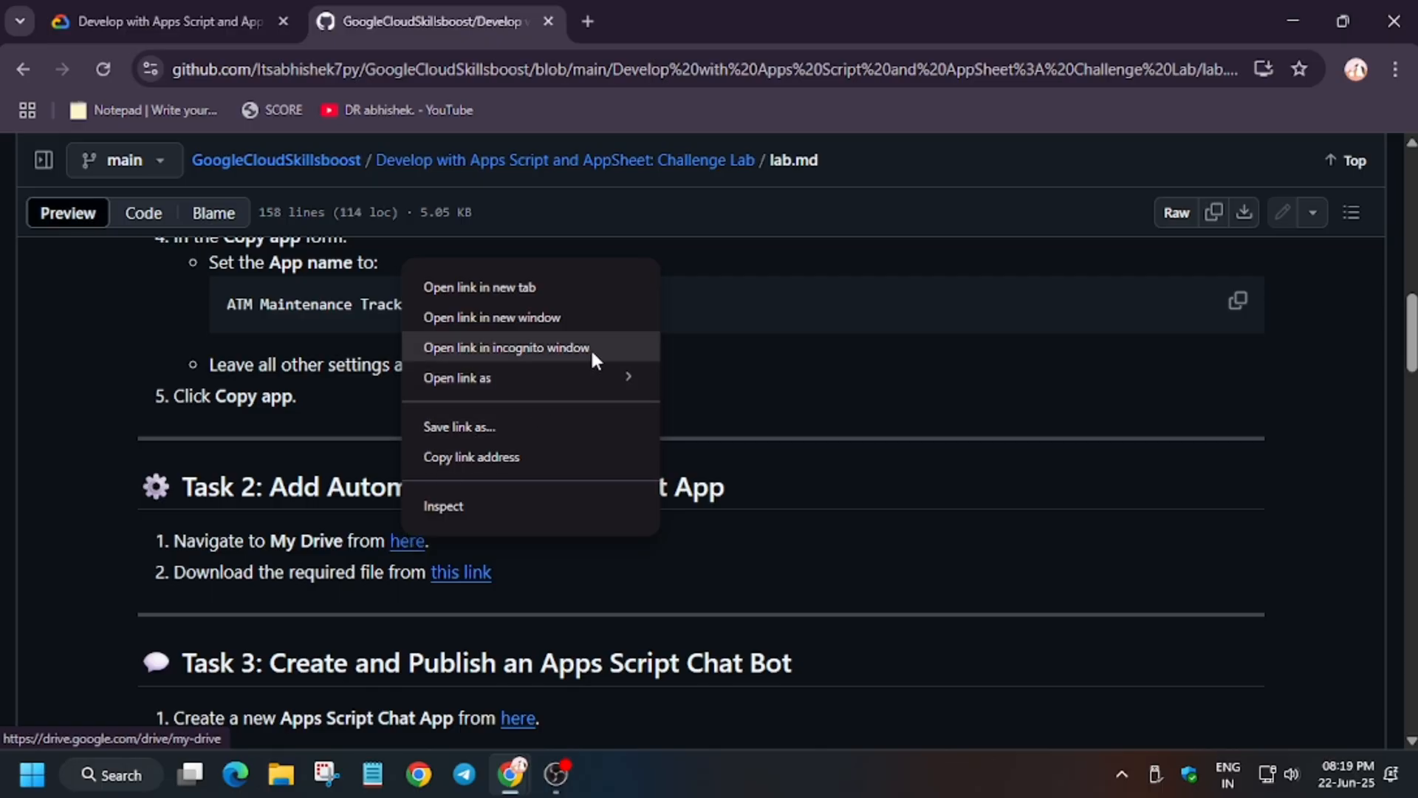
left_click(505, 347)
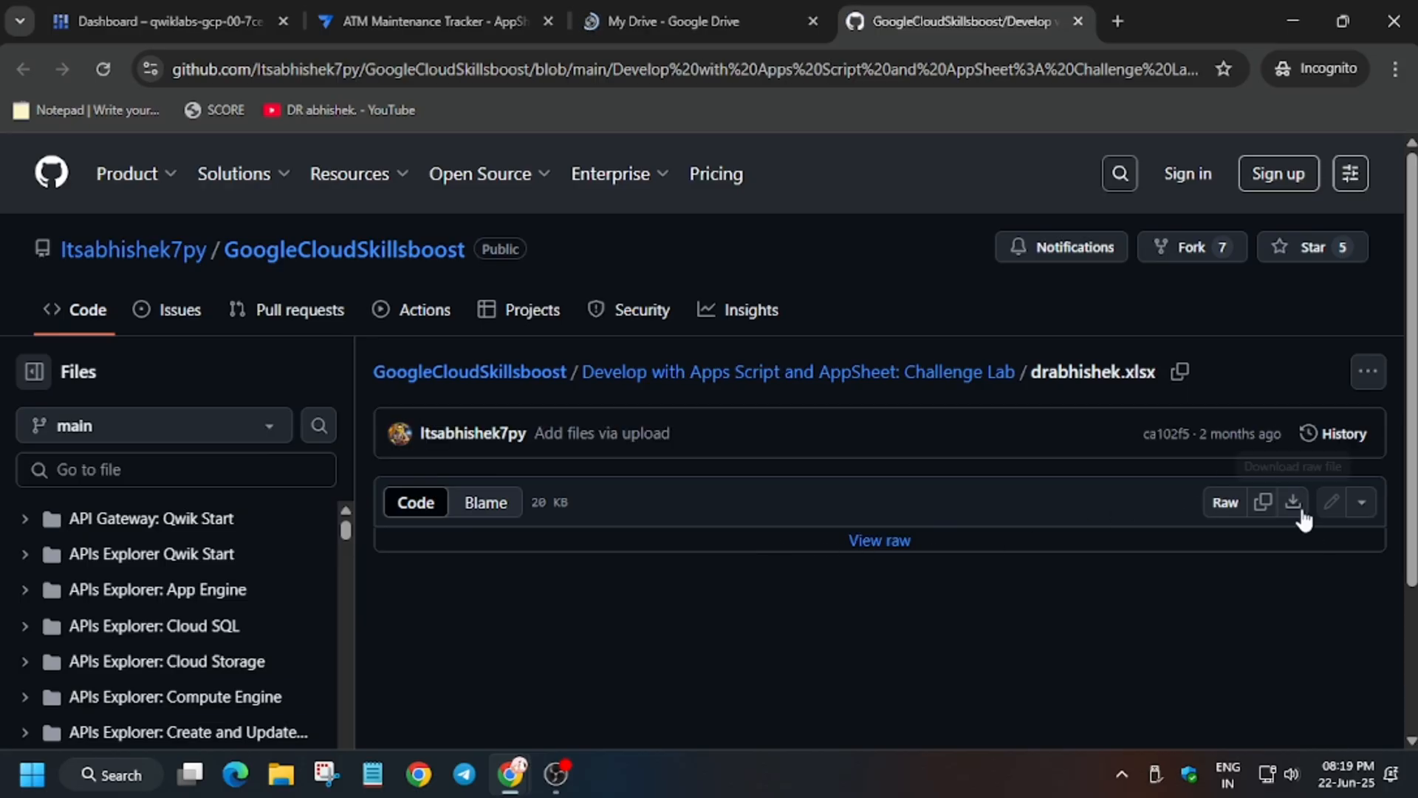
left_click(1294, 502)
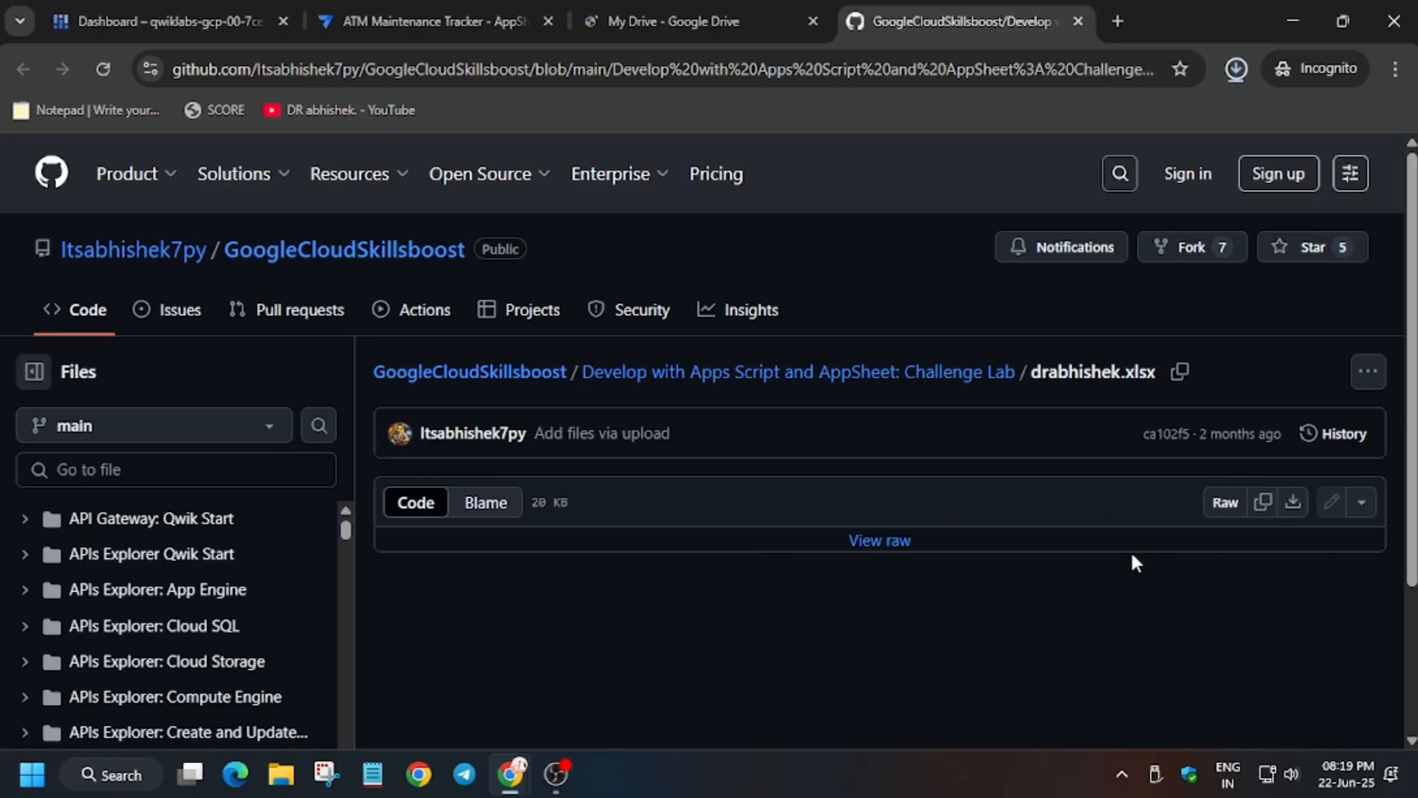
left_click(696, 20)
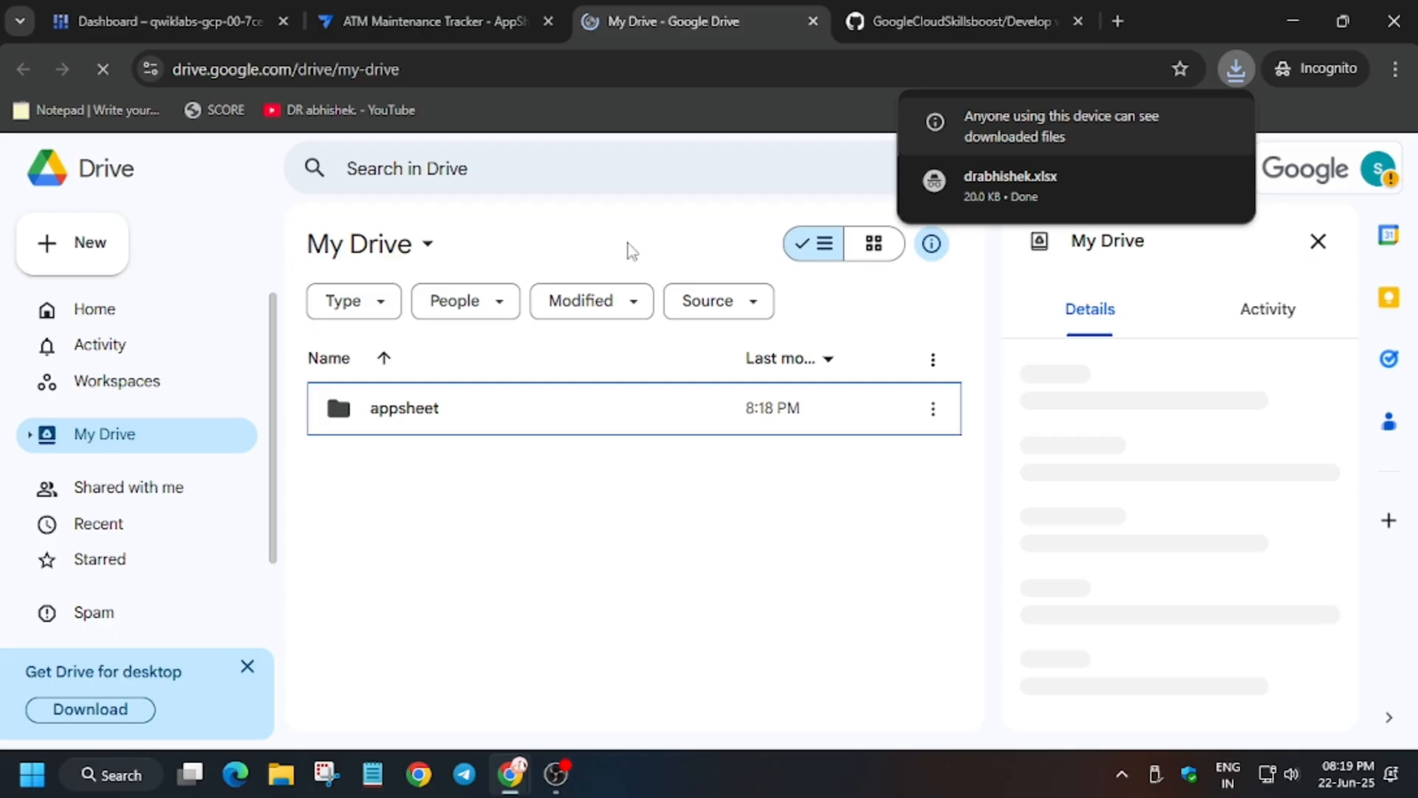
mouse_move(306, 678)
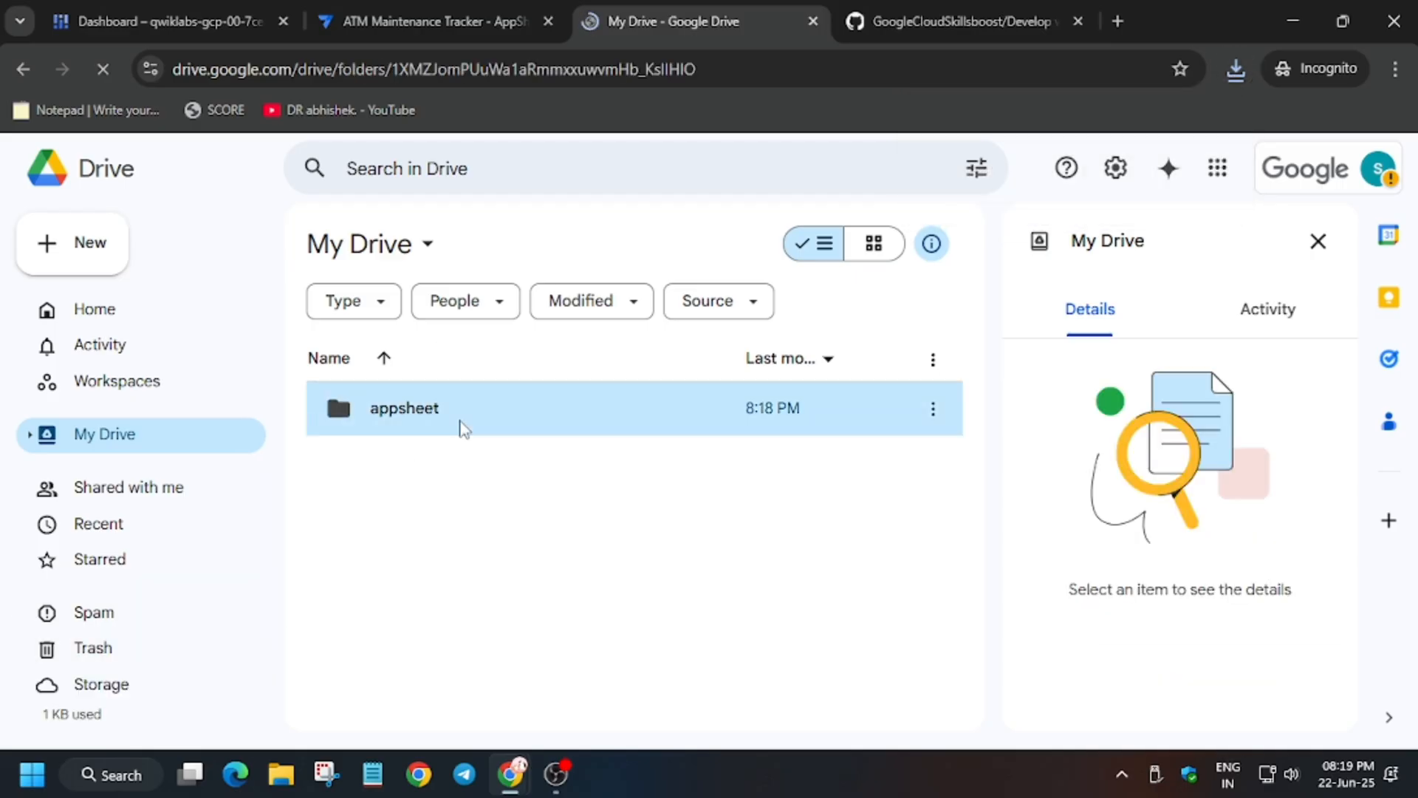
Step: Navigate Drive through appsheet > data into the ATMMaintenanceTracker-962831126 folder
double_click(403, 407)
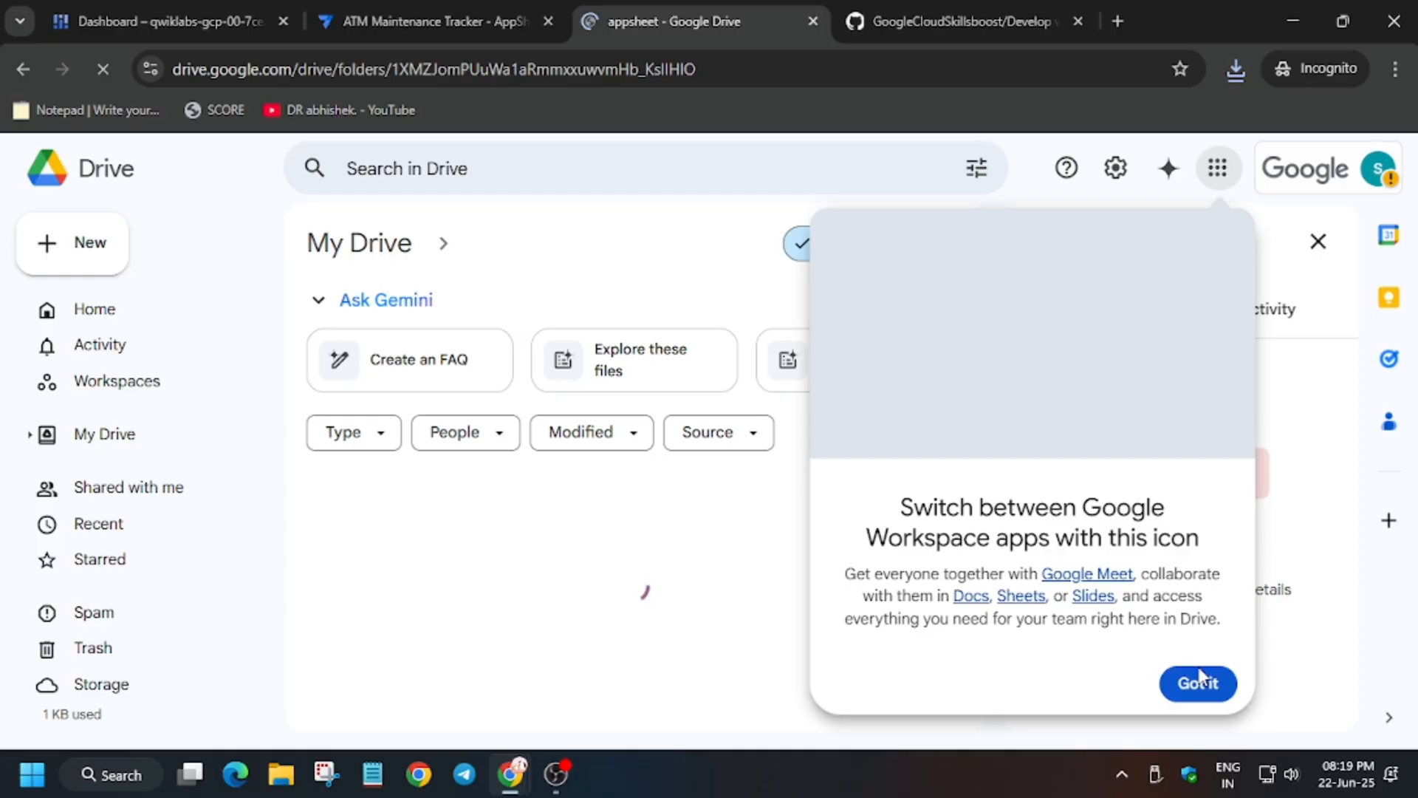
left_click(1198, 682)
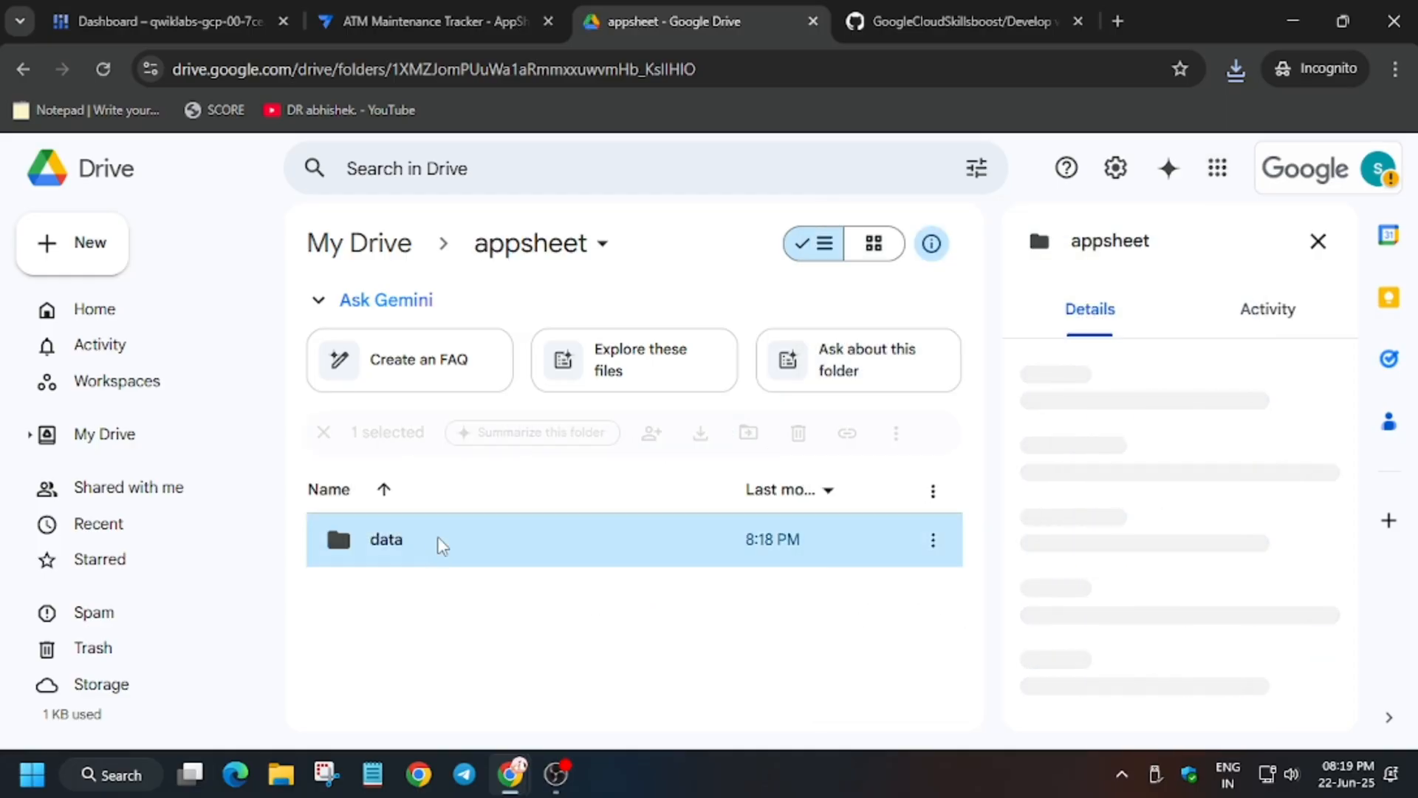
double_click(386, 540)
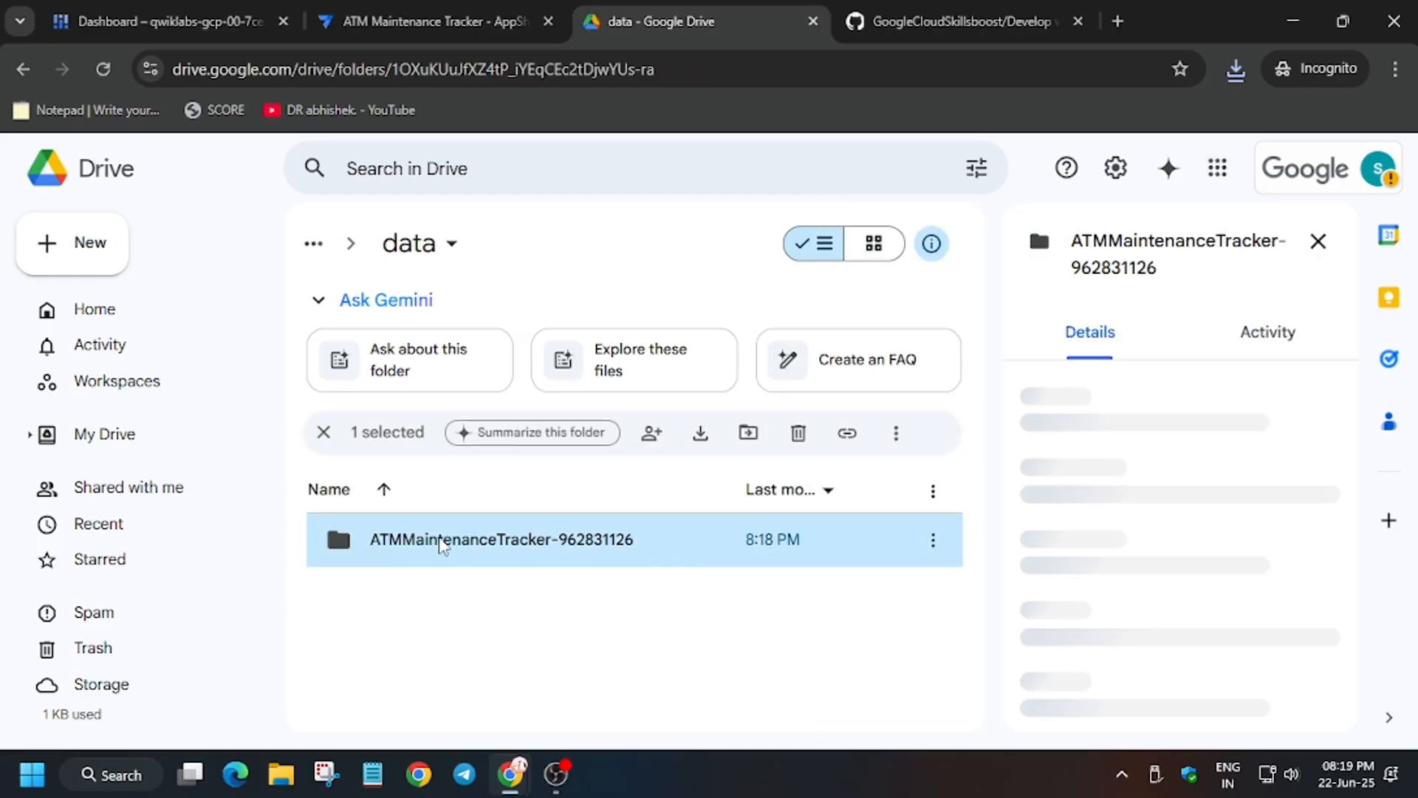
double_click(501, 539)
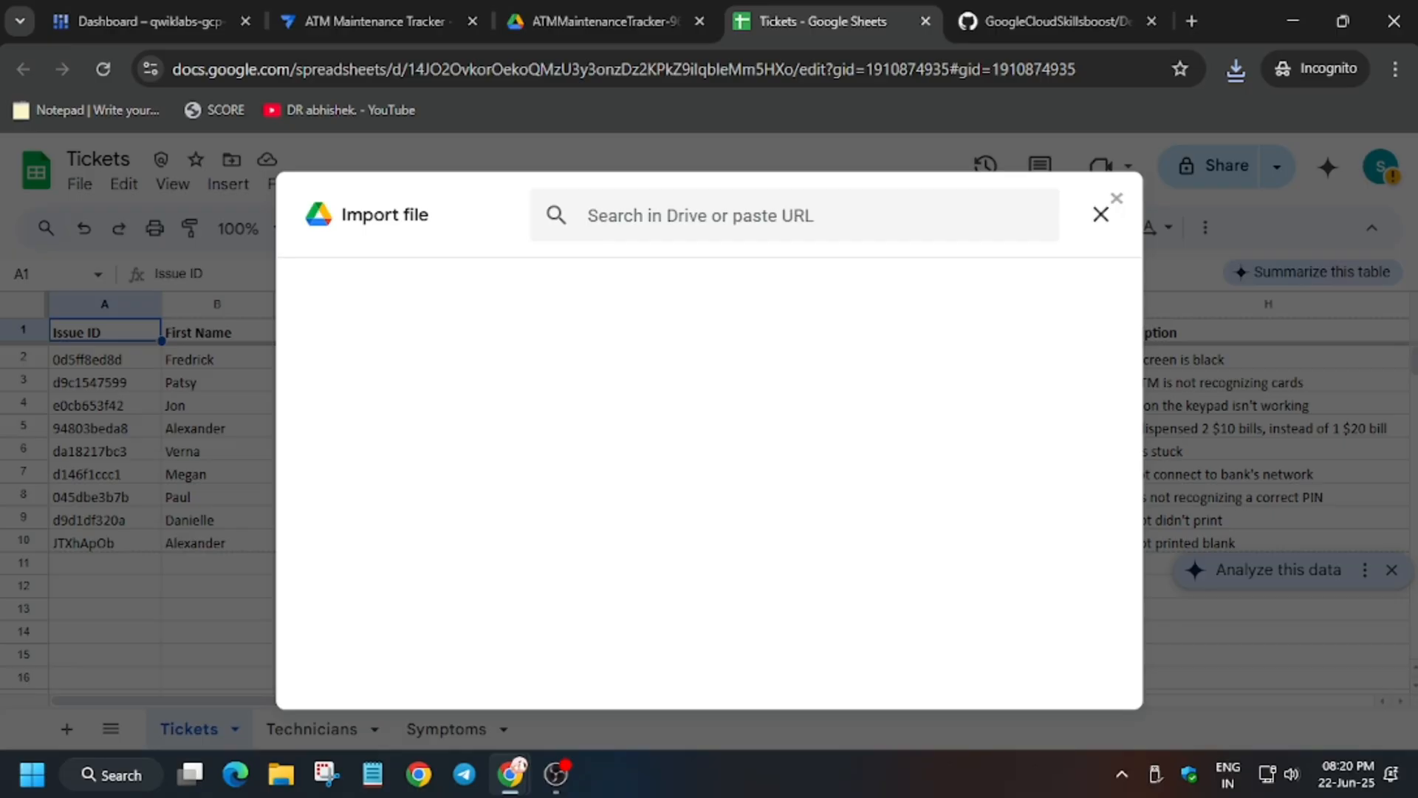
Step: Upload drabhishek.xlsx from the computer into the Sheets import dialog
left_click(670, 284)
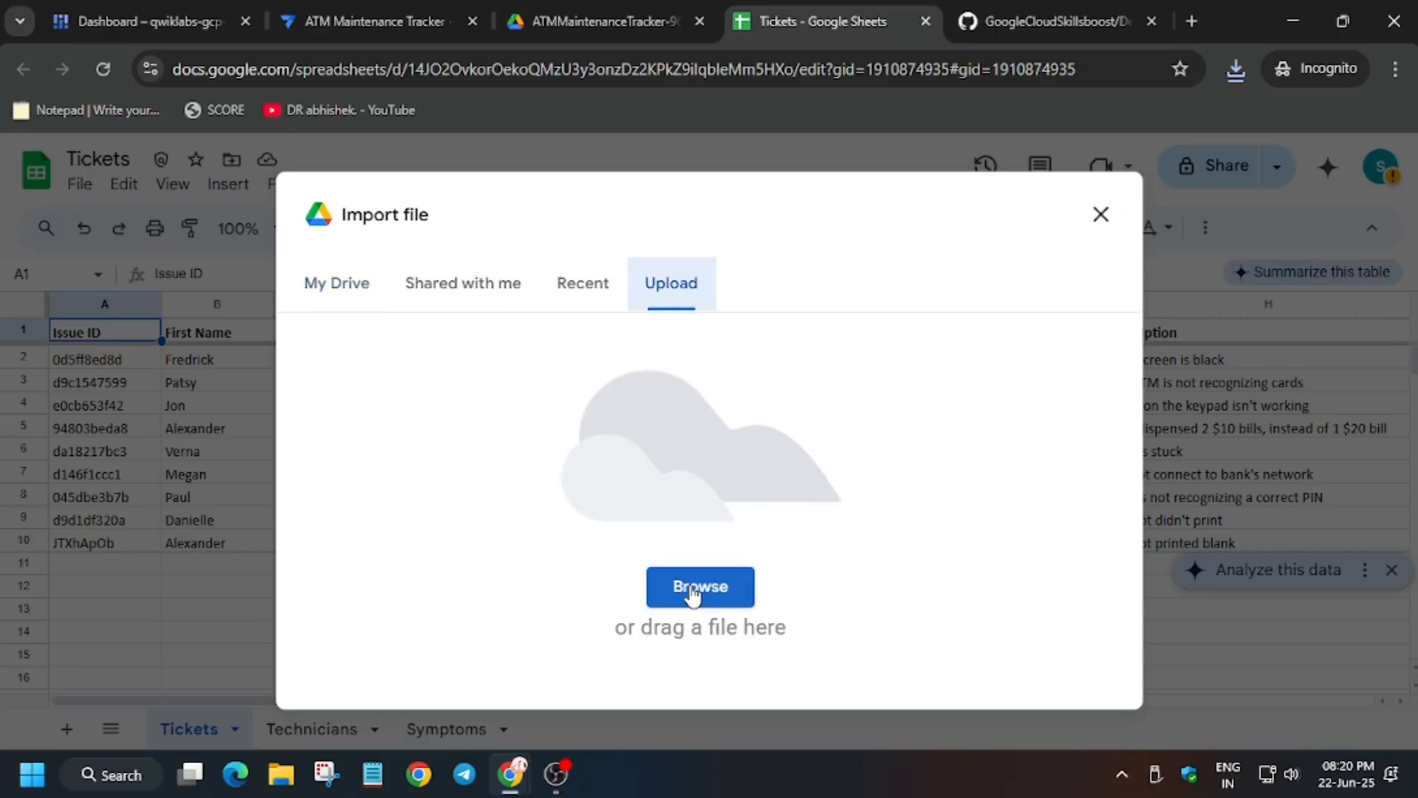
left_click(698, 586)
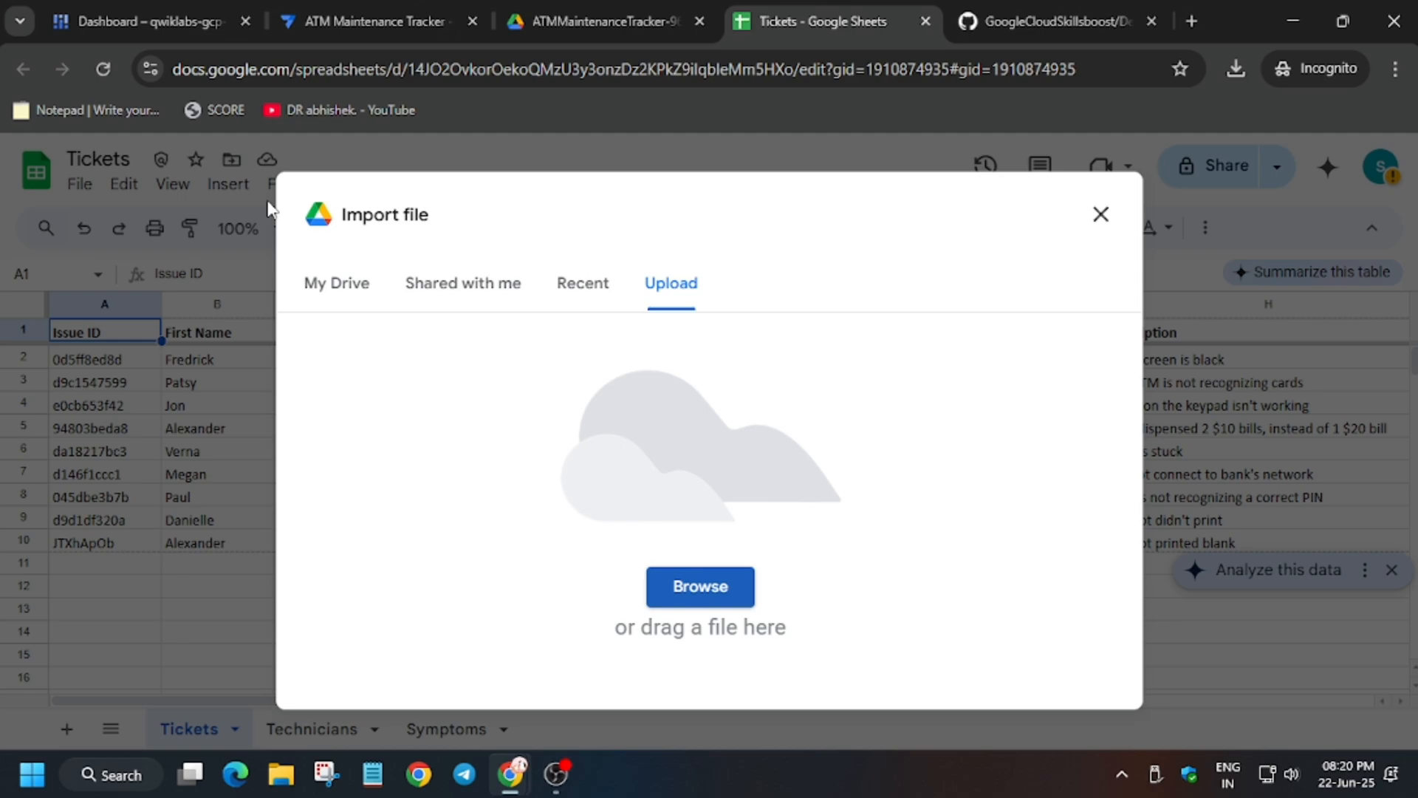
left_click(698, 586)
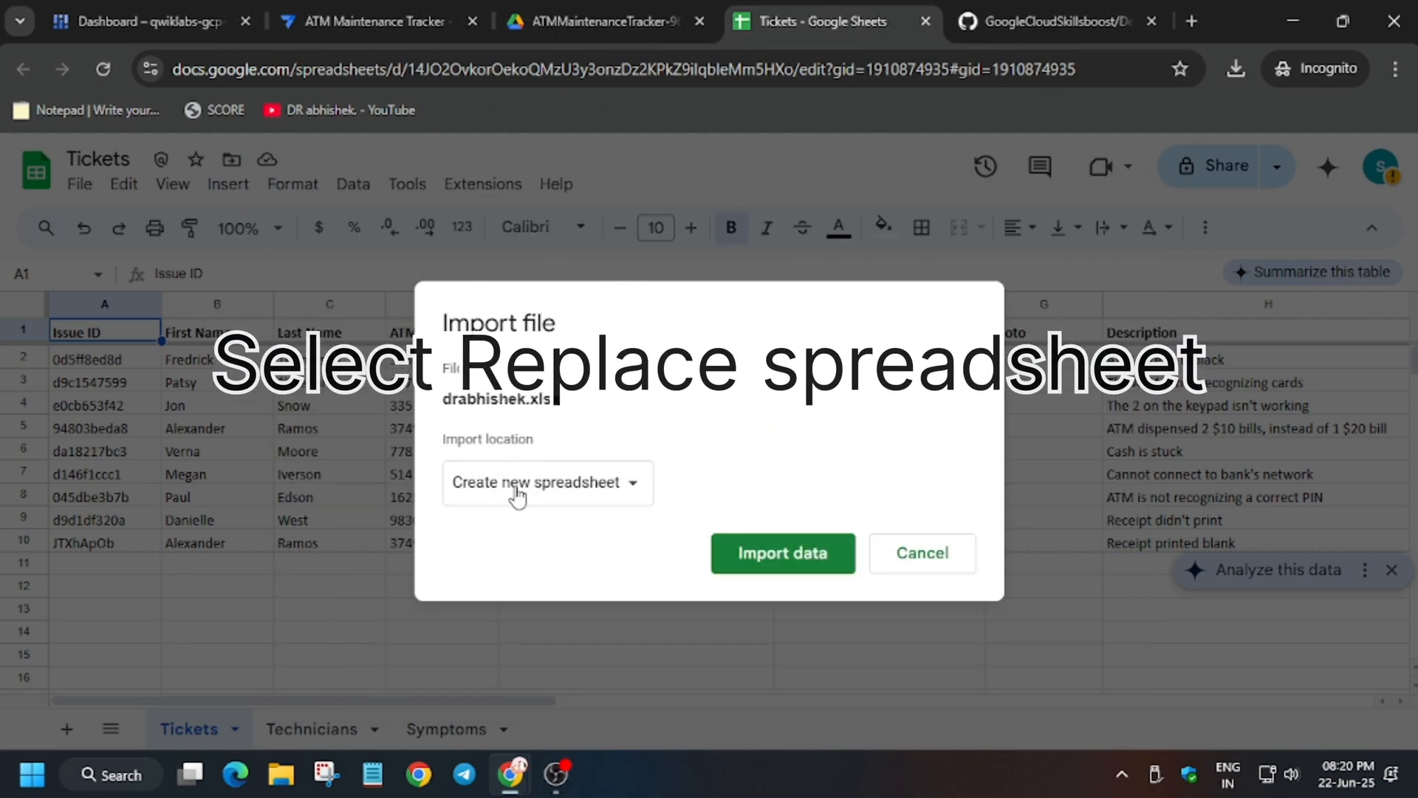
Step: Import the file with location Replace spreadsheet, overwriting the Tickets data
left_click(546, 482)
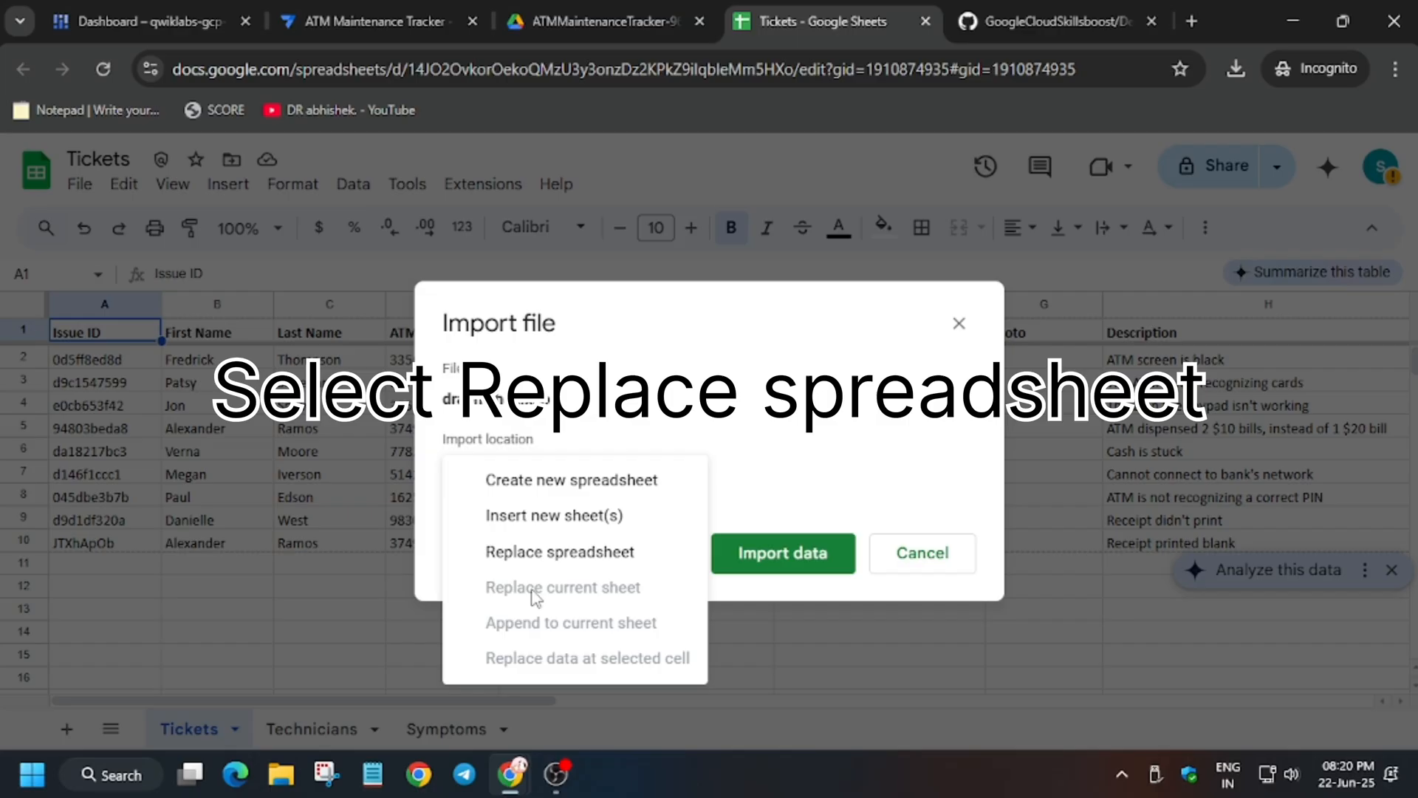
left_click(558, 551)
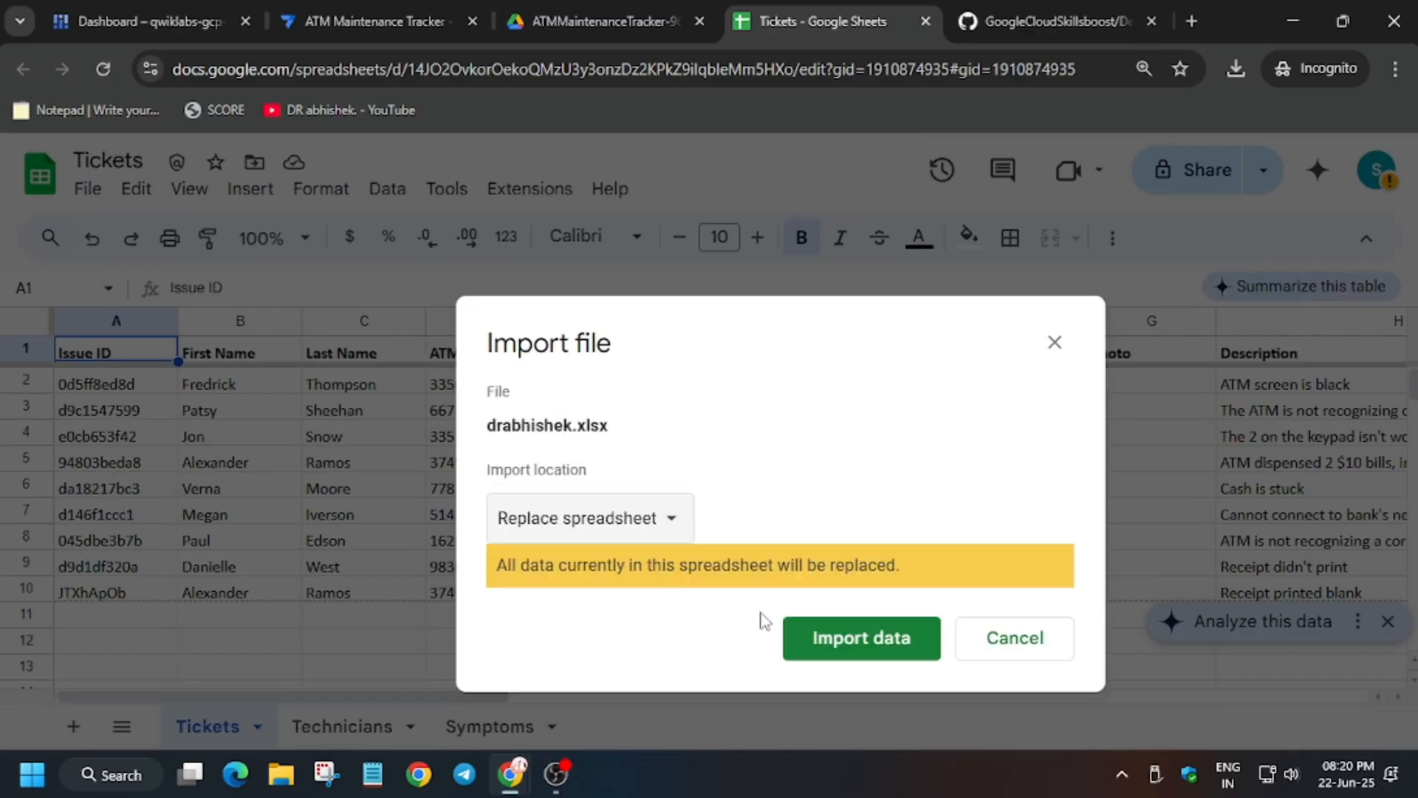
left_click(860, 639)
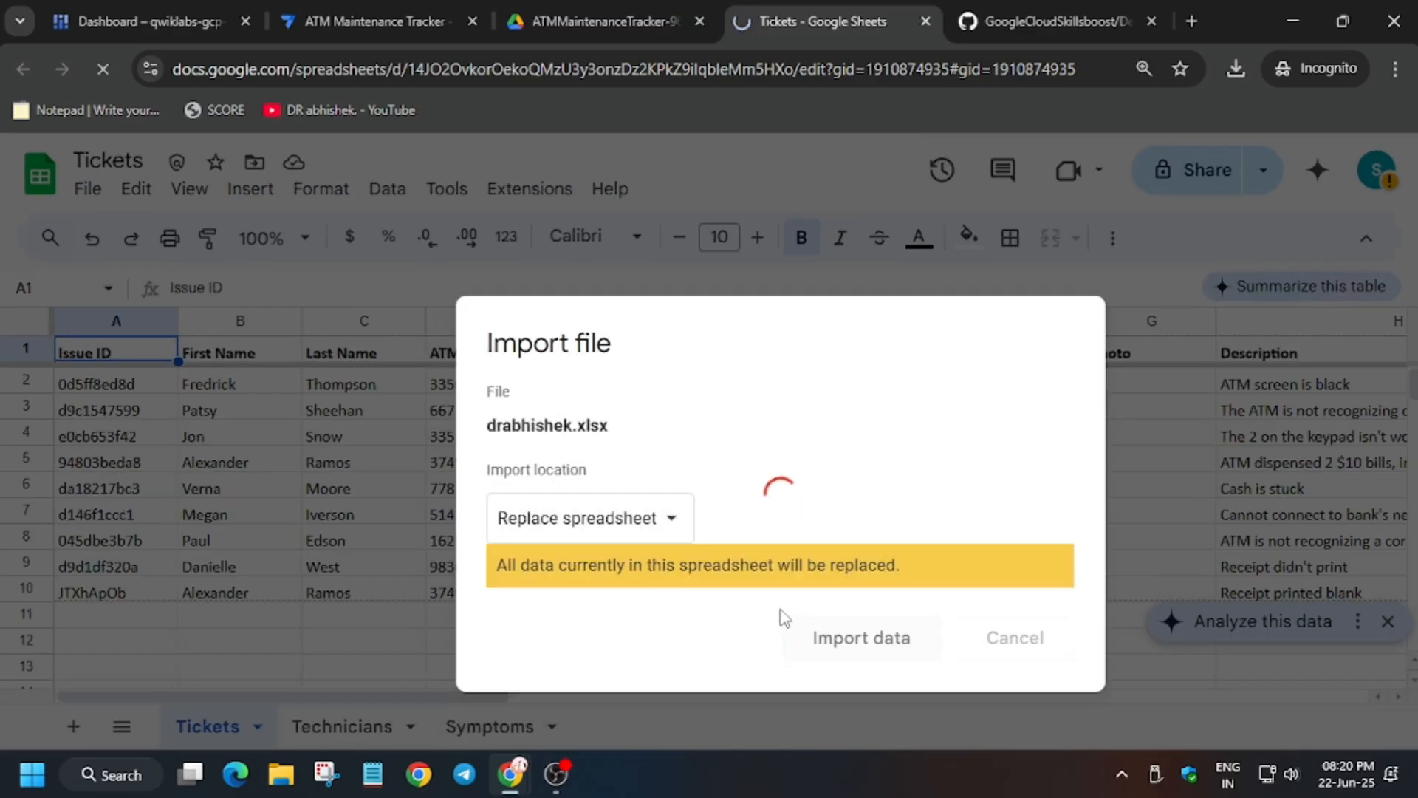
left_click(860, 638)
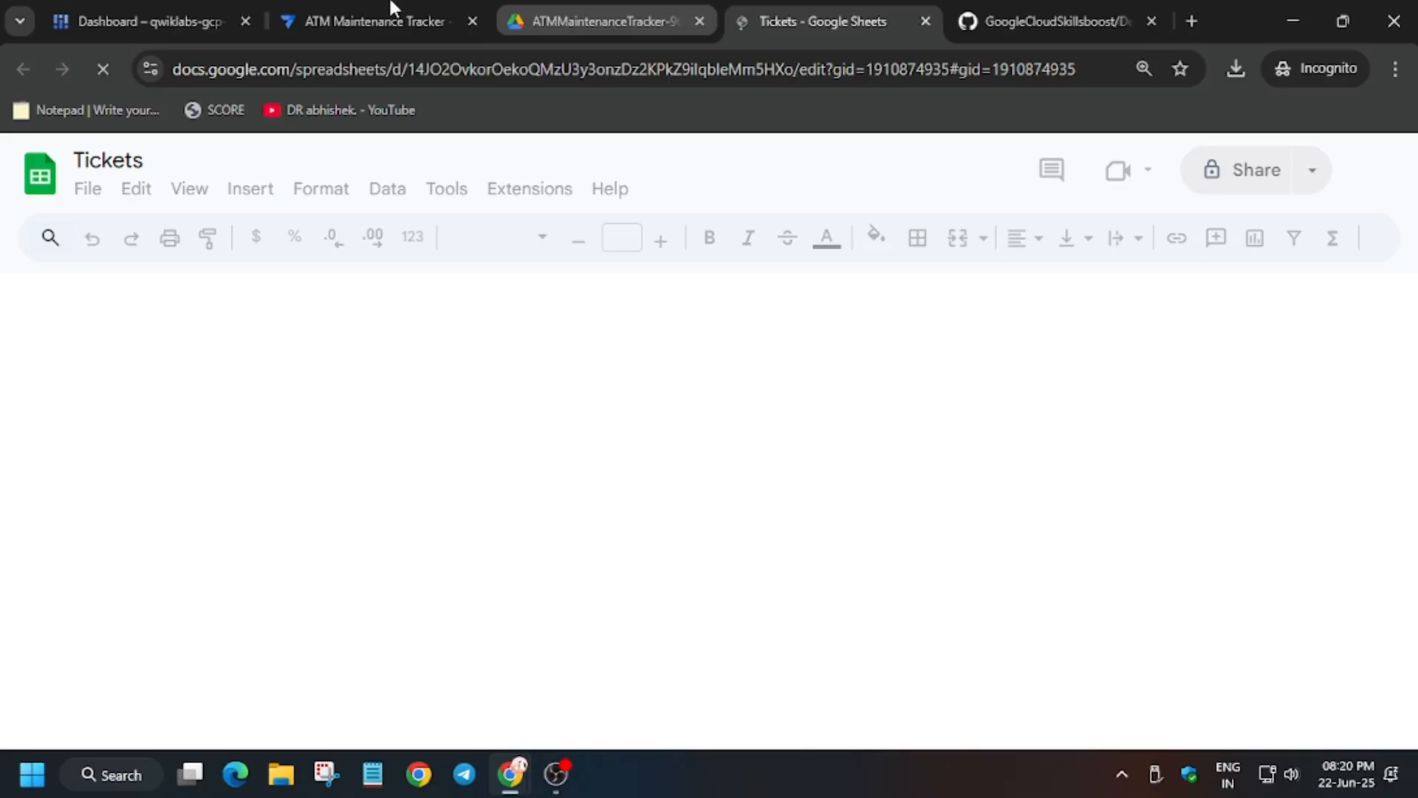
left_click(141, 20)
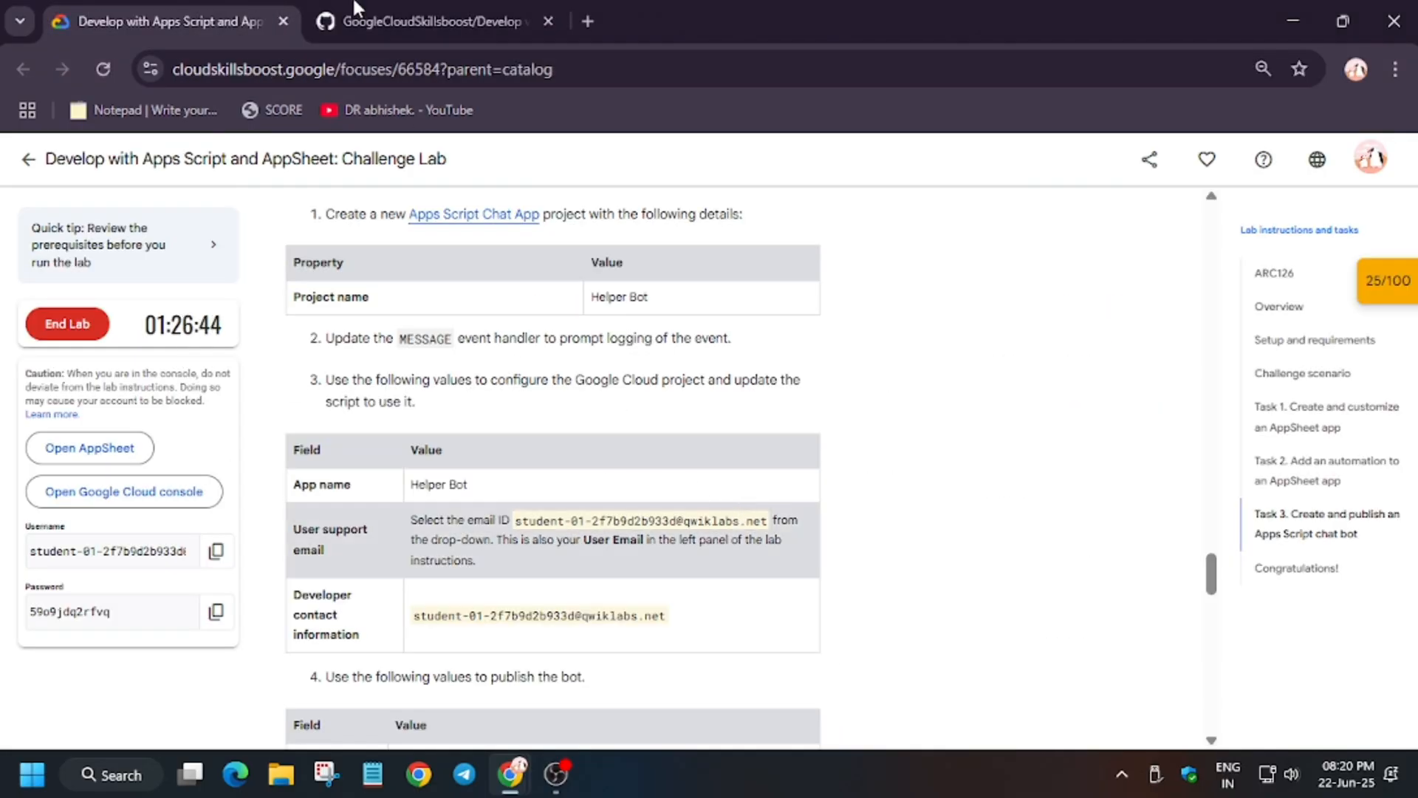
Step: Compare Task 3 chat bot requirements between the lab page and the GitHub guide
left_click(425, 20)
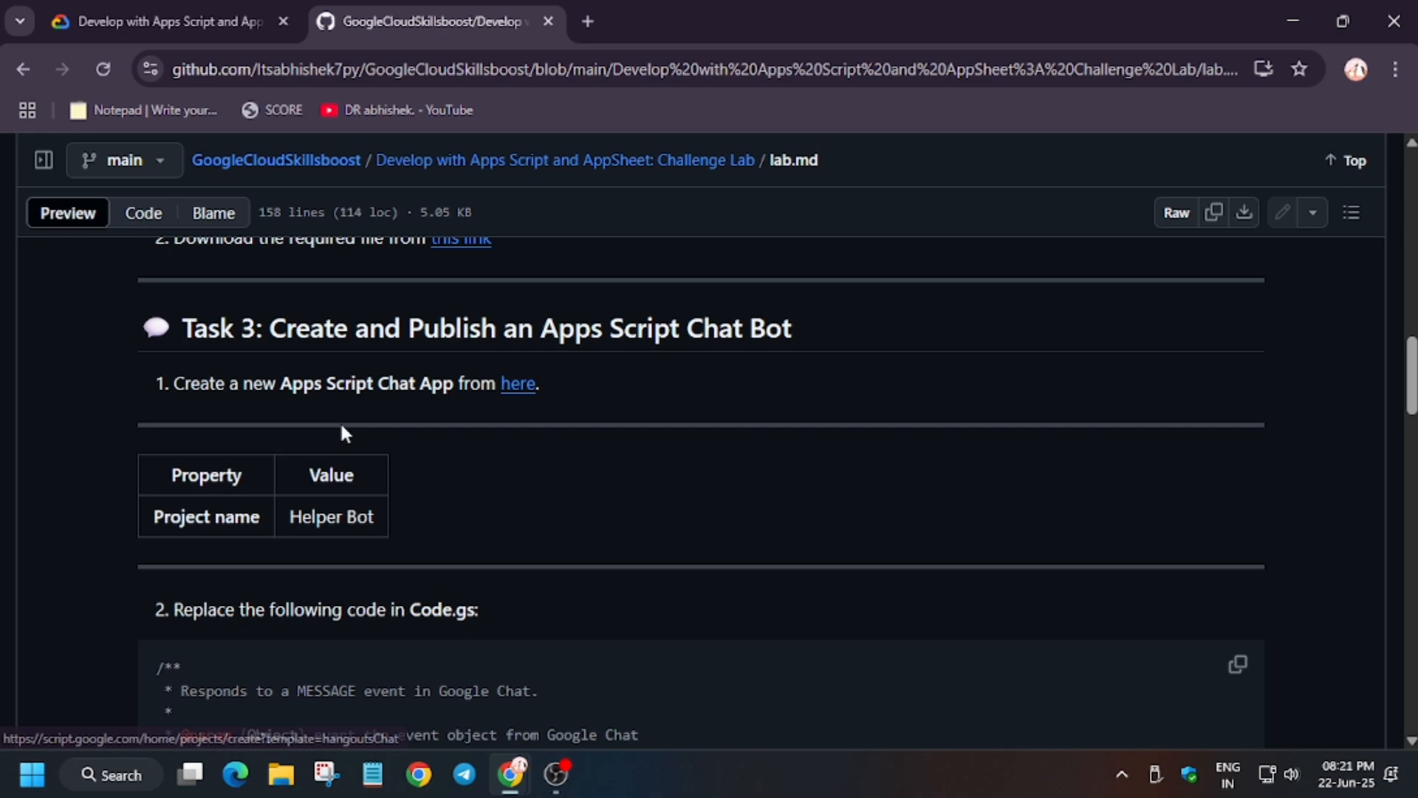
left_click(167, 20)
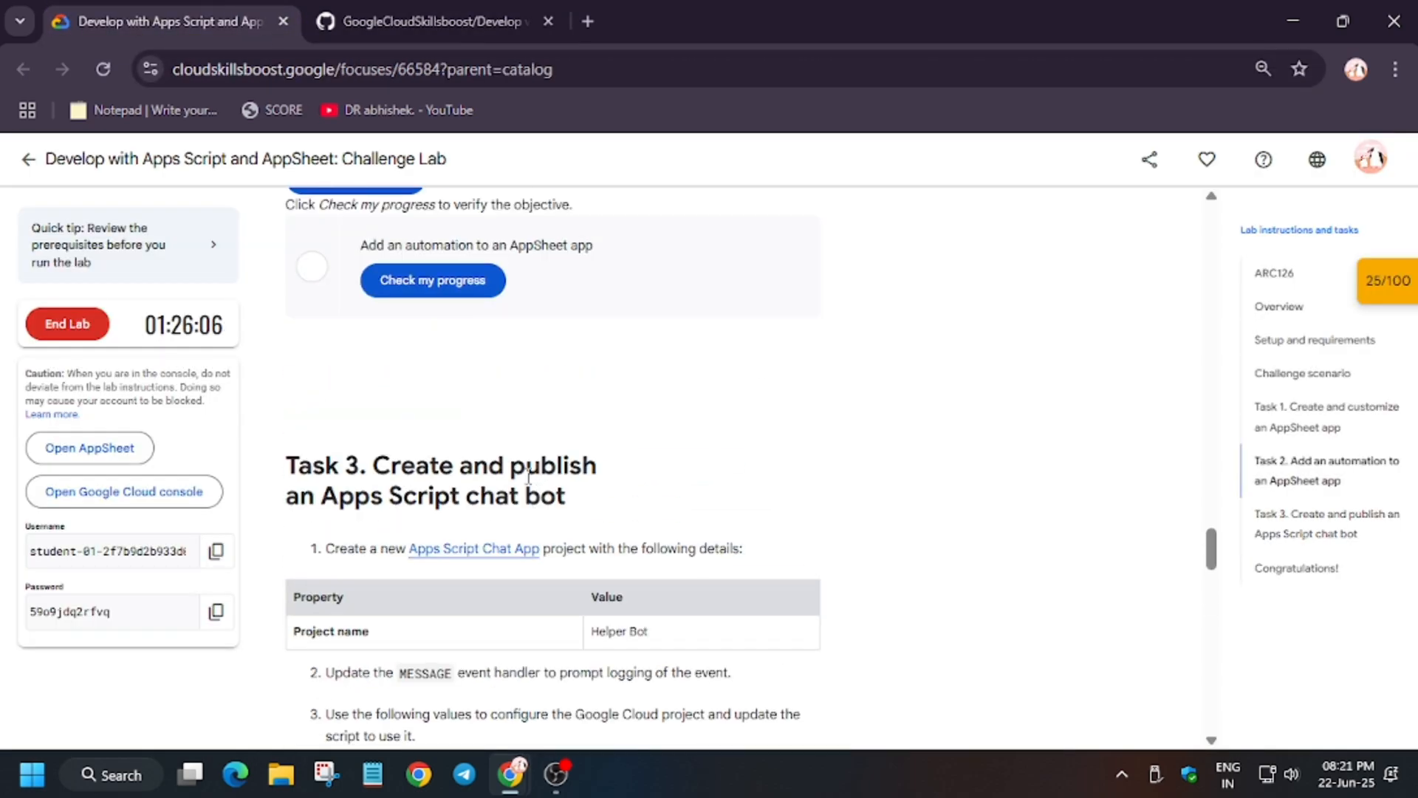
left_click(434, 21)
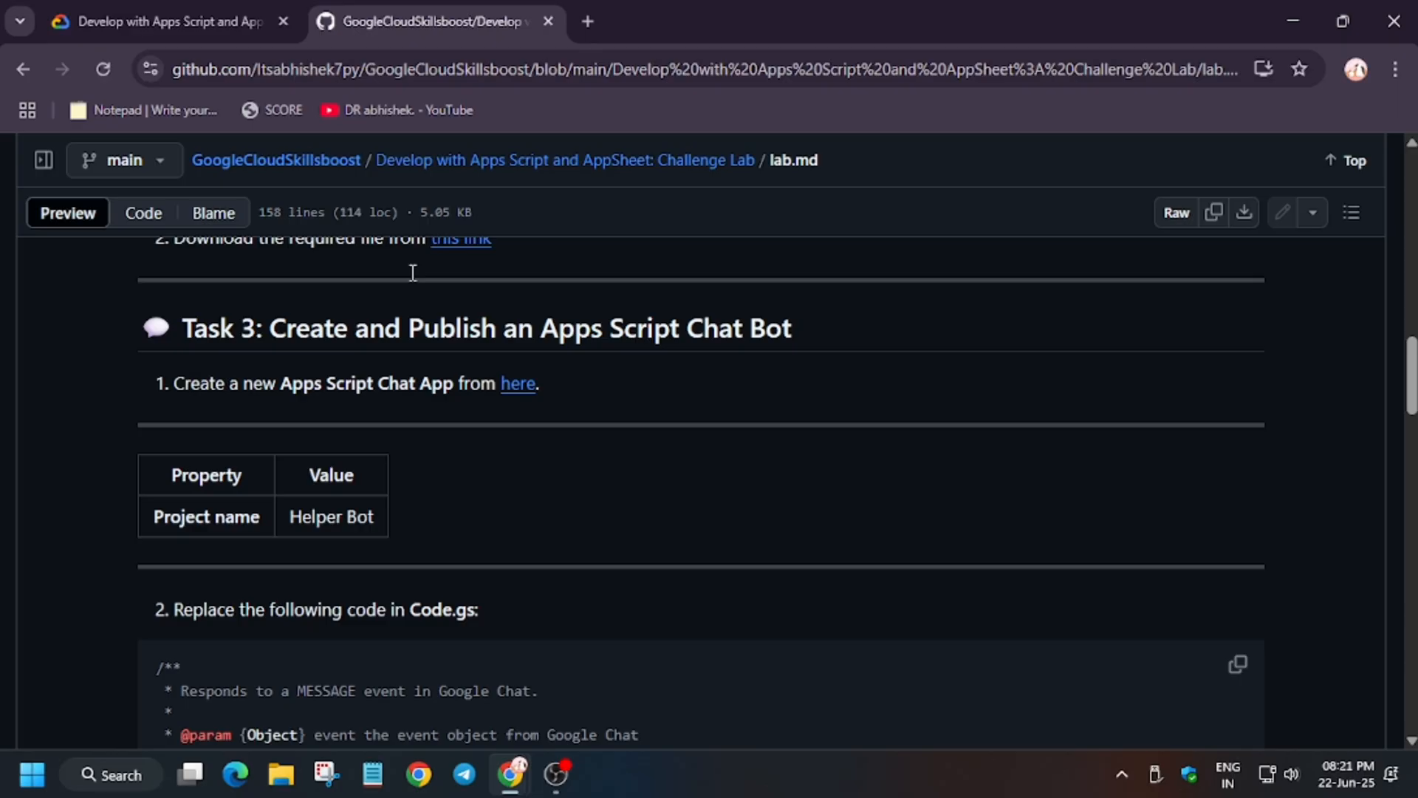
double_click(331, 515)
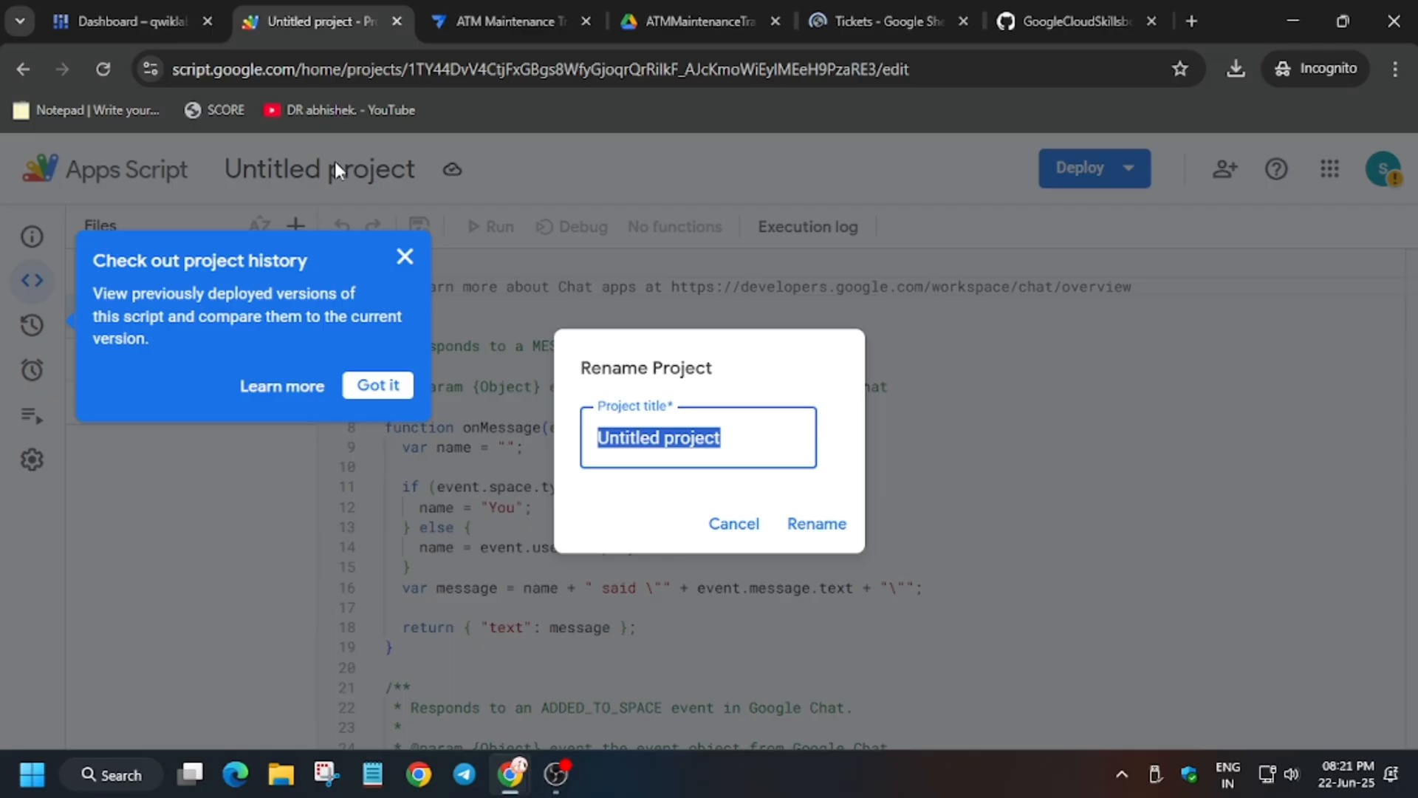
Step: Confirm the Apps Script project rename to Helper Bot
left_click(815, 523)
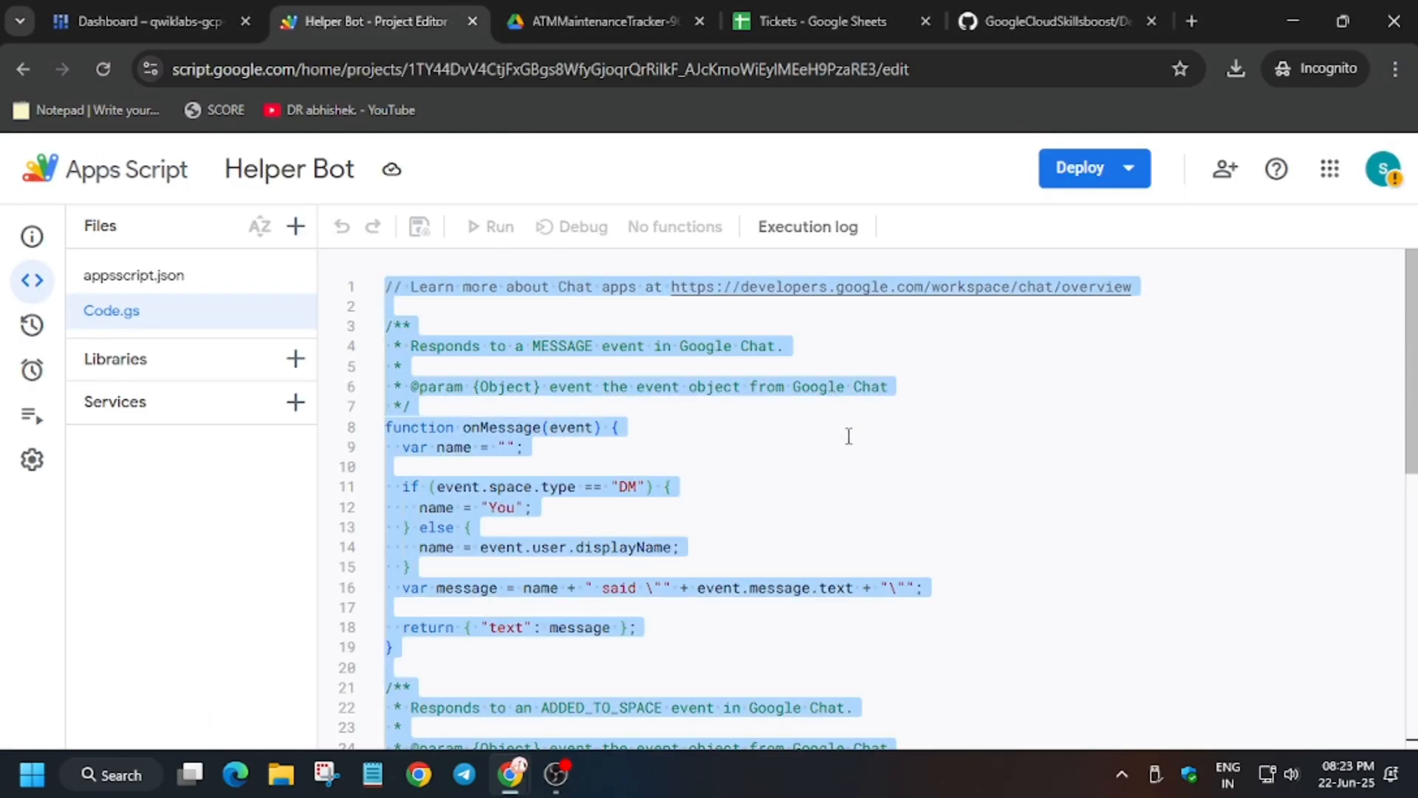
left_click(418, 226)
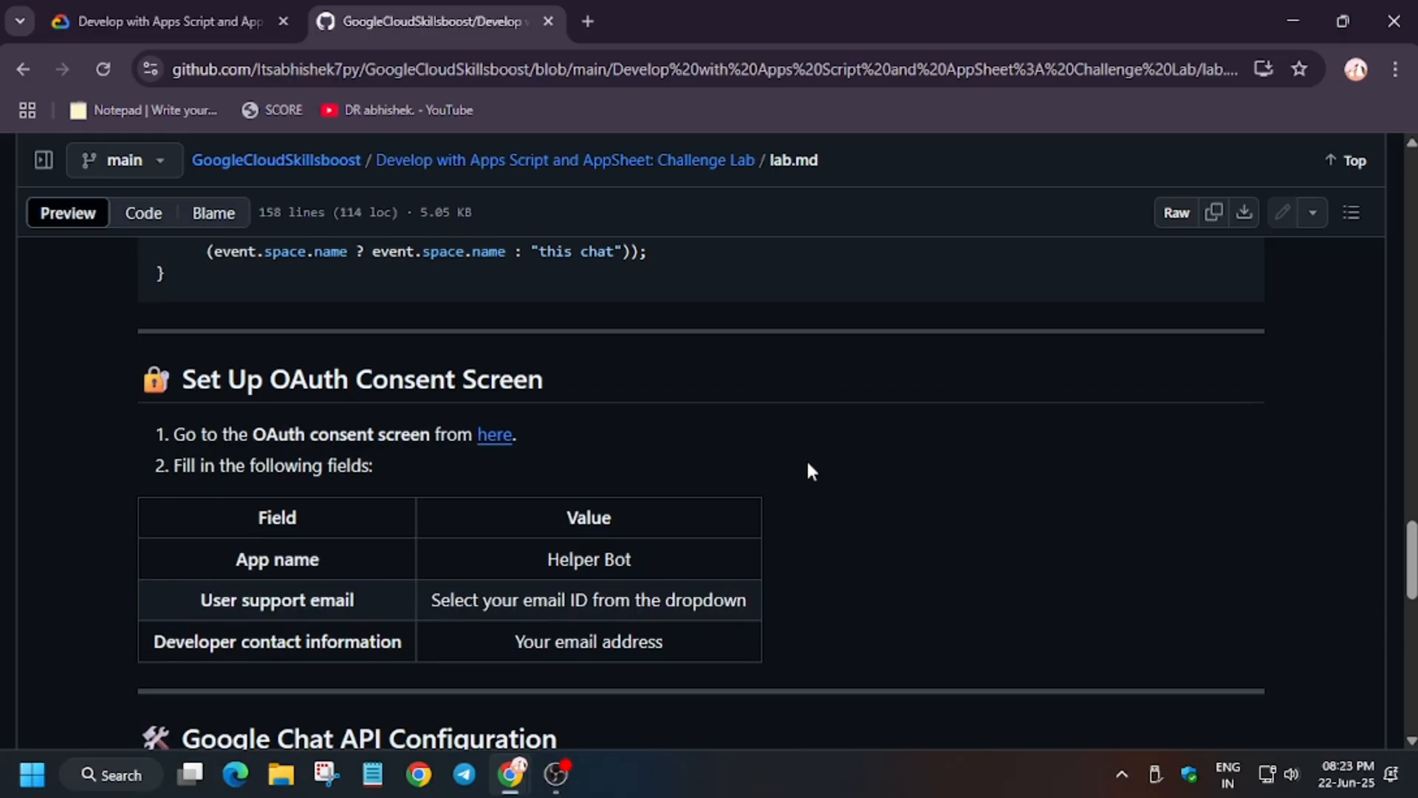
Step: Check the OAuth consent values on the lab page and select the app name Helper Bot
right_click(495, 323)
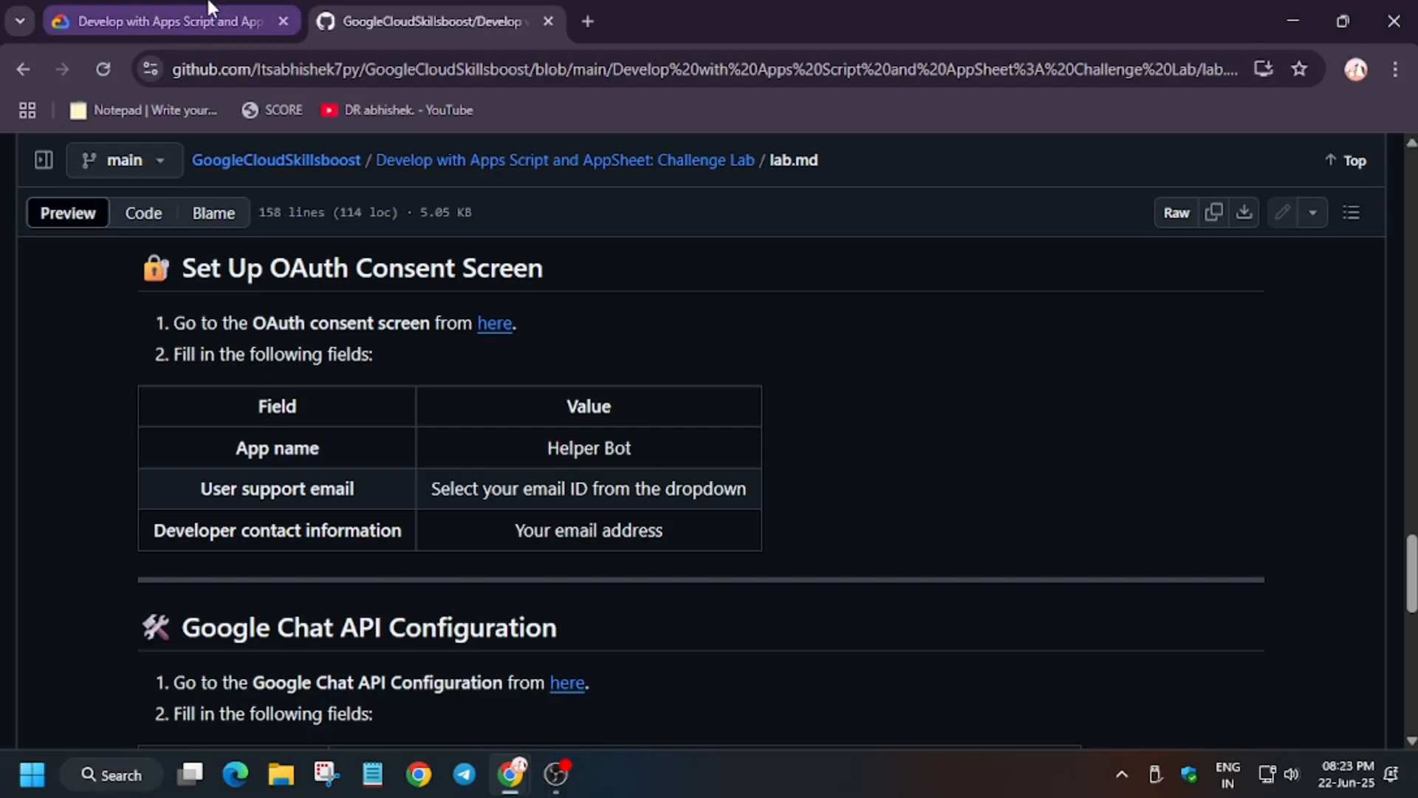
left_click(162, 20)
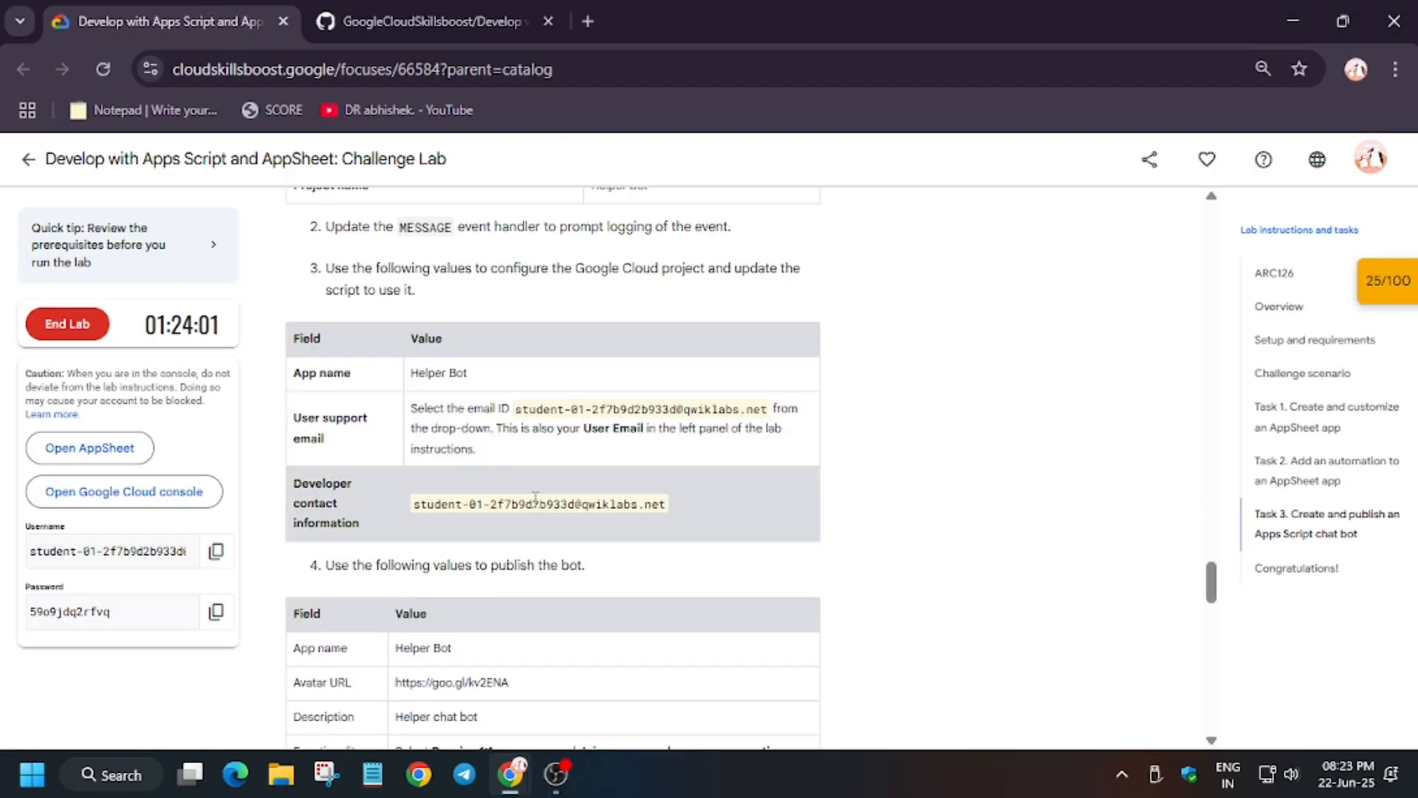
scroll("down", 3)
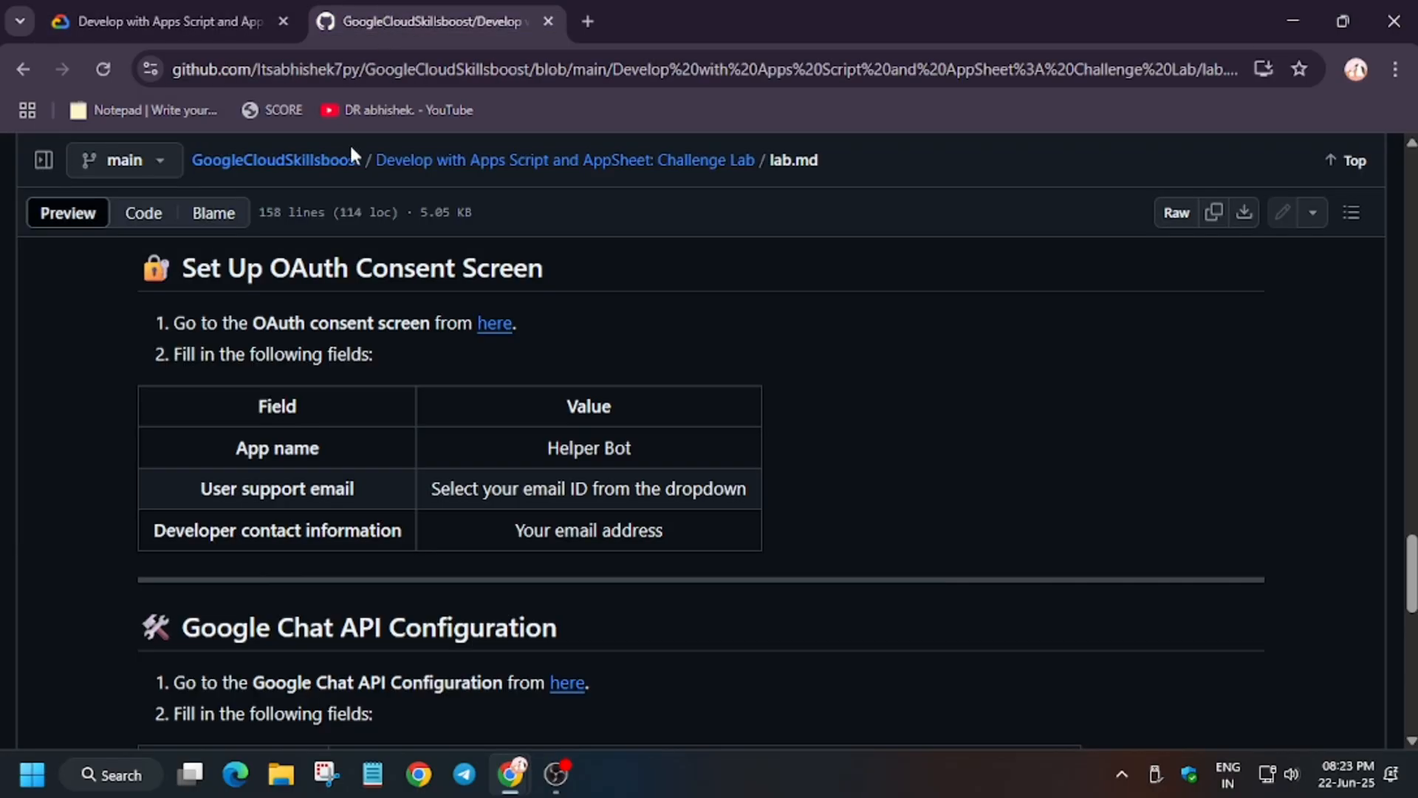
double_click(570, 448)
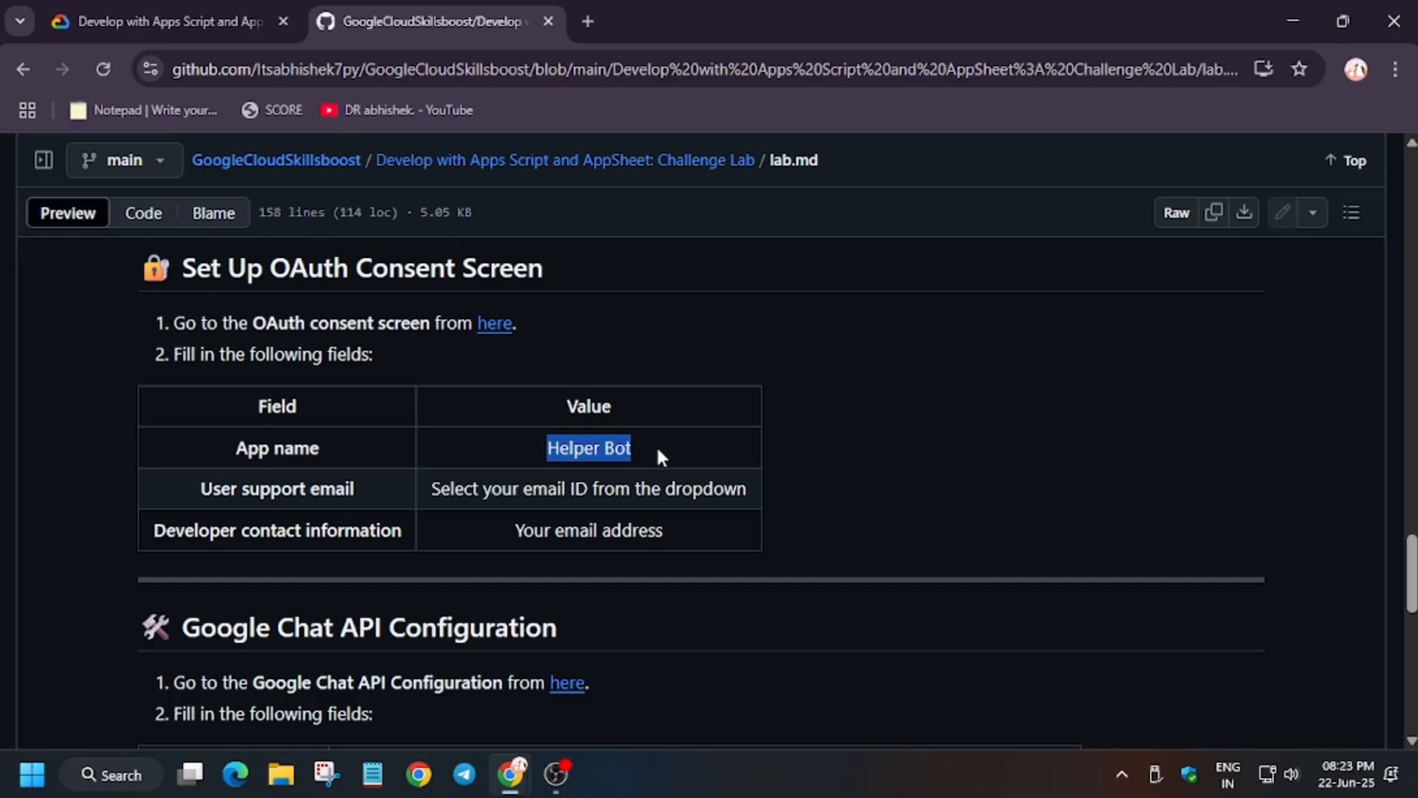
Step: Begin the OAuth configuration with app name Helper Bot and the lab account as support email
left_click(316, 21)
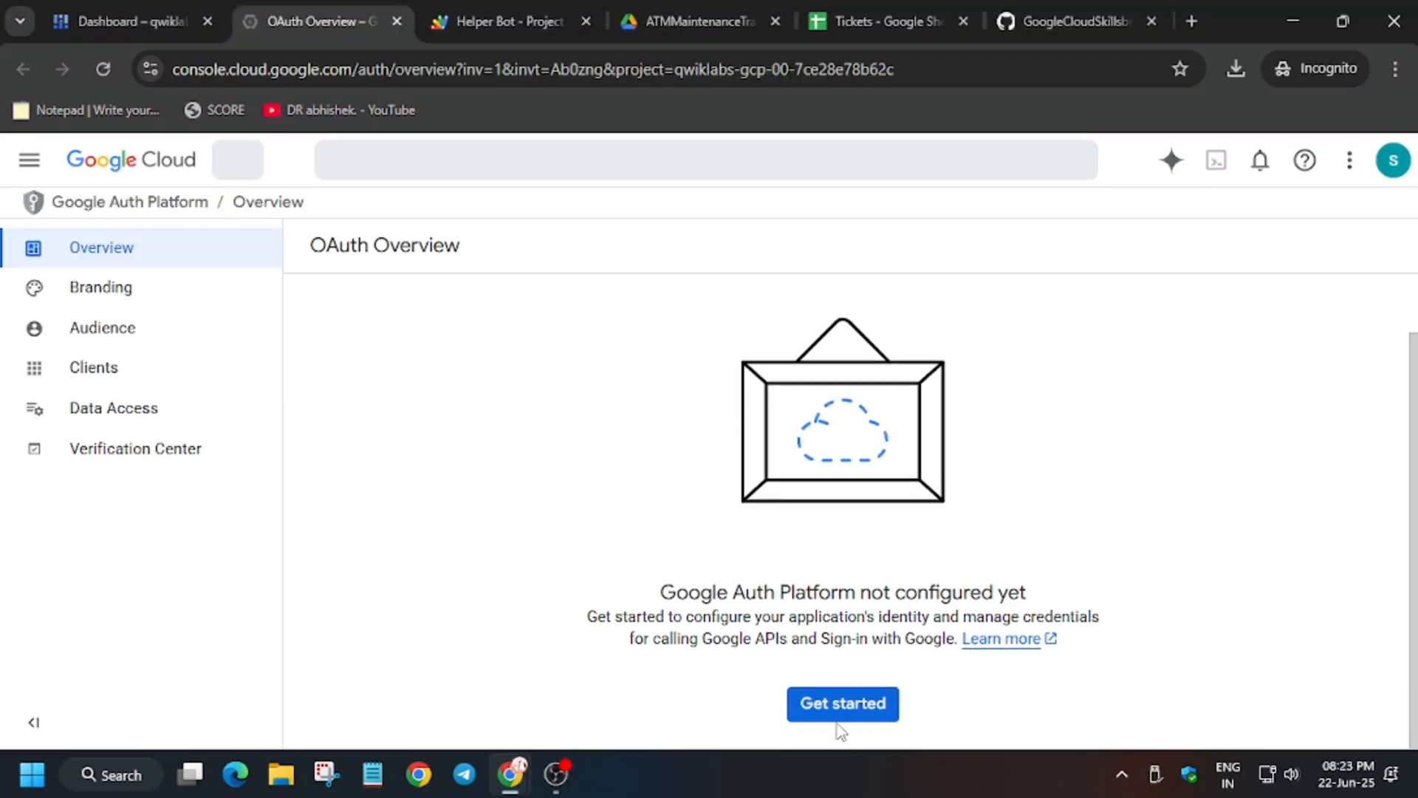
left_click(840, 703)
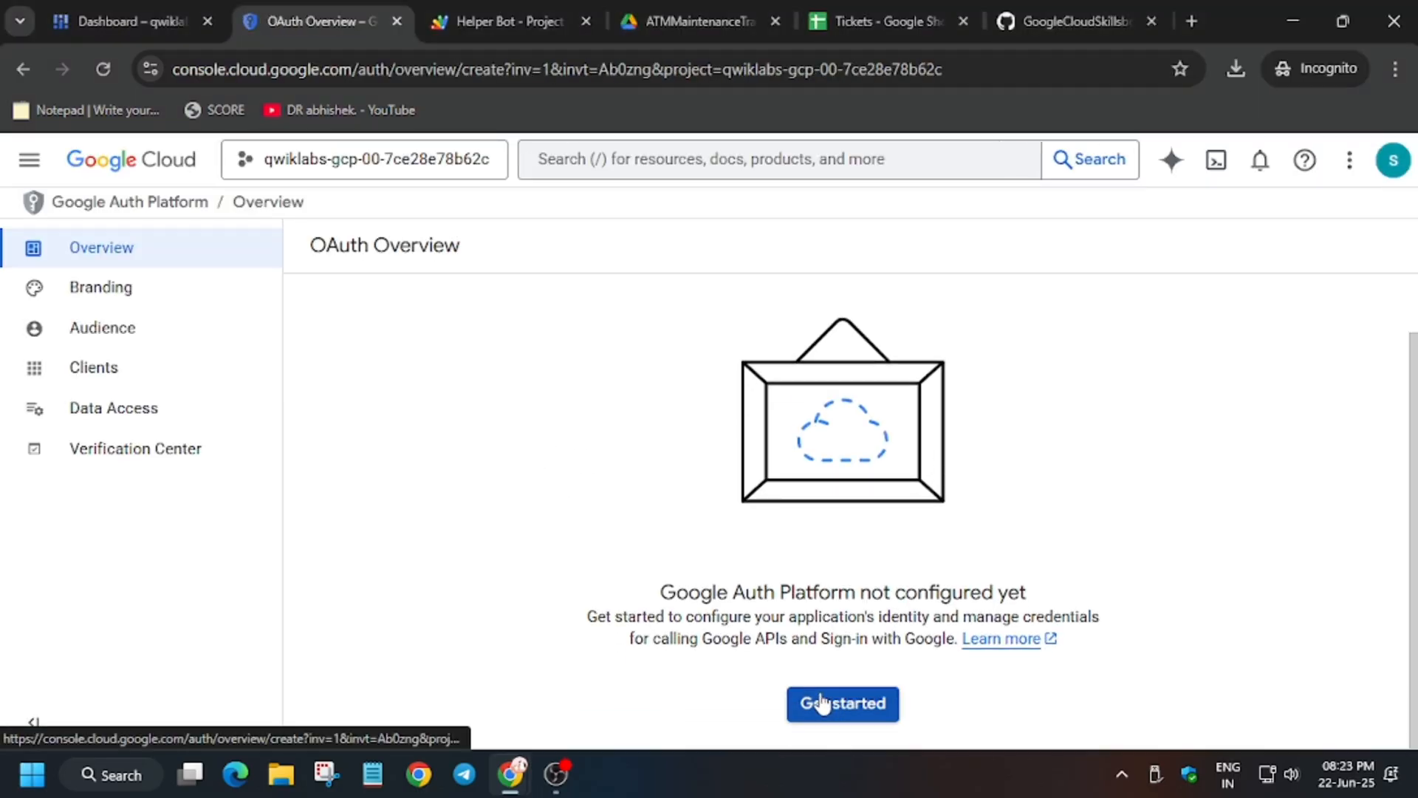
left_click(842, 703)
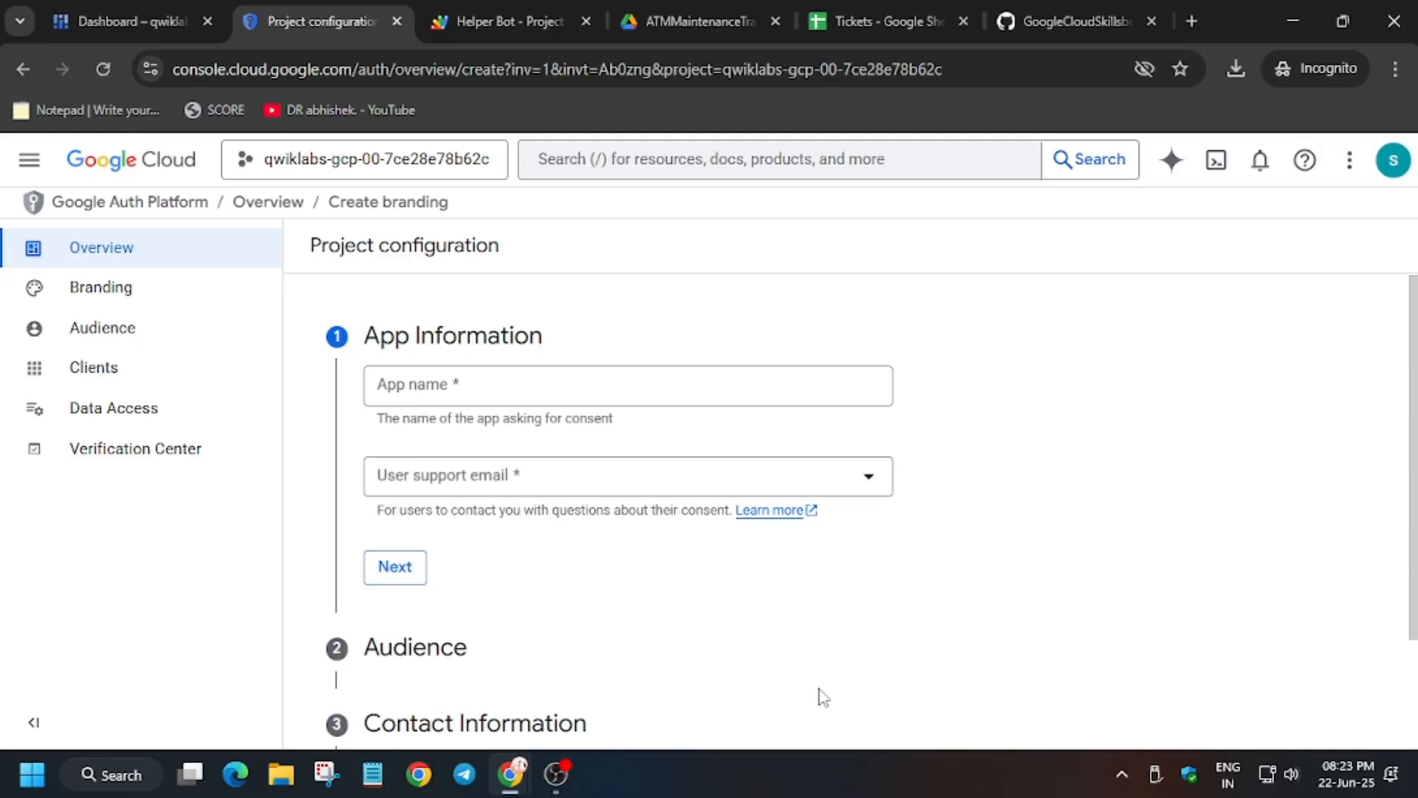
left_click(628, 384)
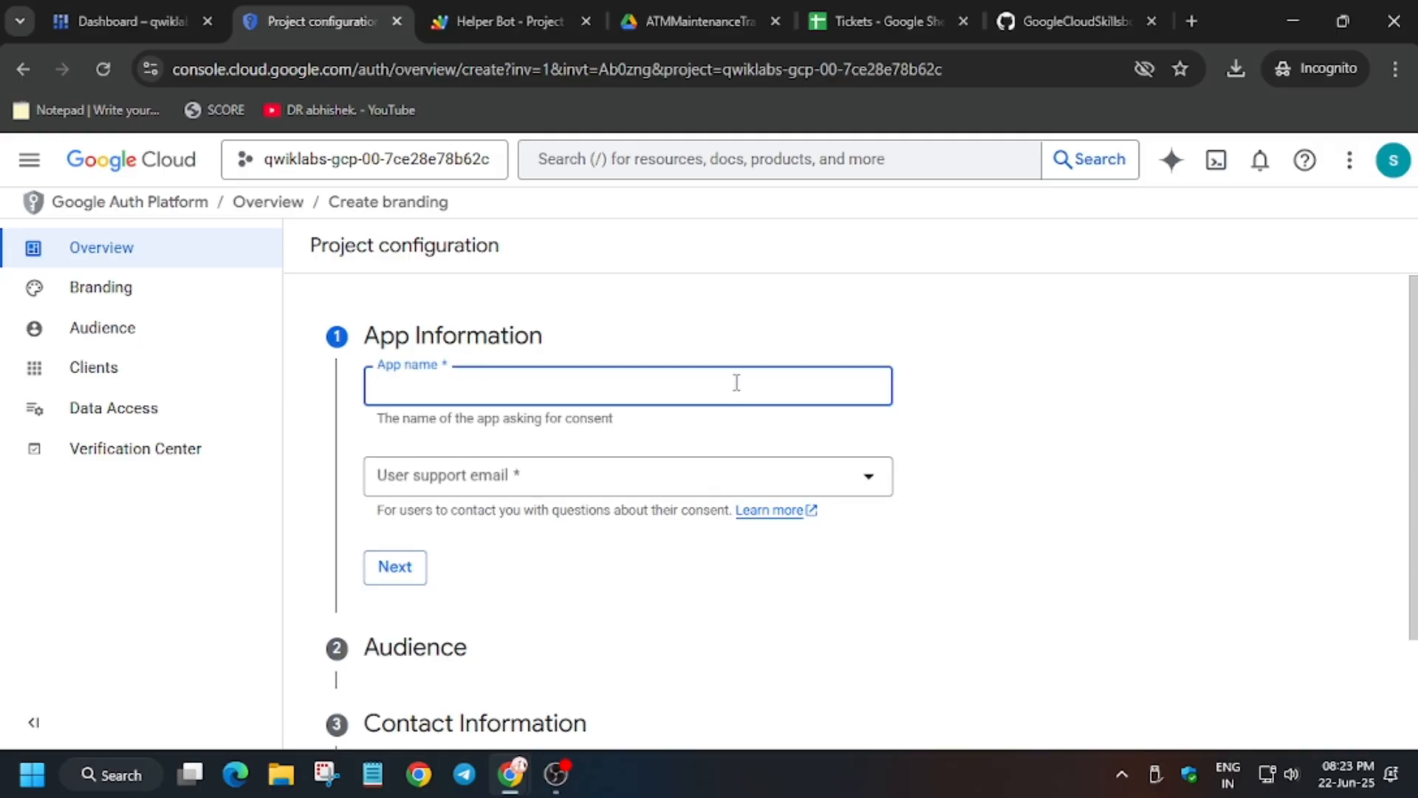
left_click(626, 474)
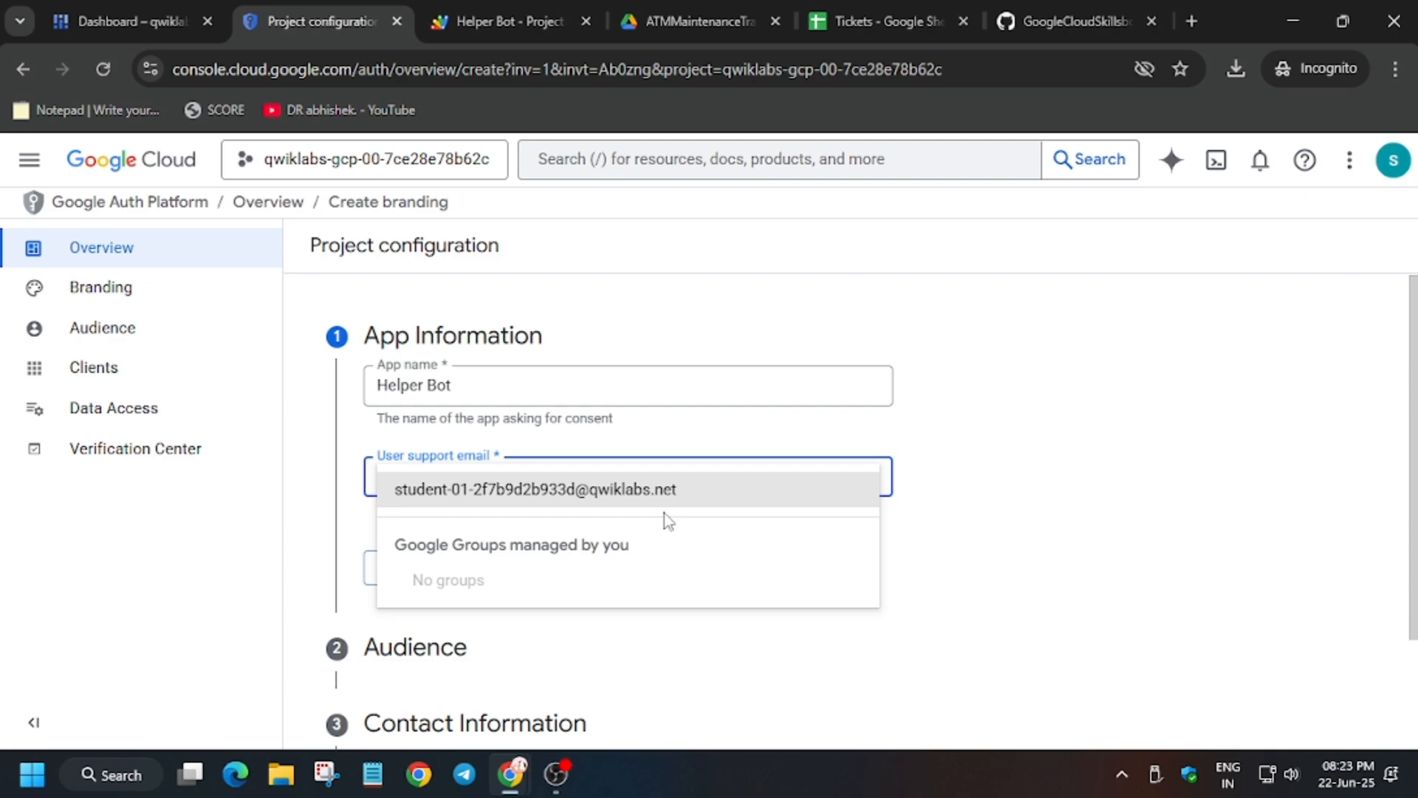
left_click(533, 488)
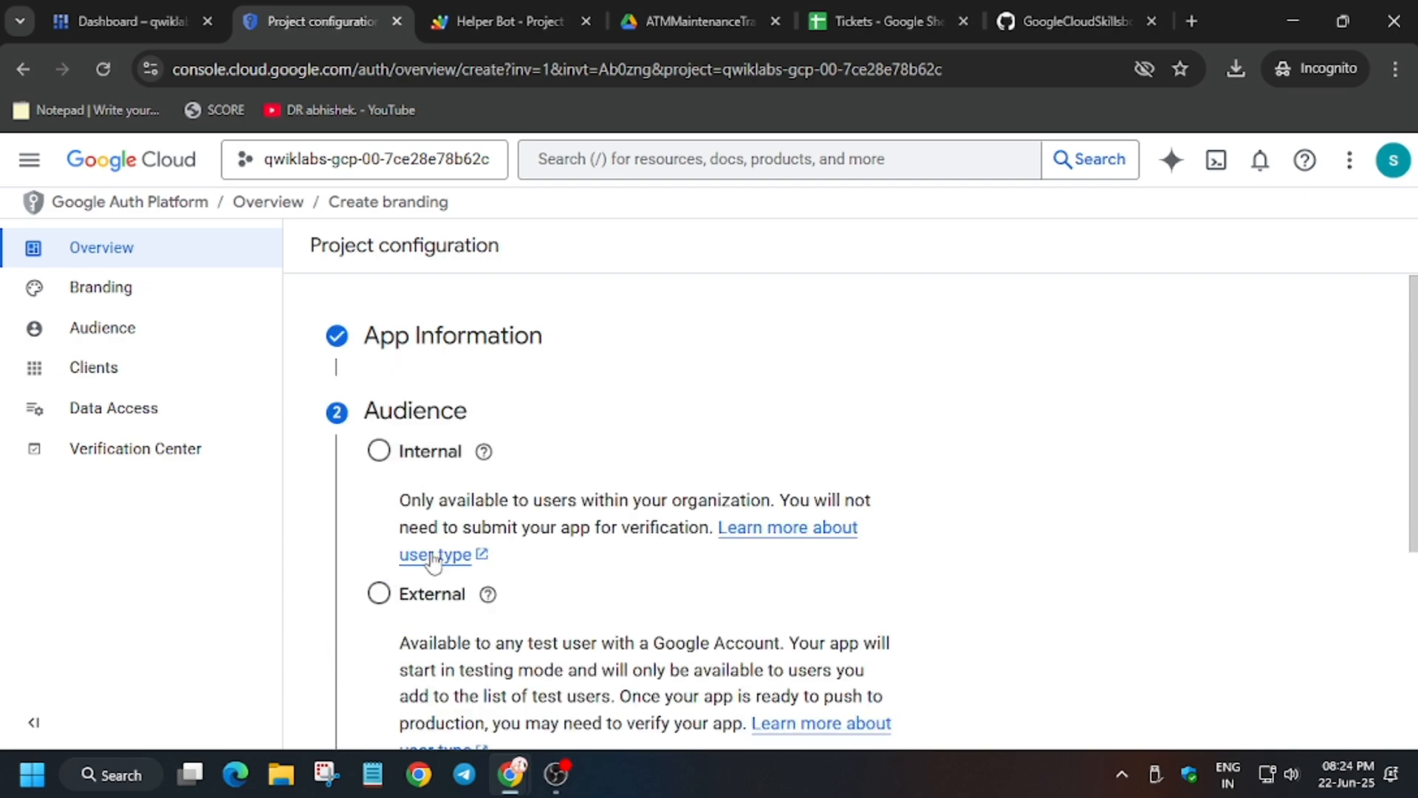
Step: Check the lab instructions and set the audience to Internal
key("alt+tab")
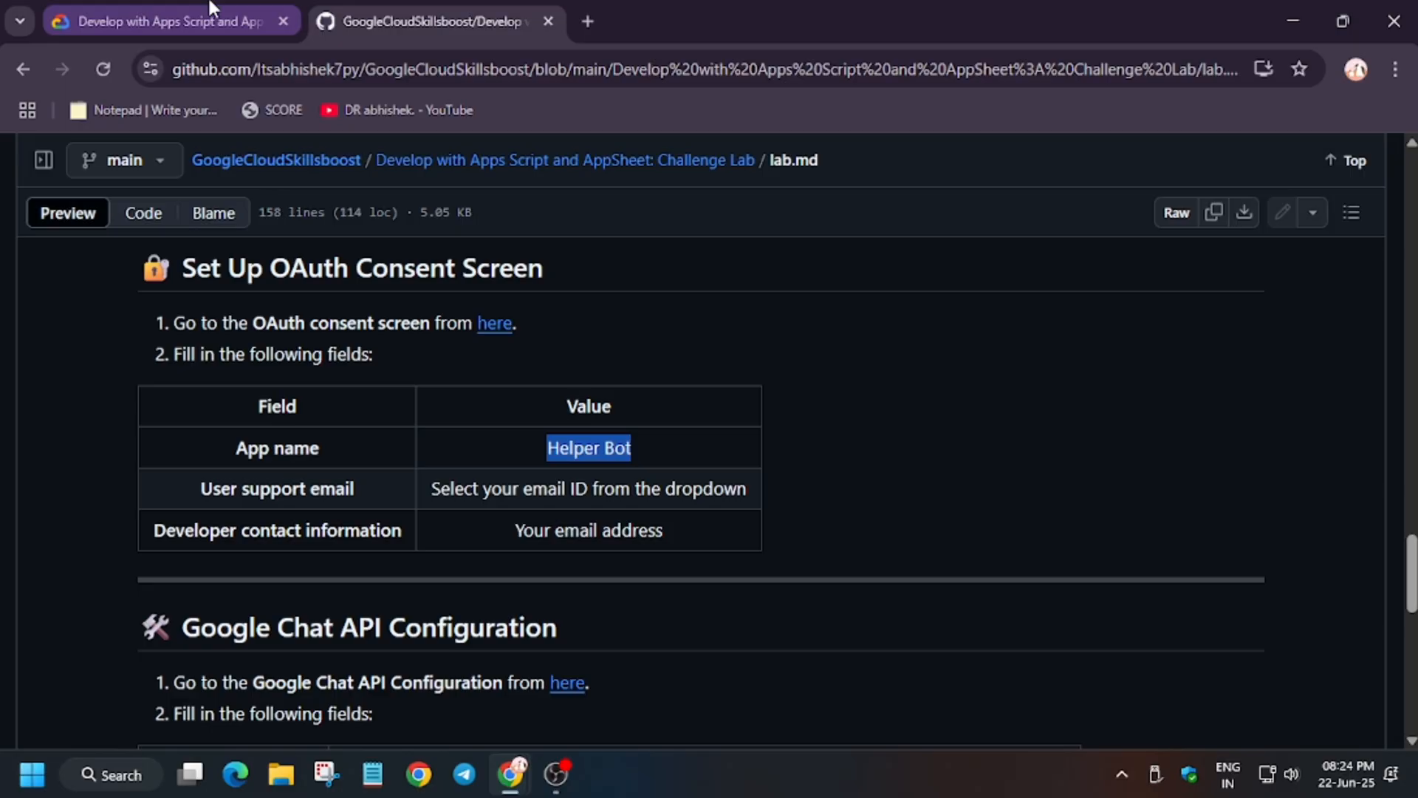
left_click(162, 21)
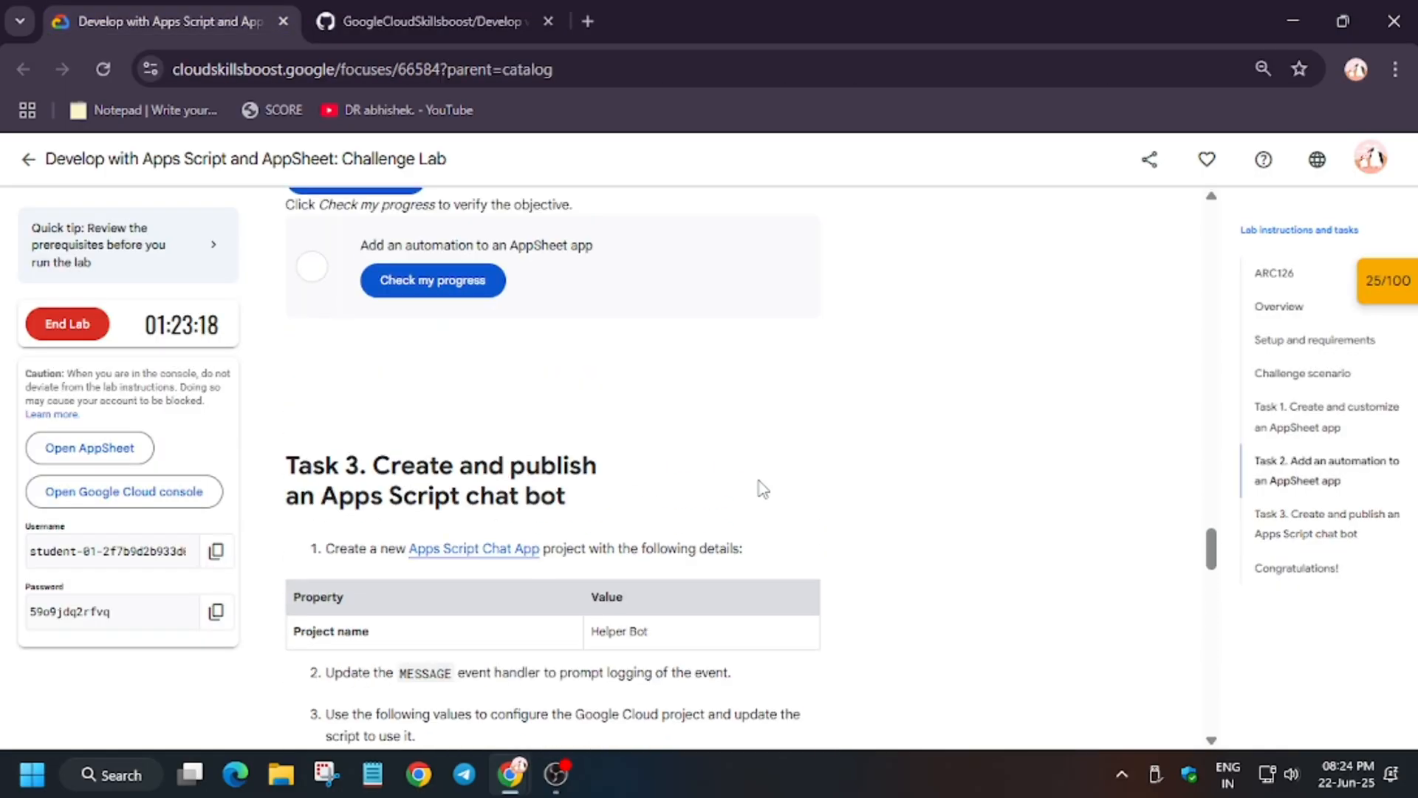
scroll("down", 3)
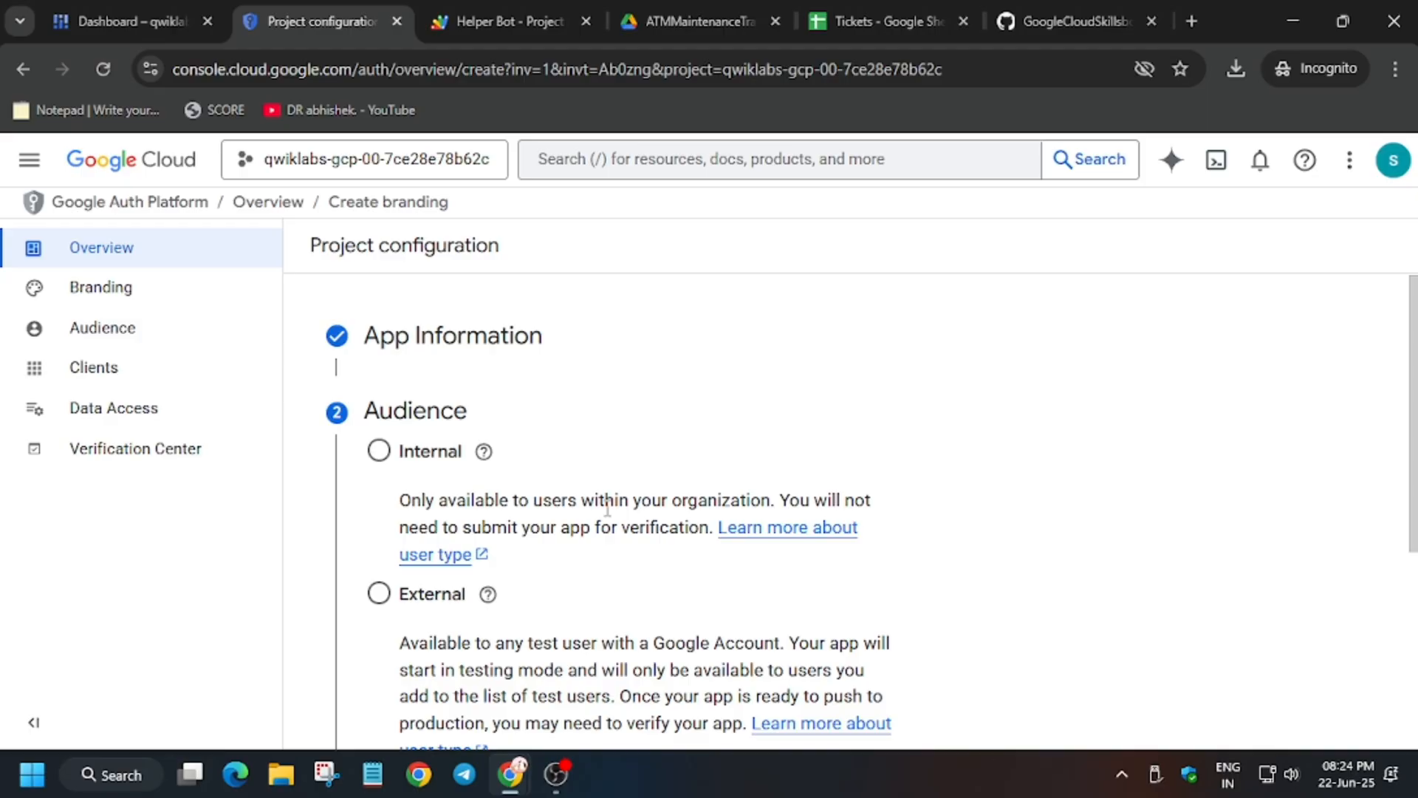
left_click(378, 450)
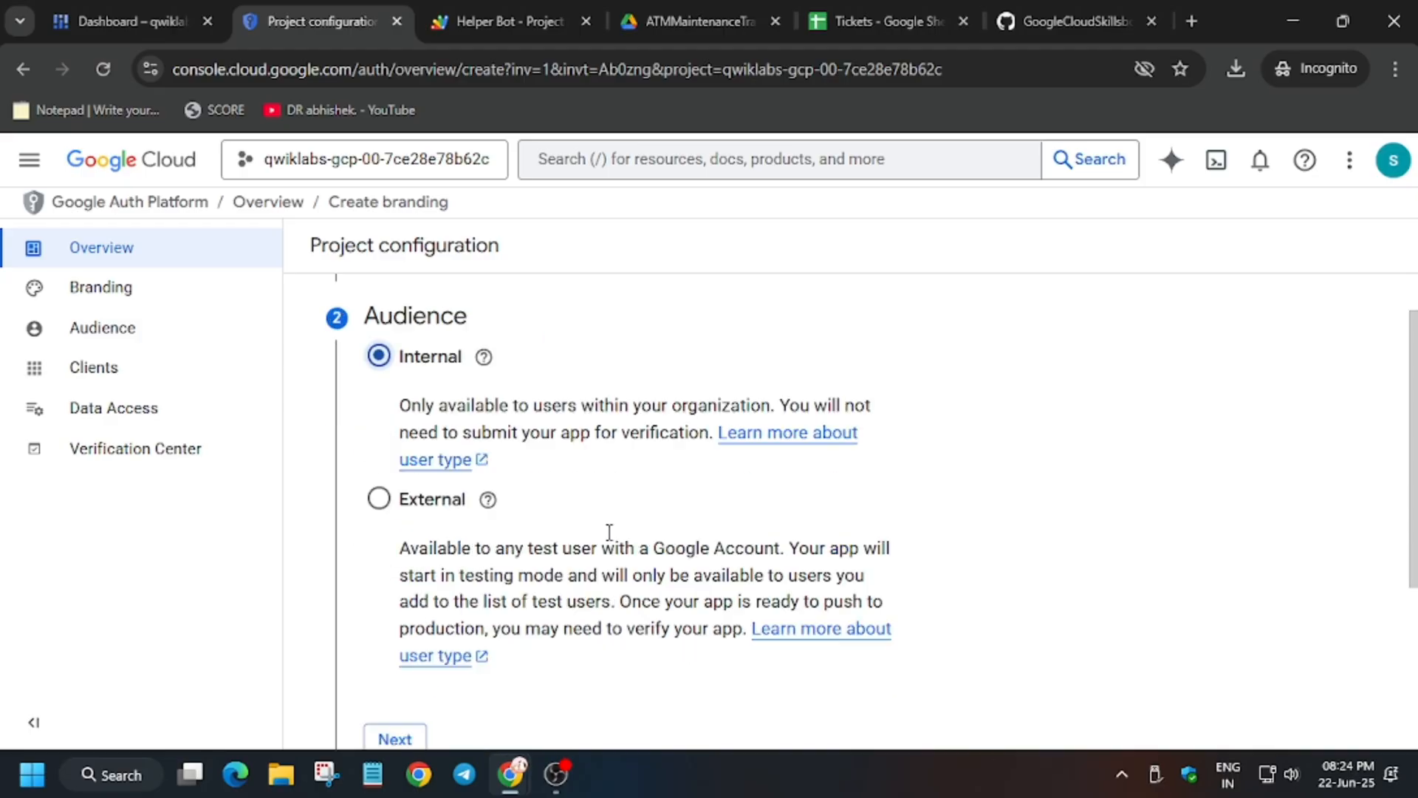
Step: Add the developer contact email and create the OAuth configuration
left_click(394, 739)
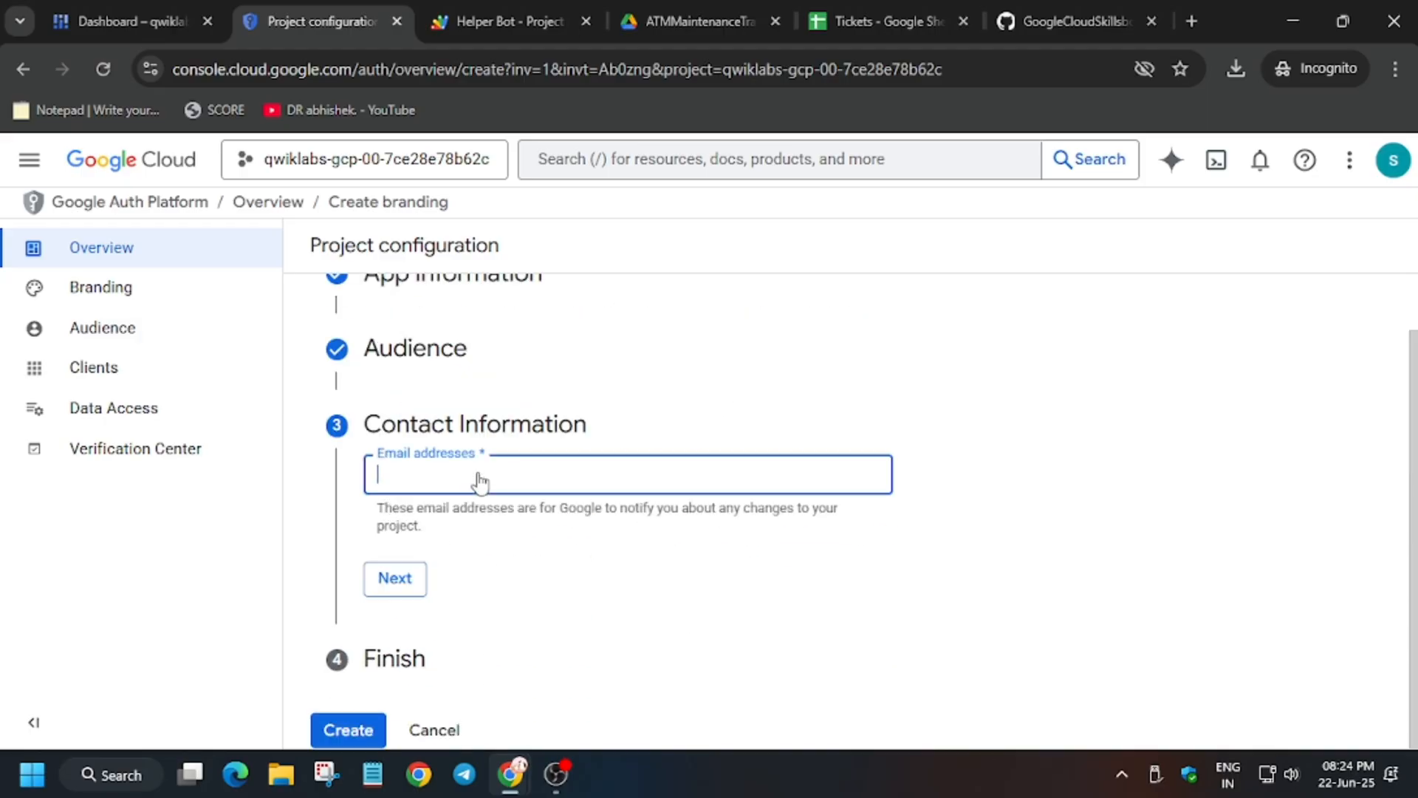
left_click(395, 577)
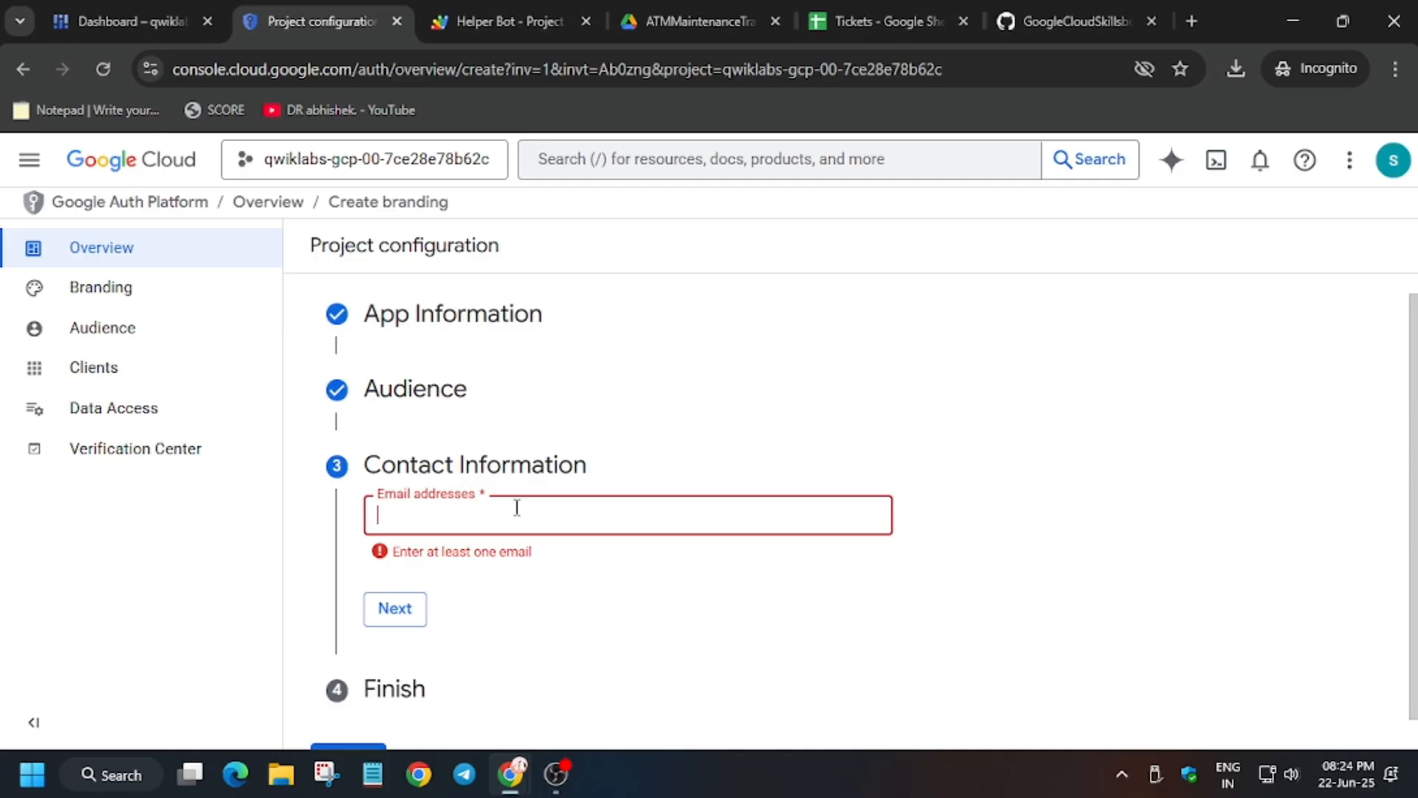
left_click(394, 607)
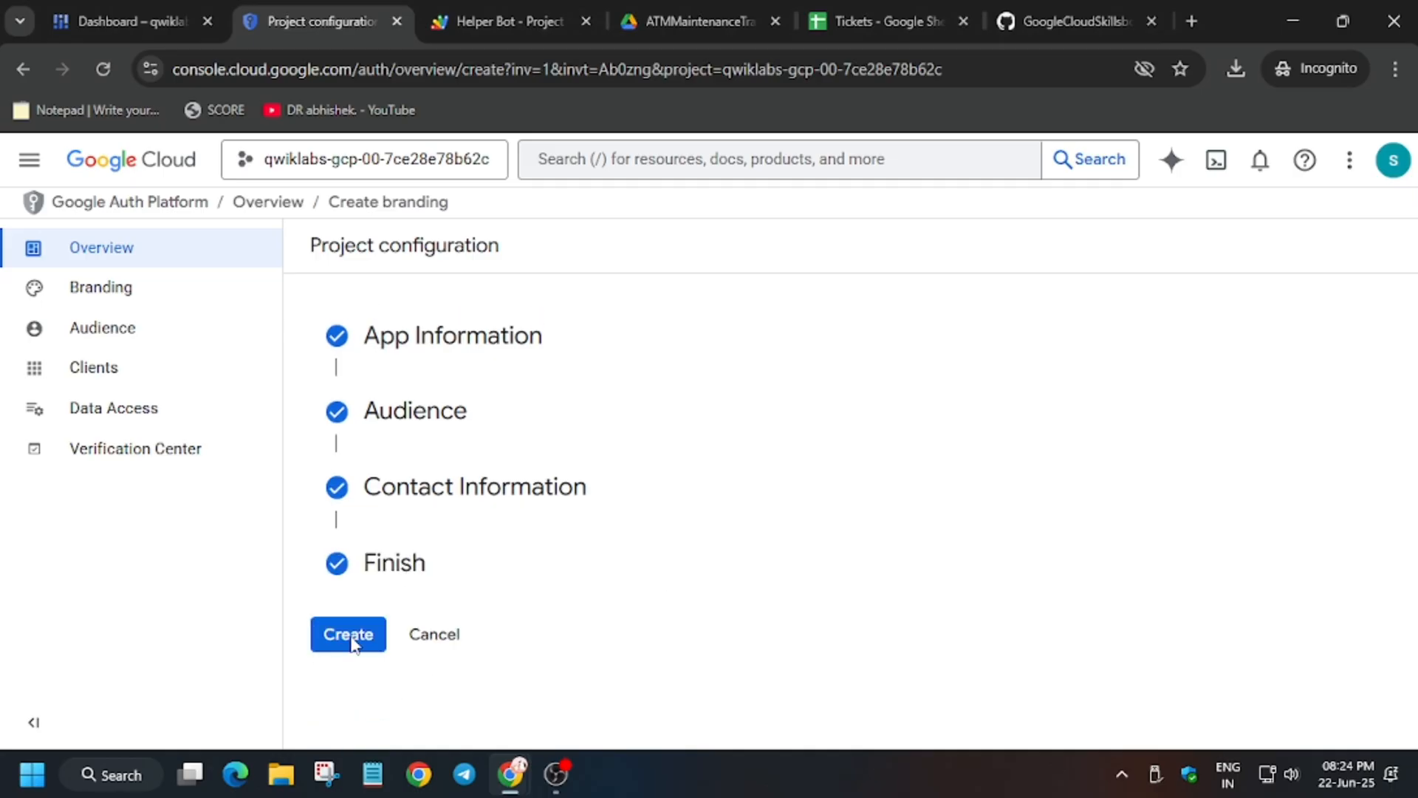
left_click(348, 633)
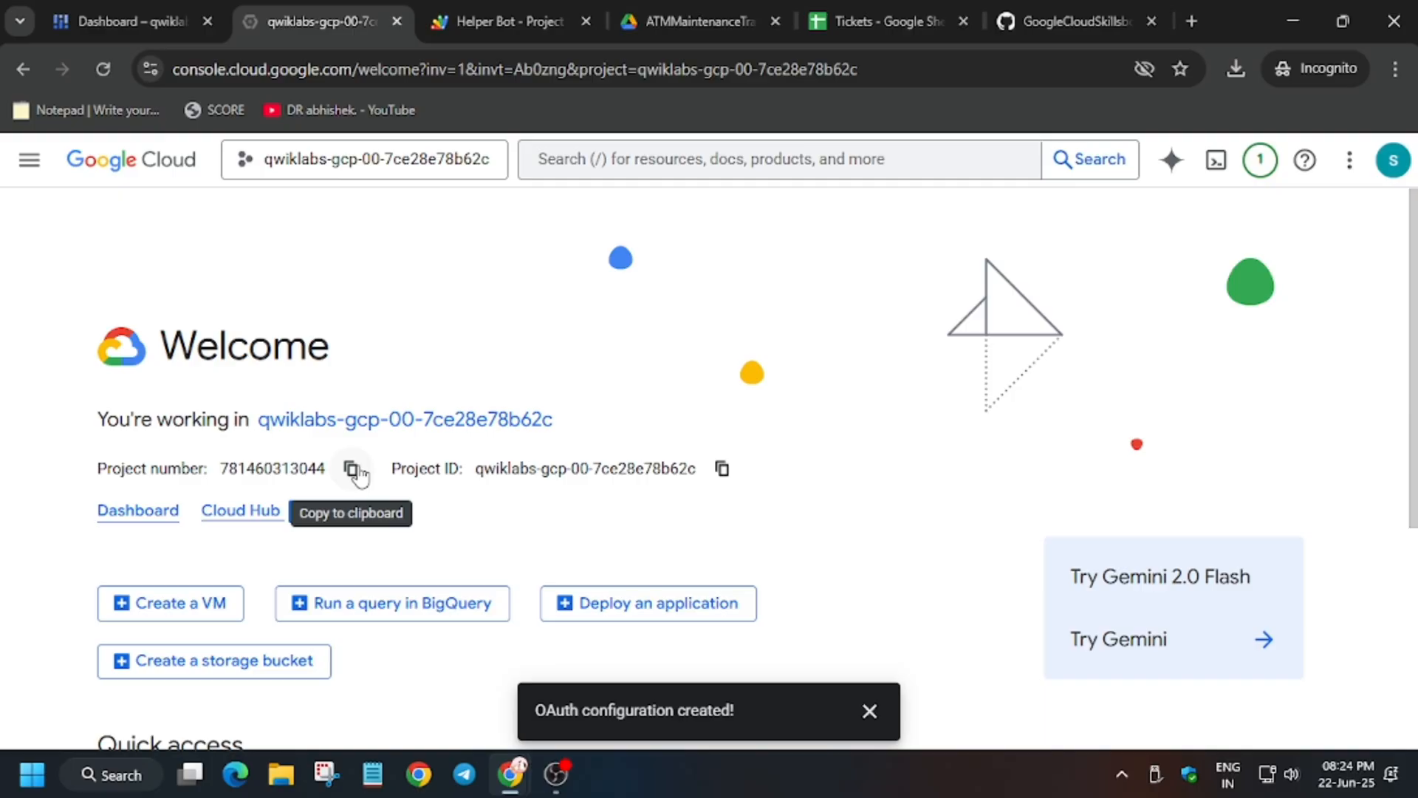
left_click(506, 20)
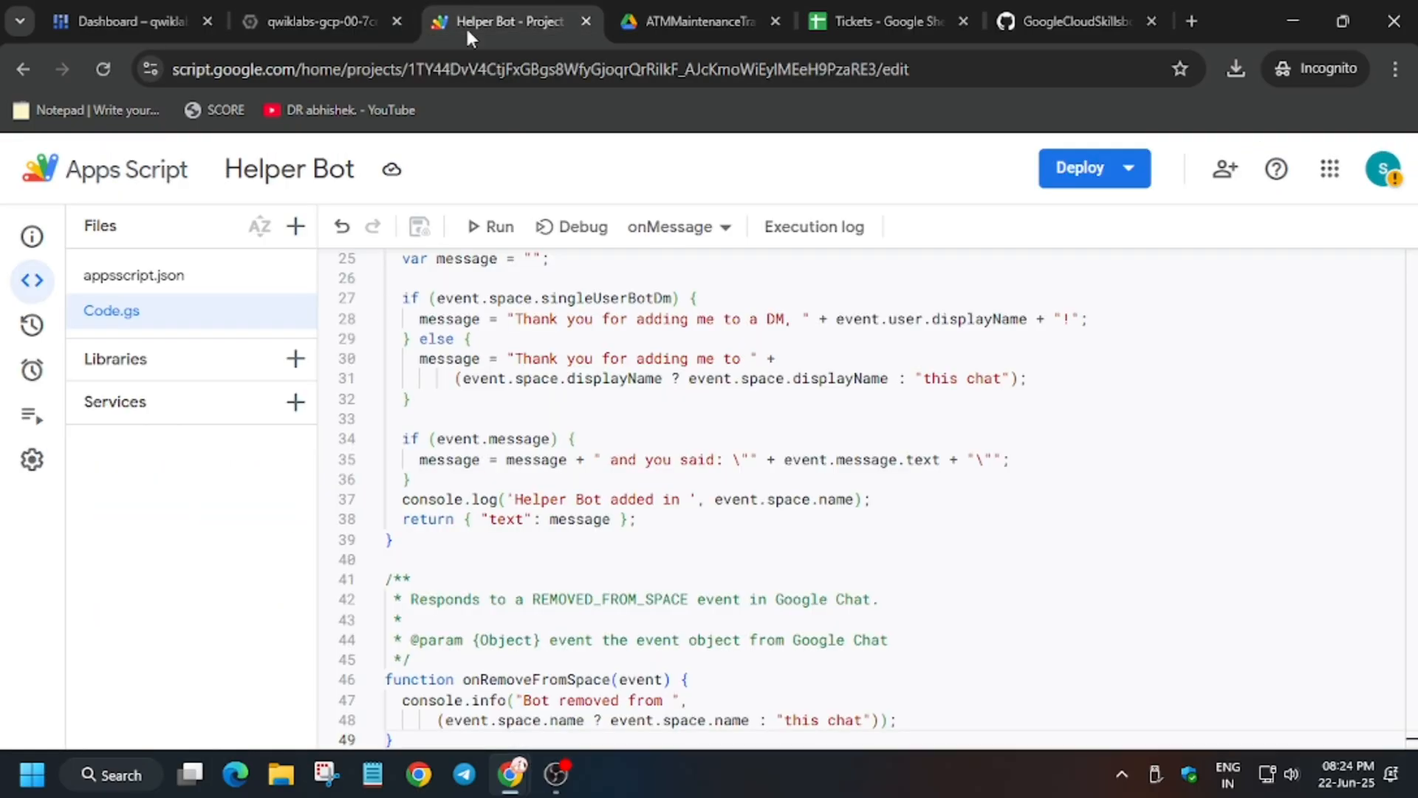
left_click(31, 458)
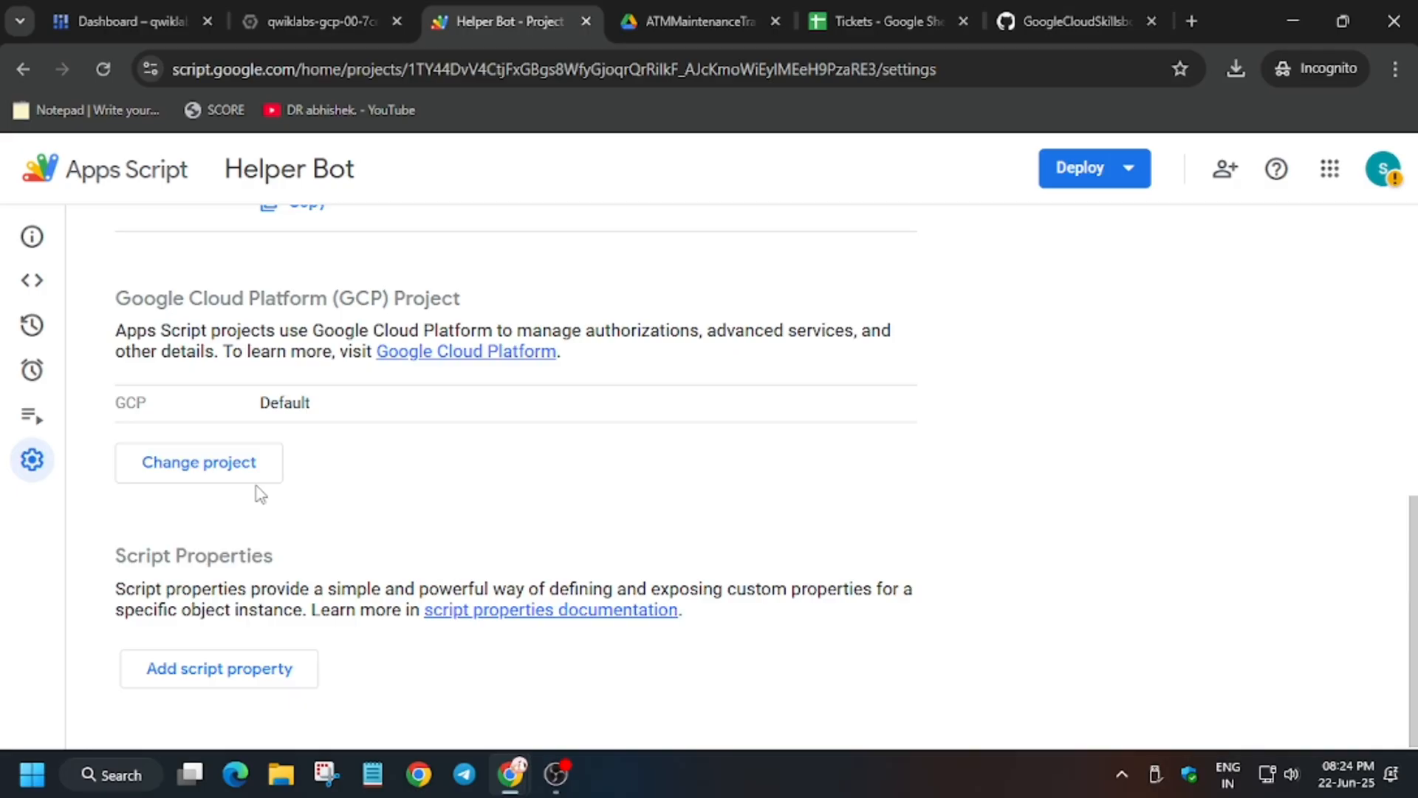
left_click(198, 462)
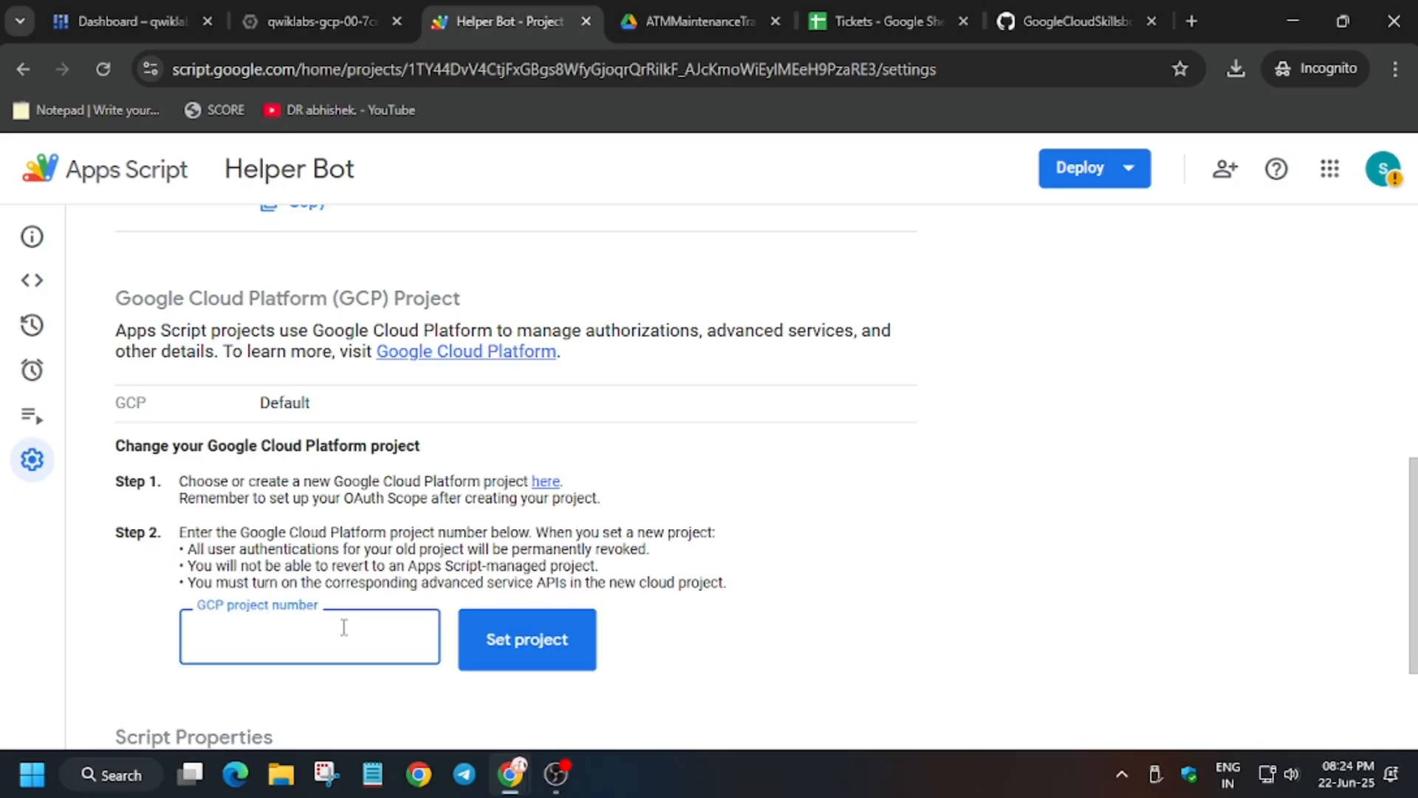
type("781460313044")
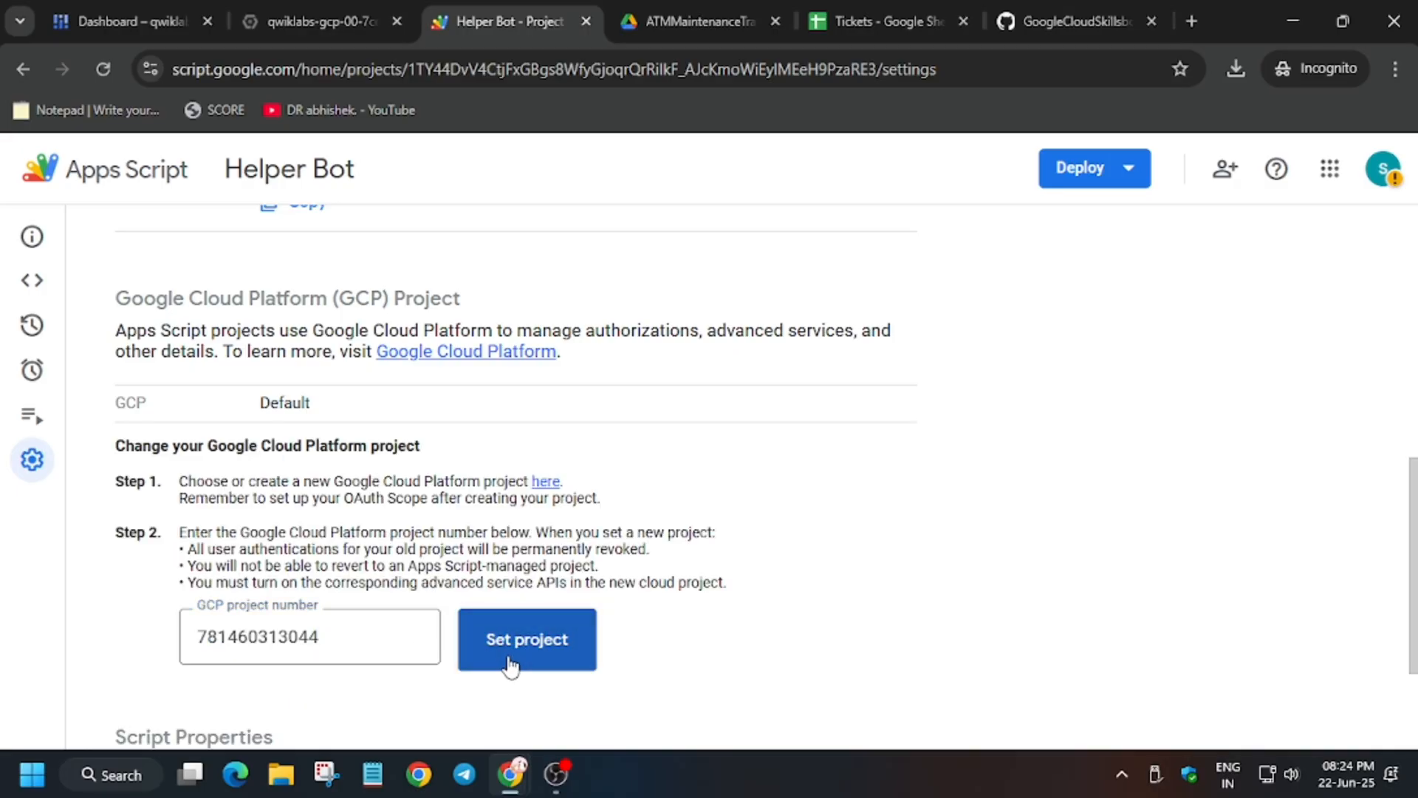
left_click(526, 638)
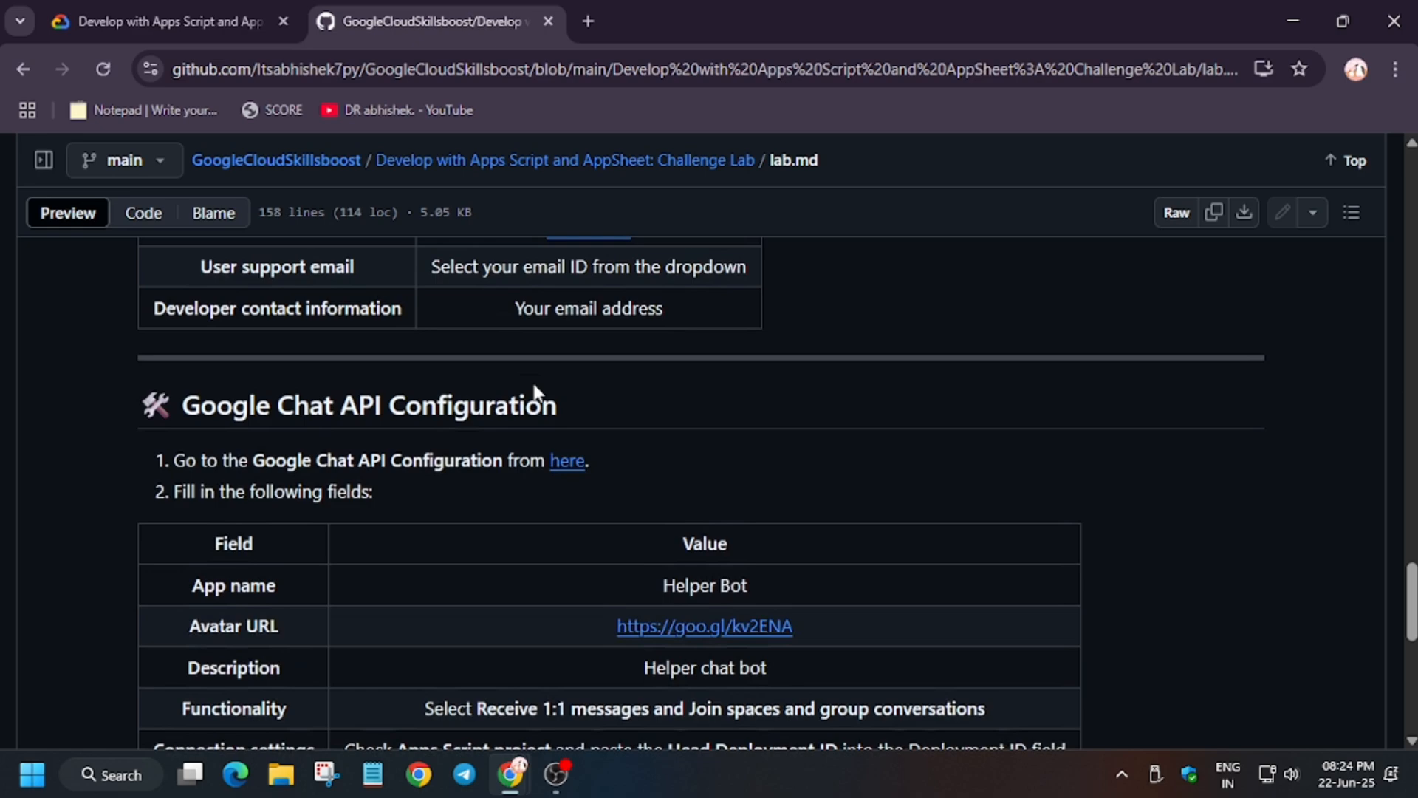
right_click(565, 461)
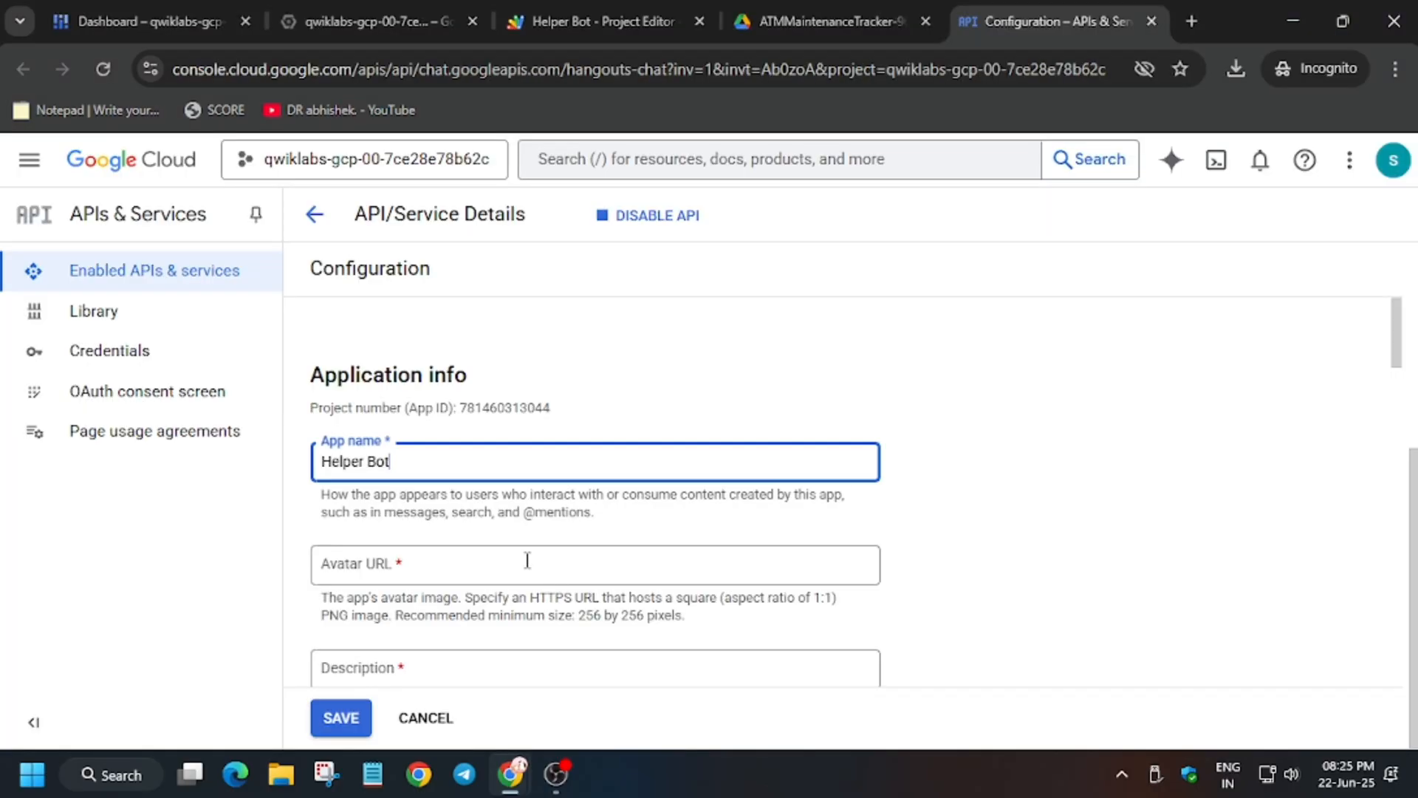
type("https://goo.gl/kv2ENA")
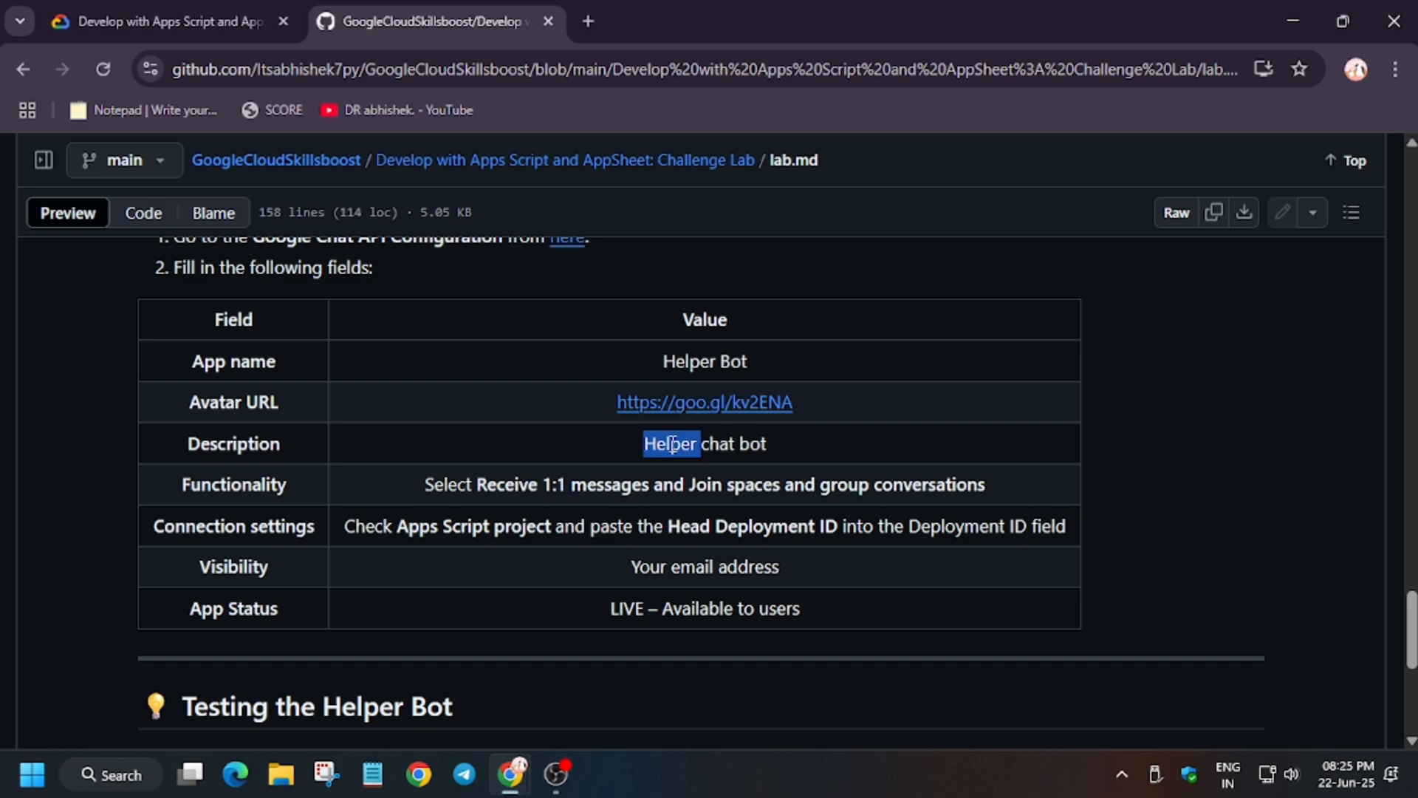
left_click(1049, 21)
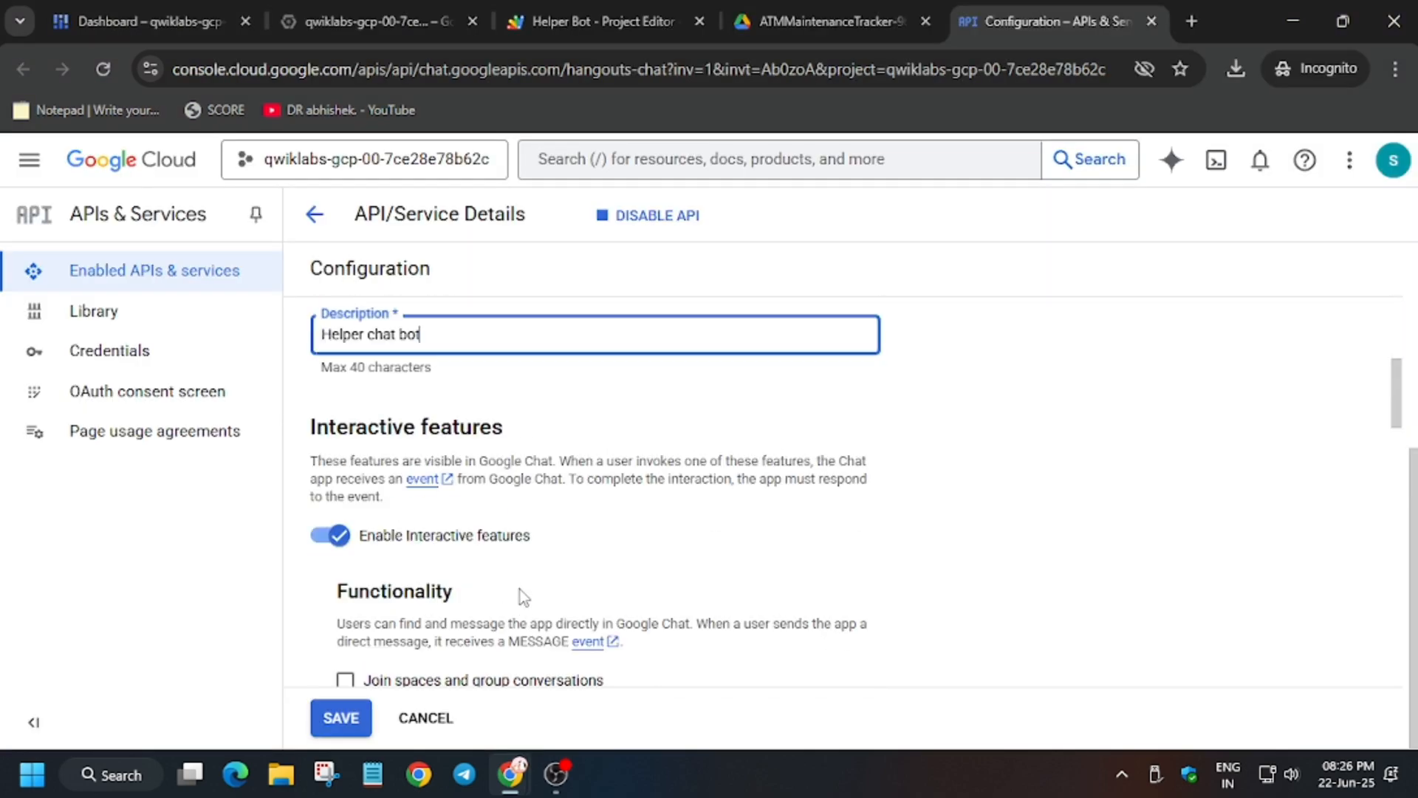
left_click(344, 567)
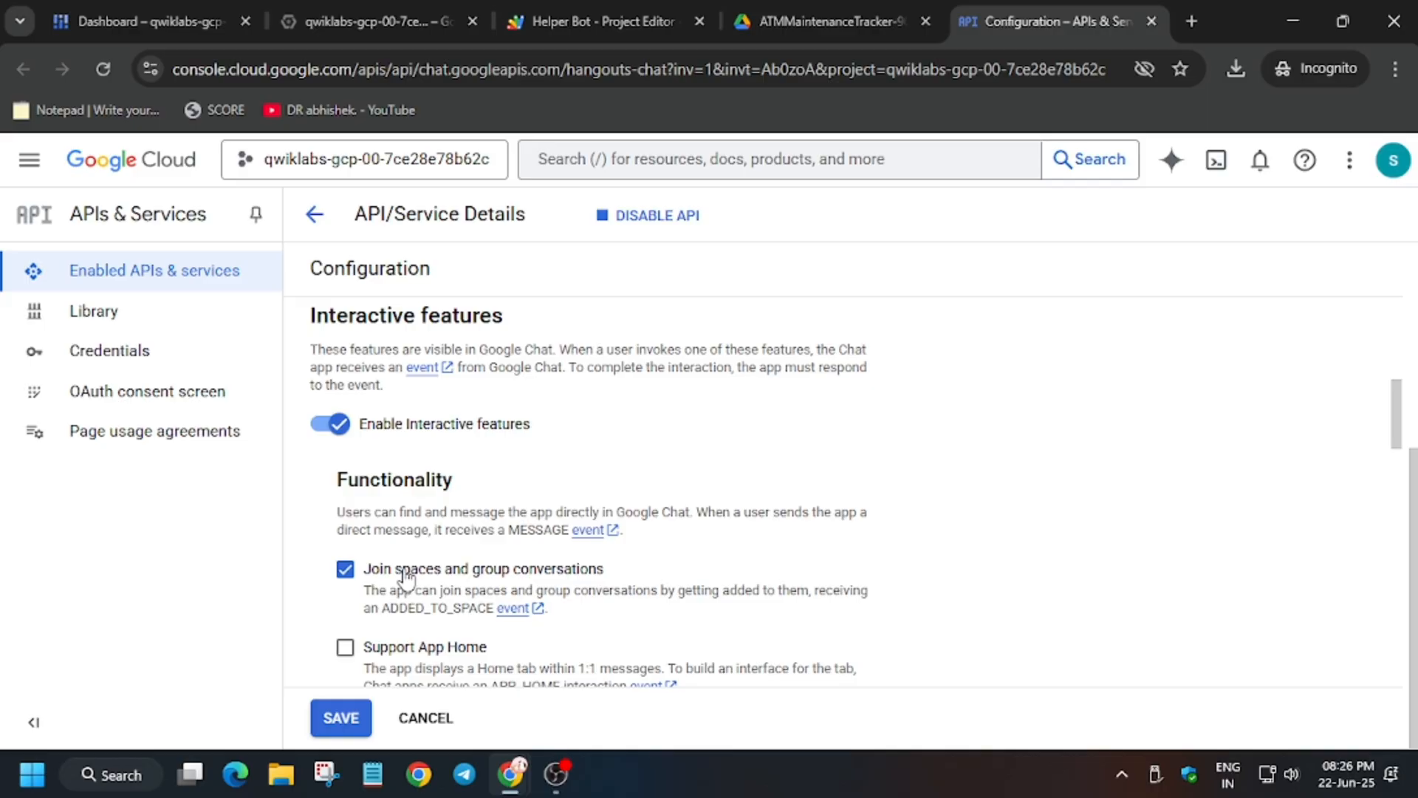
scroll("down", 3)
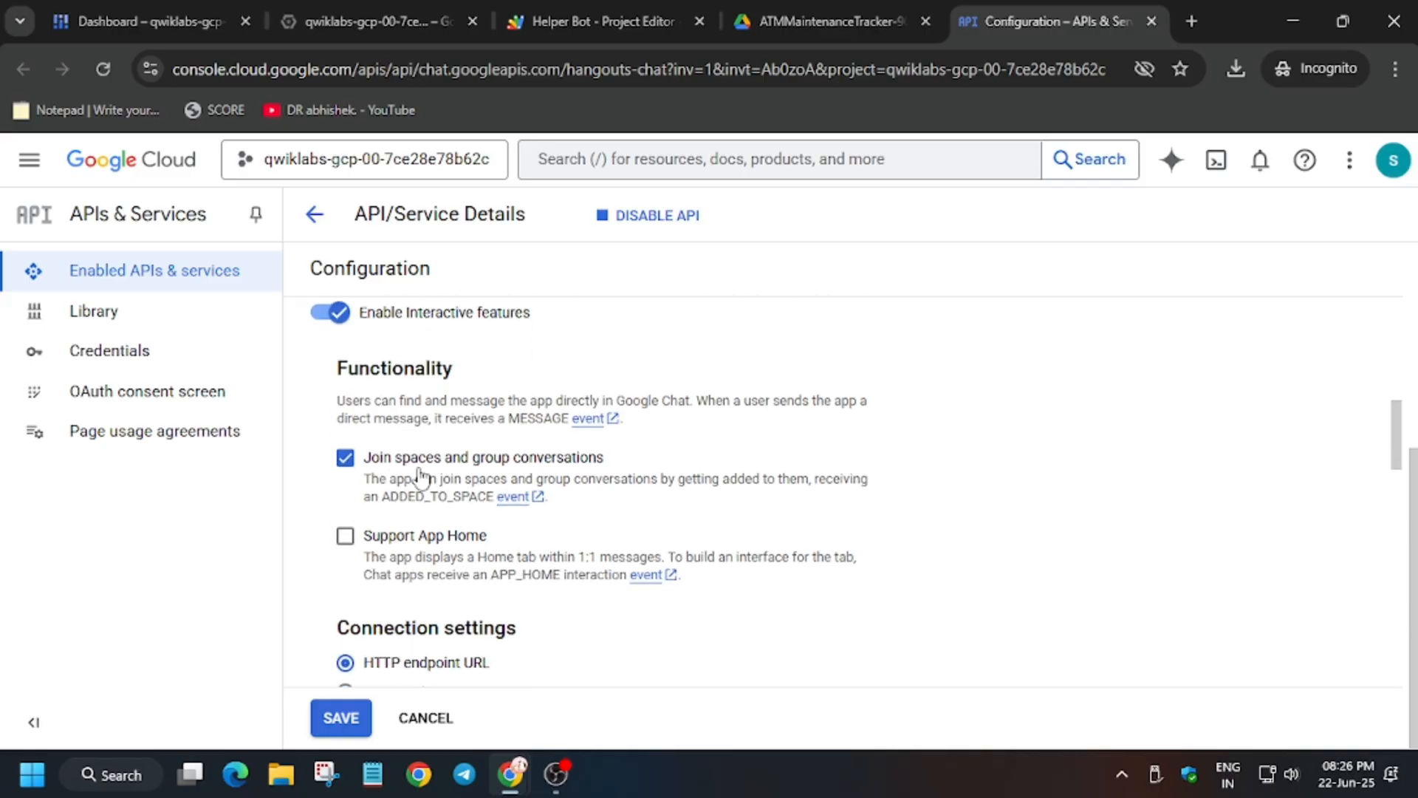
scroll("down", 3)
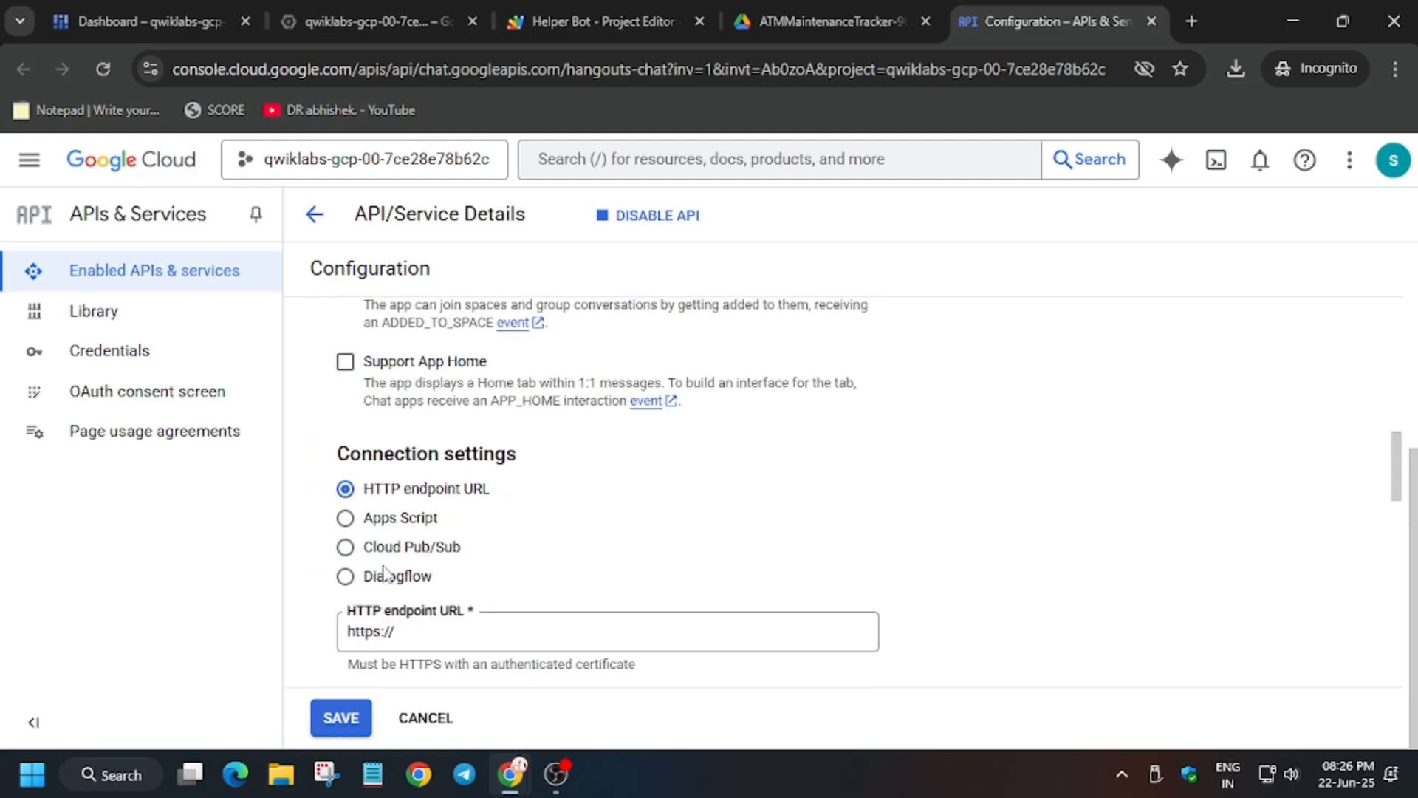
Step: Connect the chat app via Apps Script using the copied Head Deployment ID
left_click(344, 517)
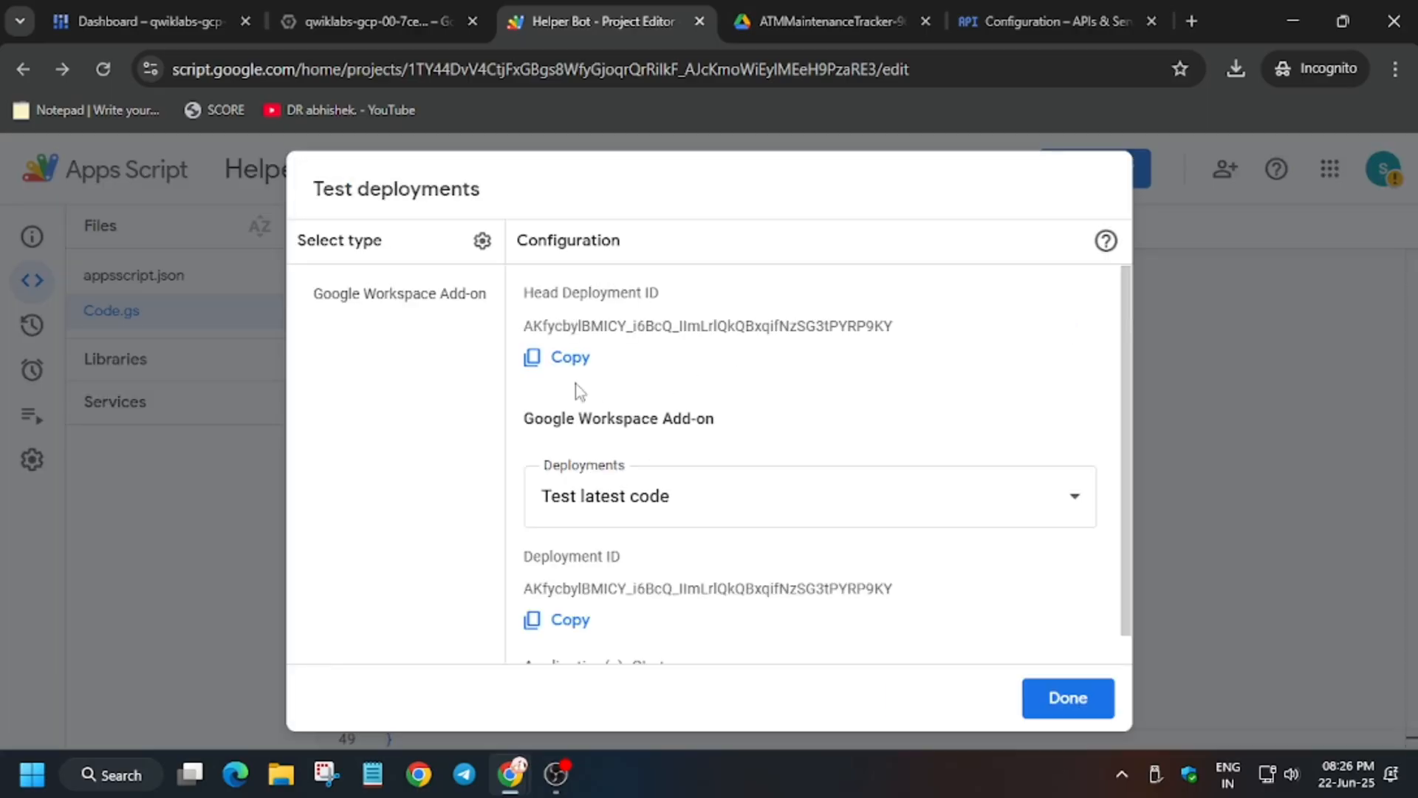
left_click(558, 356)
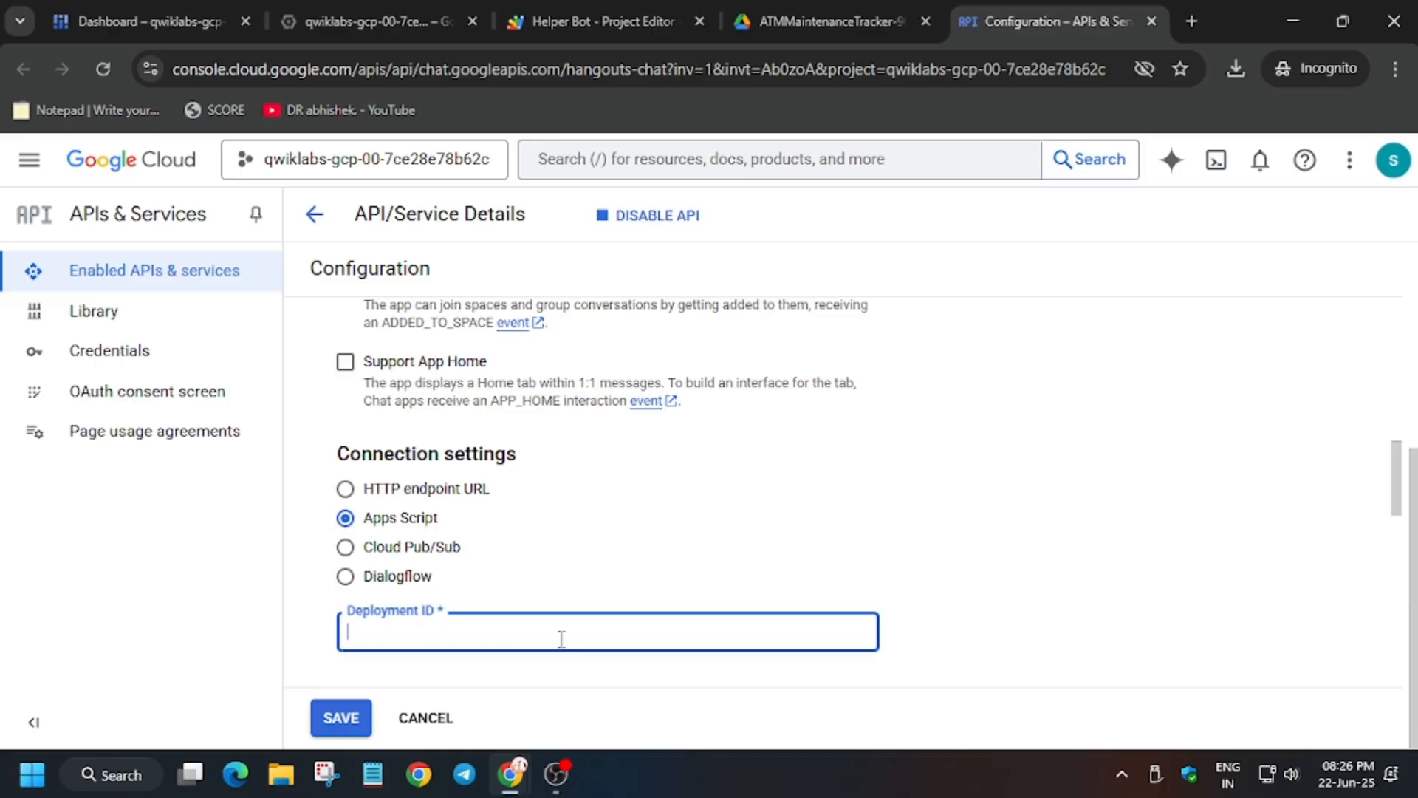
scroll("down", 3)
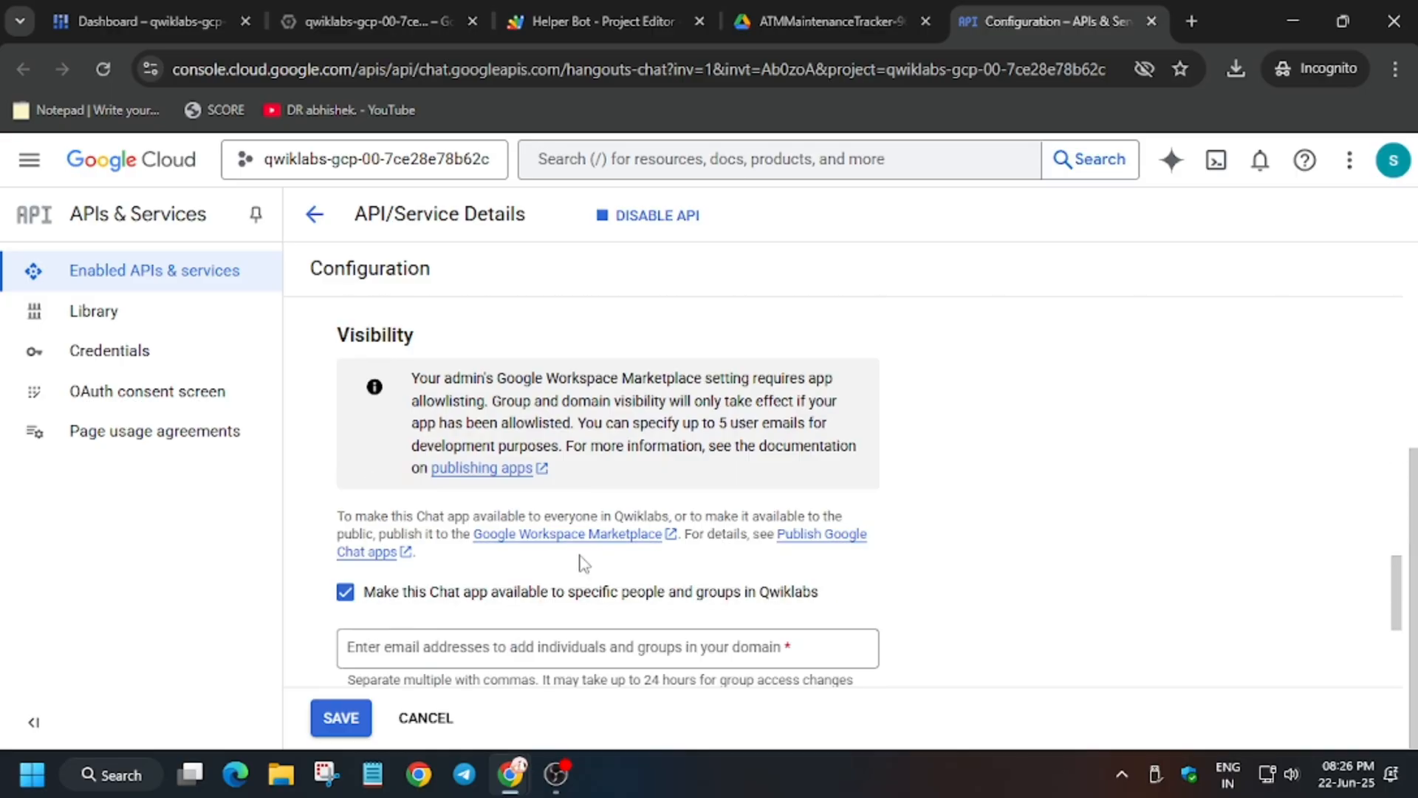
key("alt+tab")
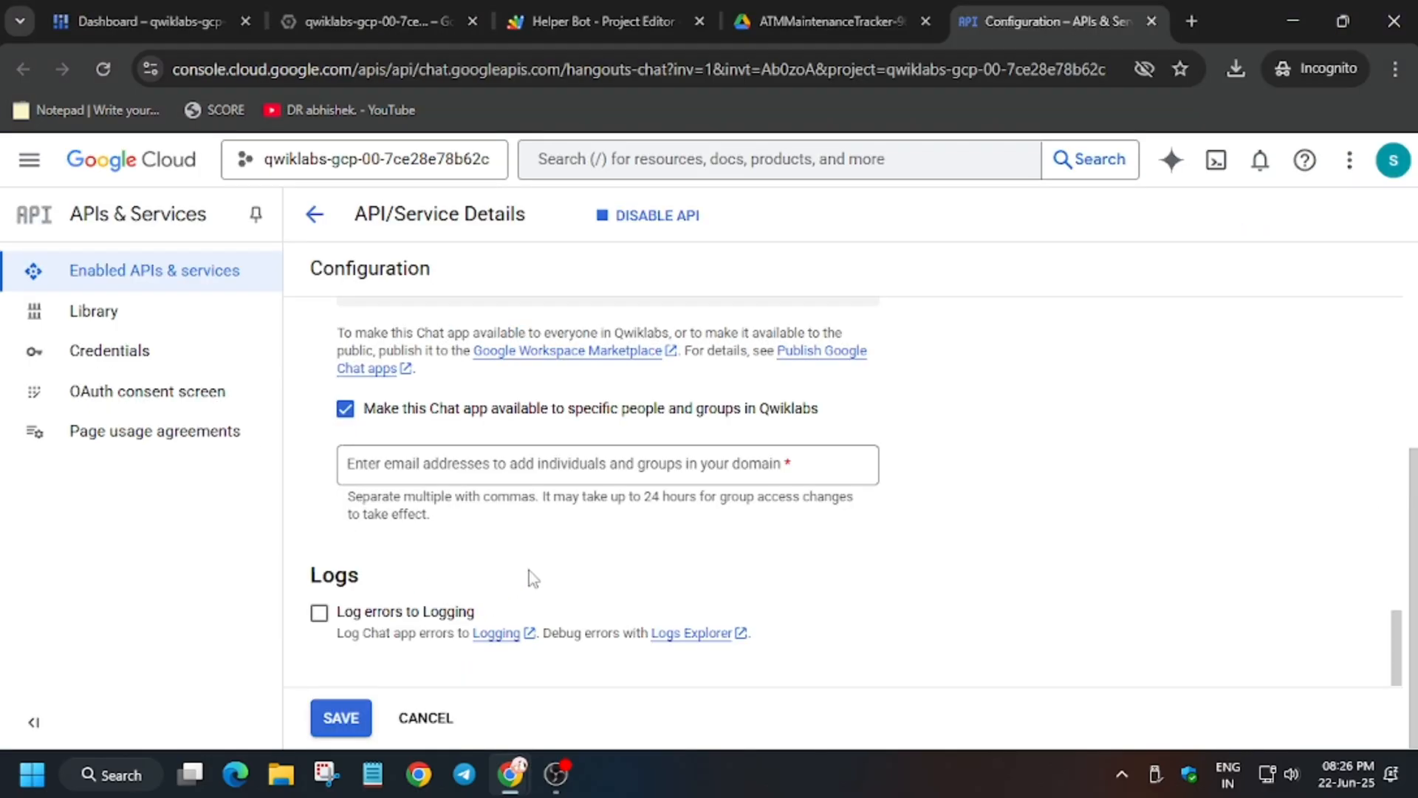
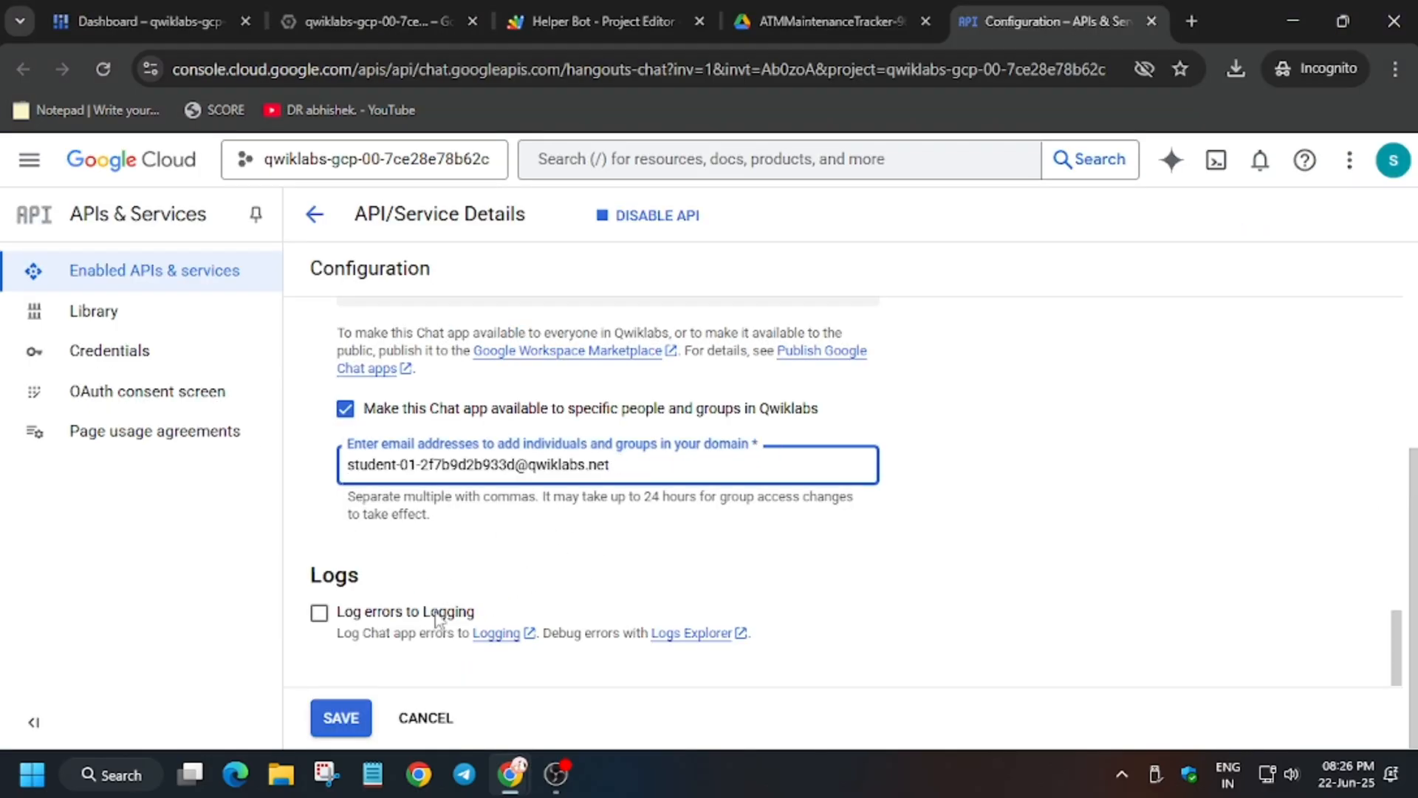
left_click(341, 718)
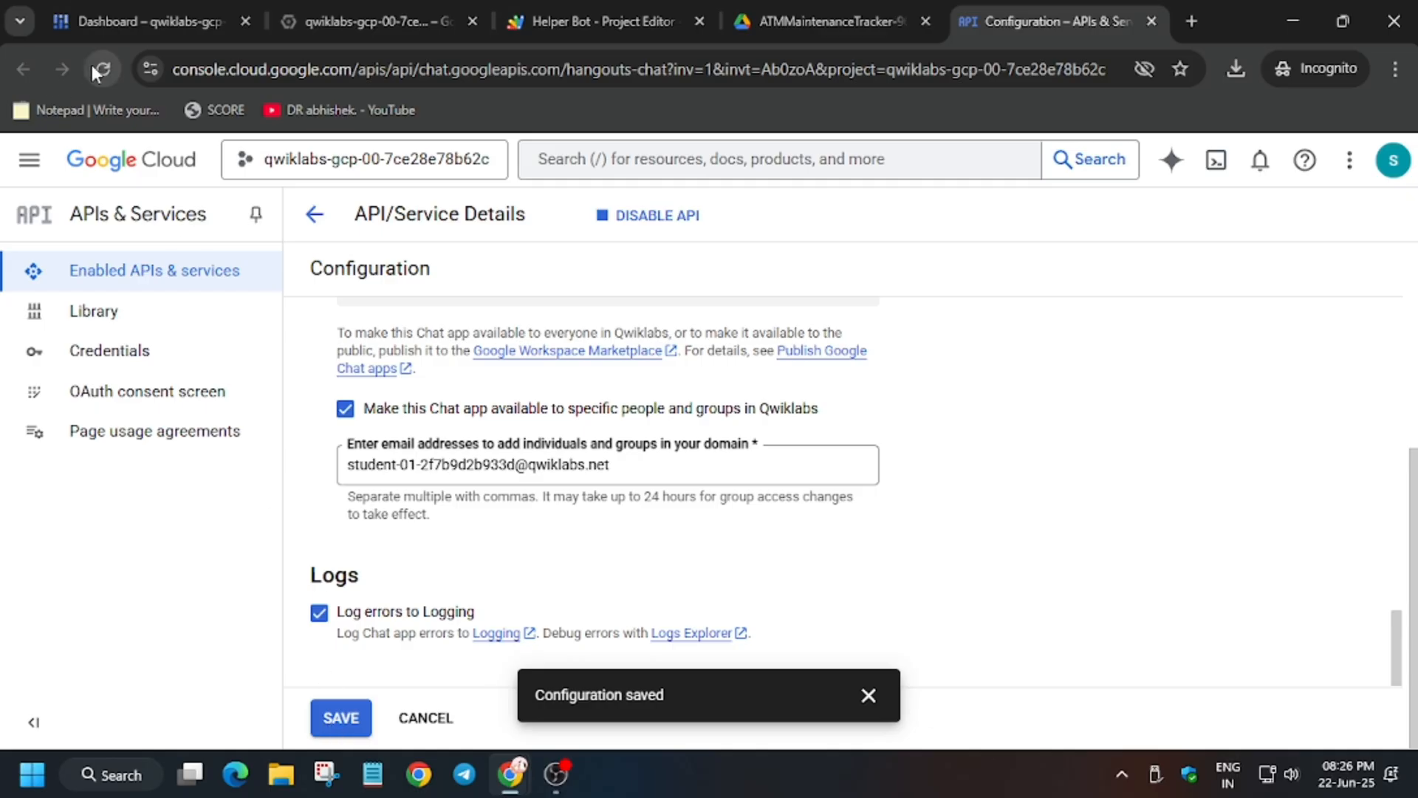
left_click(102, 69)
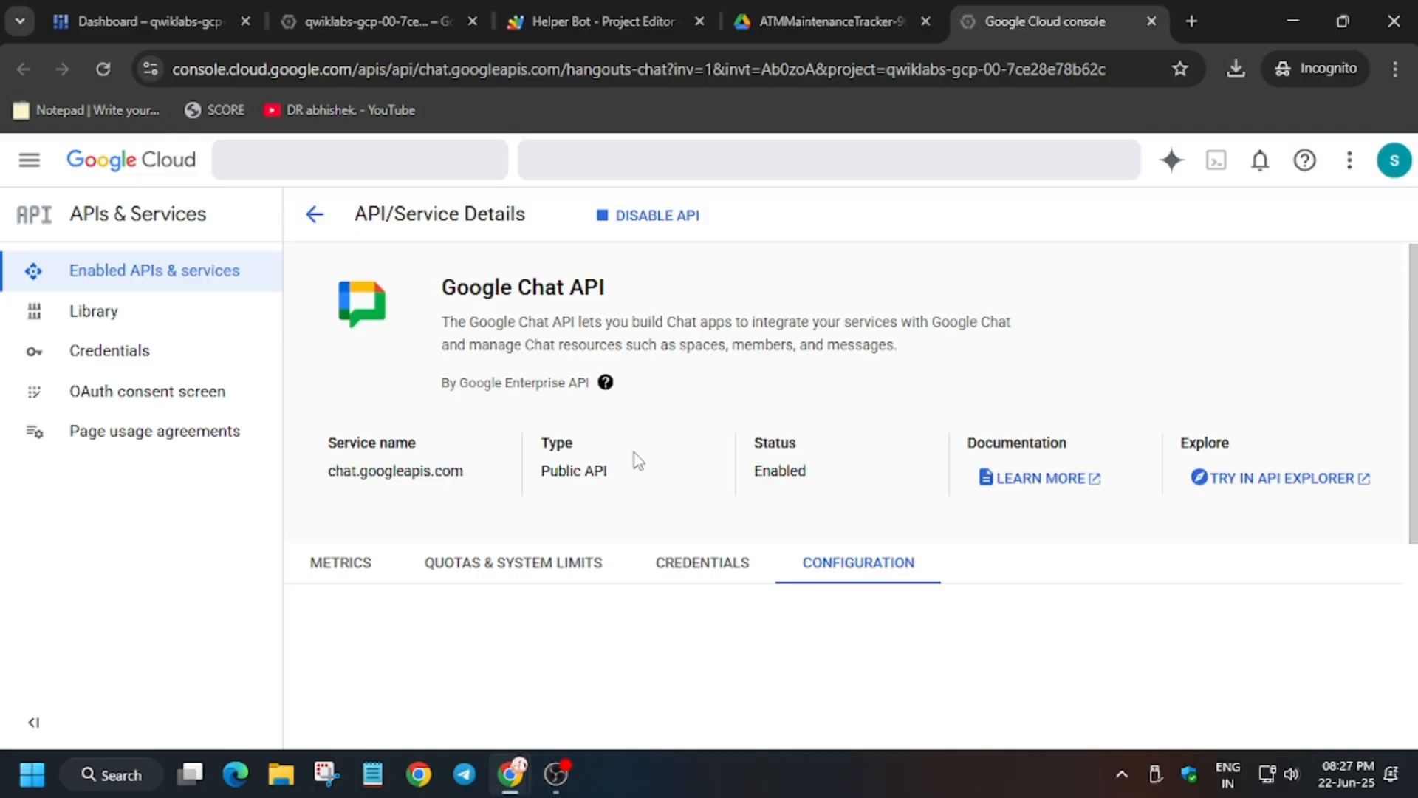
mouse_move(673, 451)
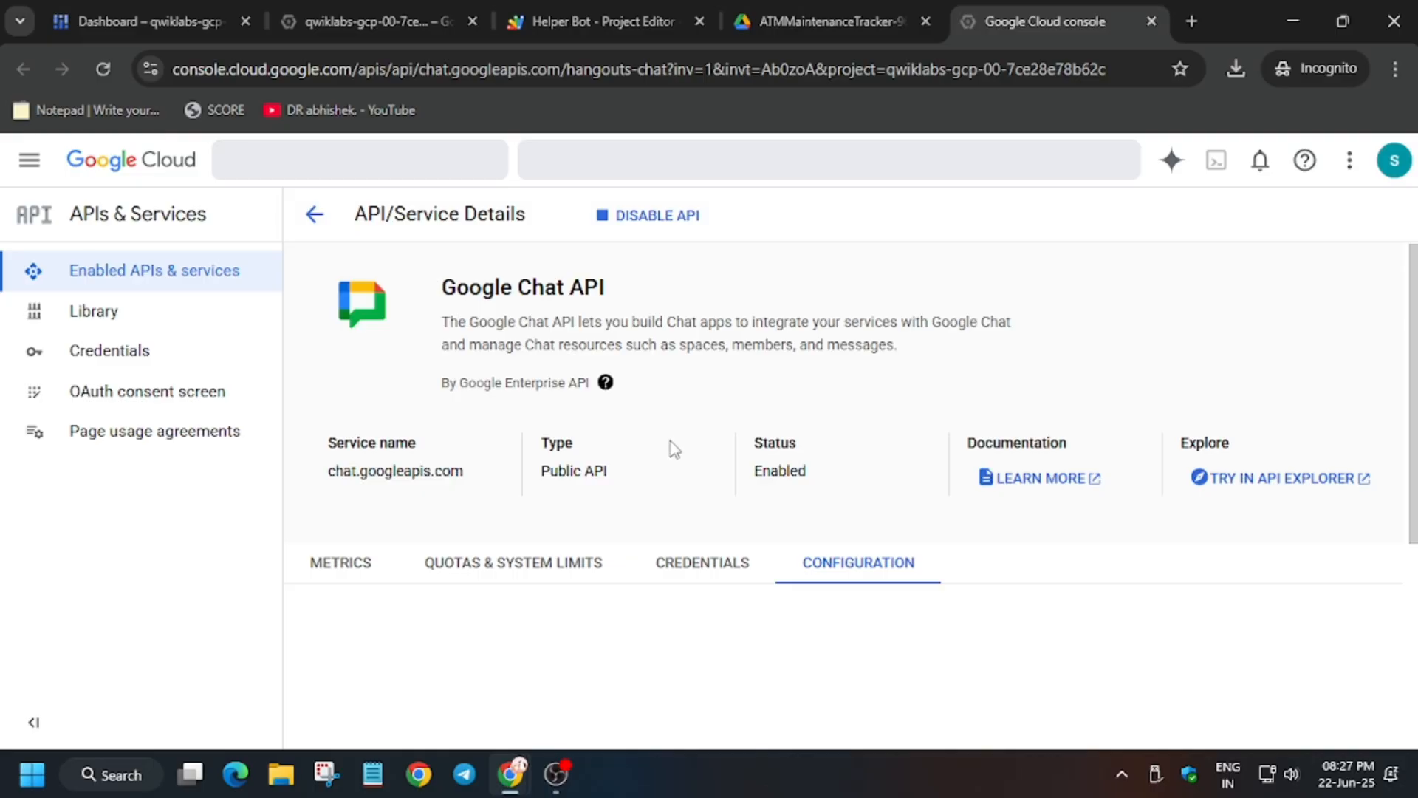
mouse_move(678, 449)
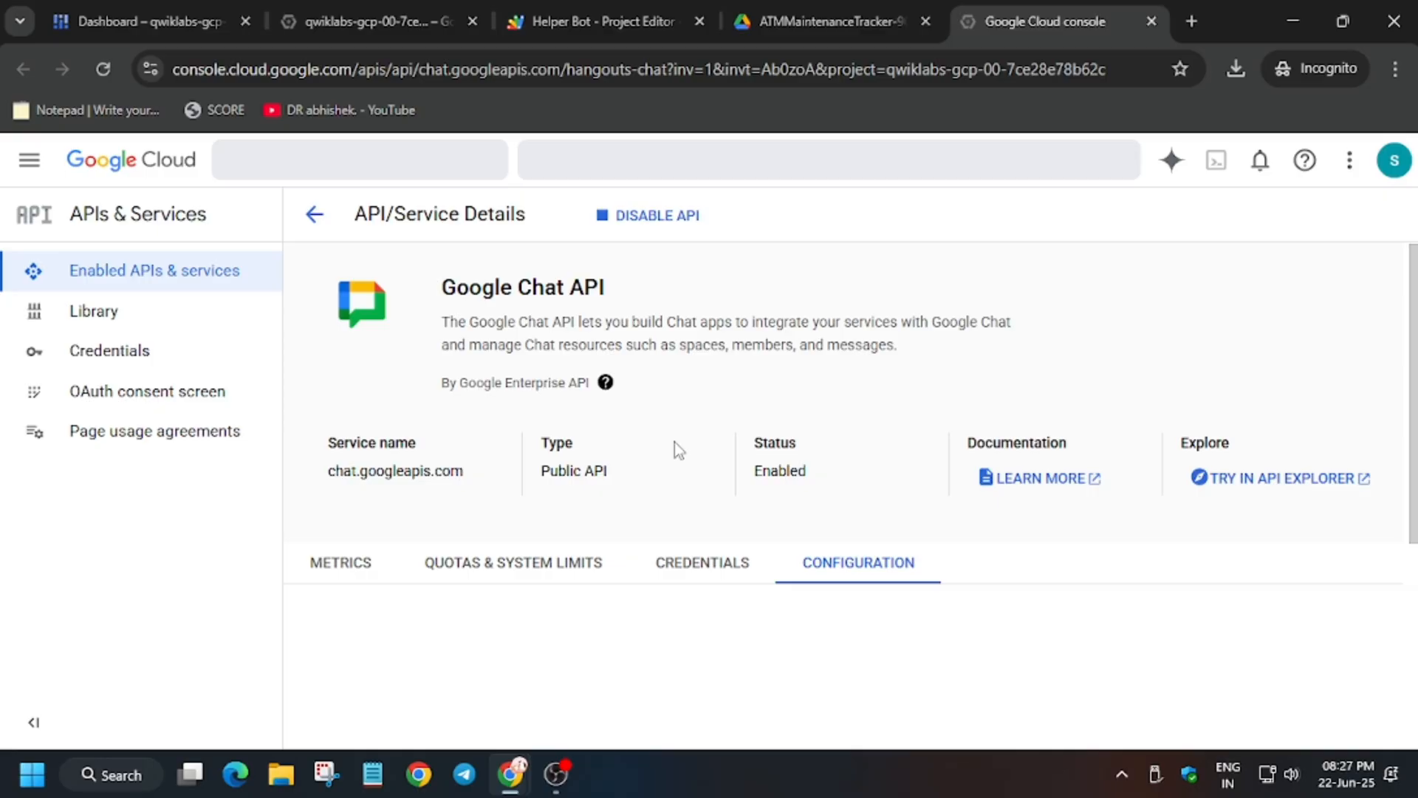
scroll("down", 3)
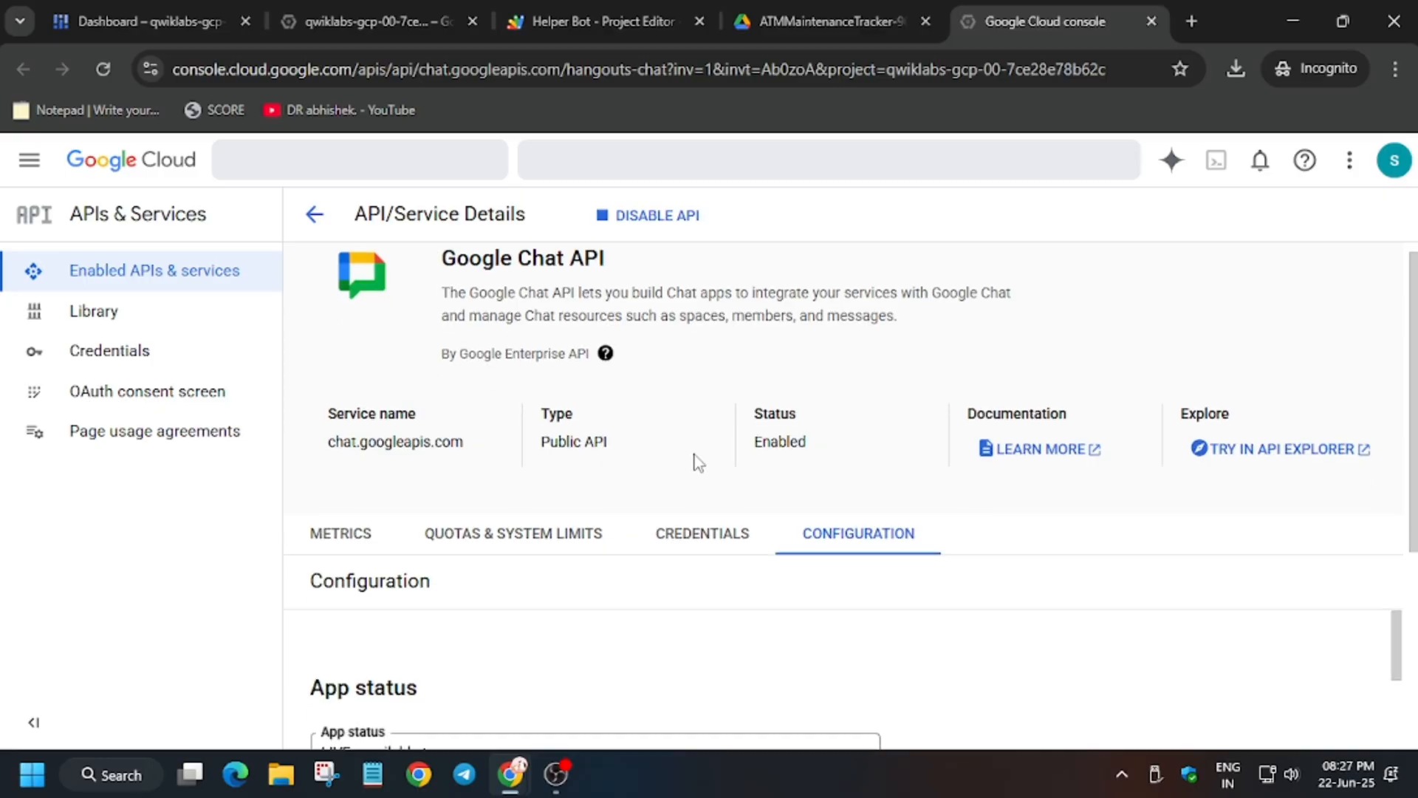
scroll("down", 3)
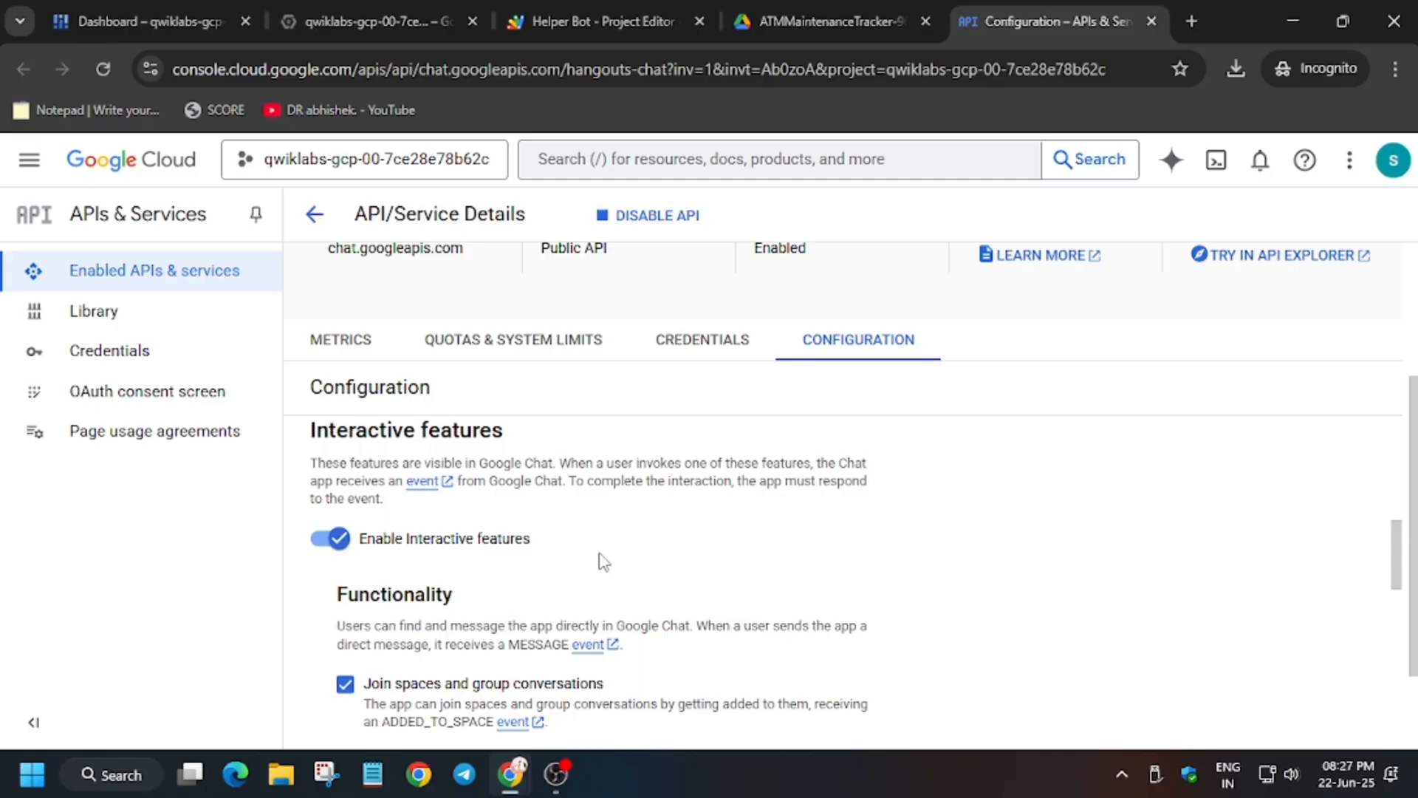
scroll("down", 3)
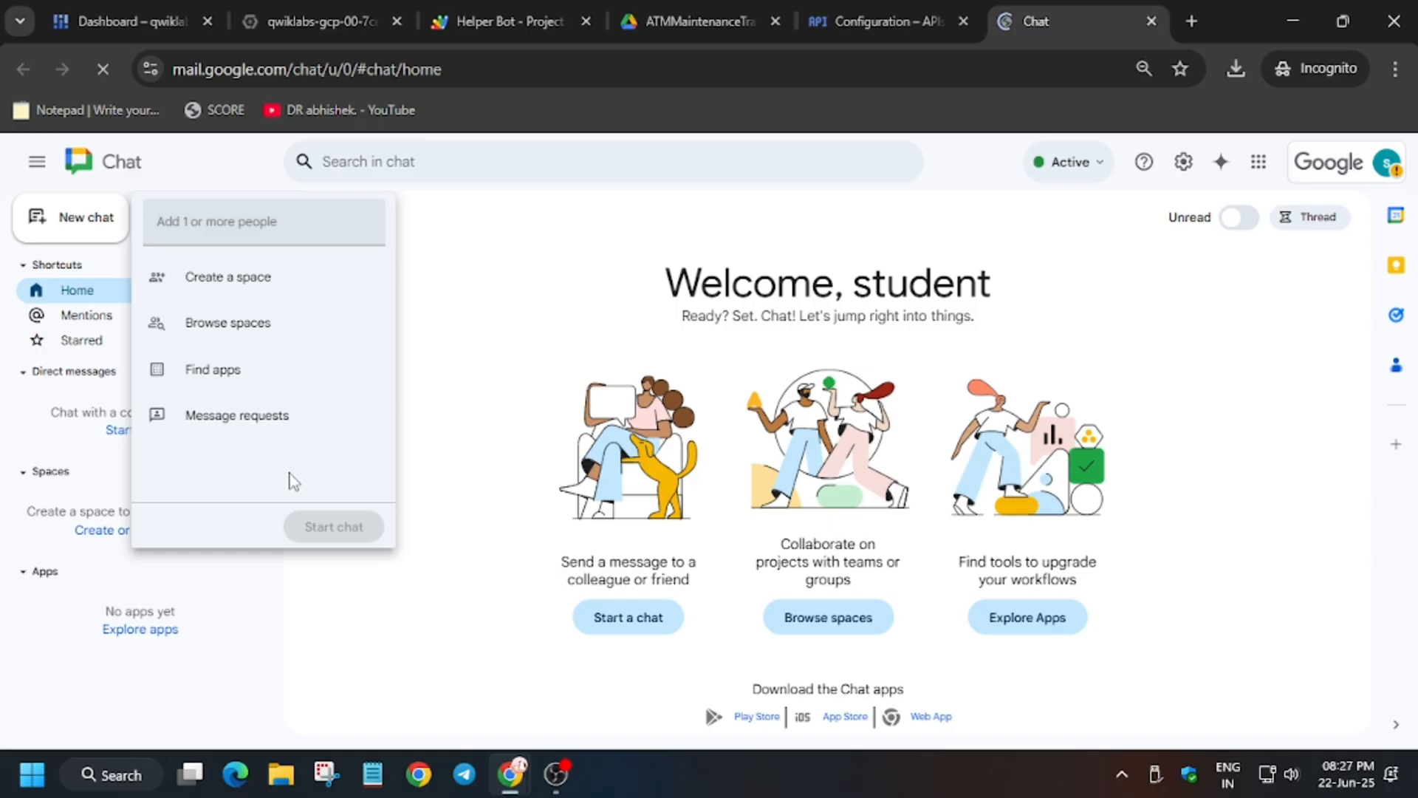
Step: Start a direct Google Chat conversation with Helper Bot, send 'hi', and dismiss the Gemini popup
left_click(278, 492)
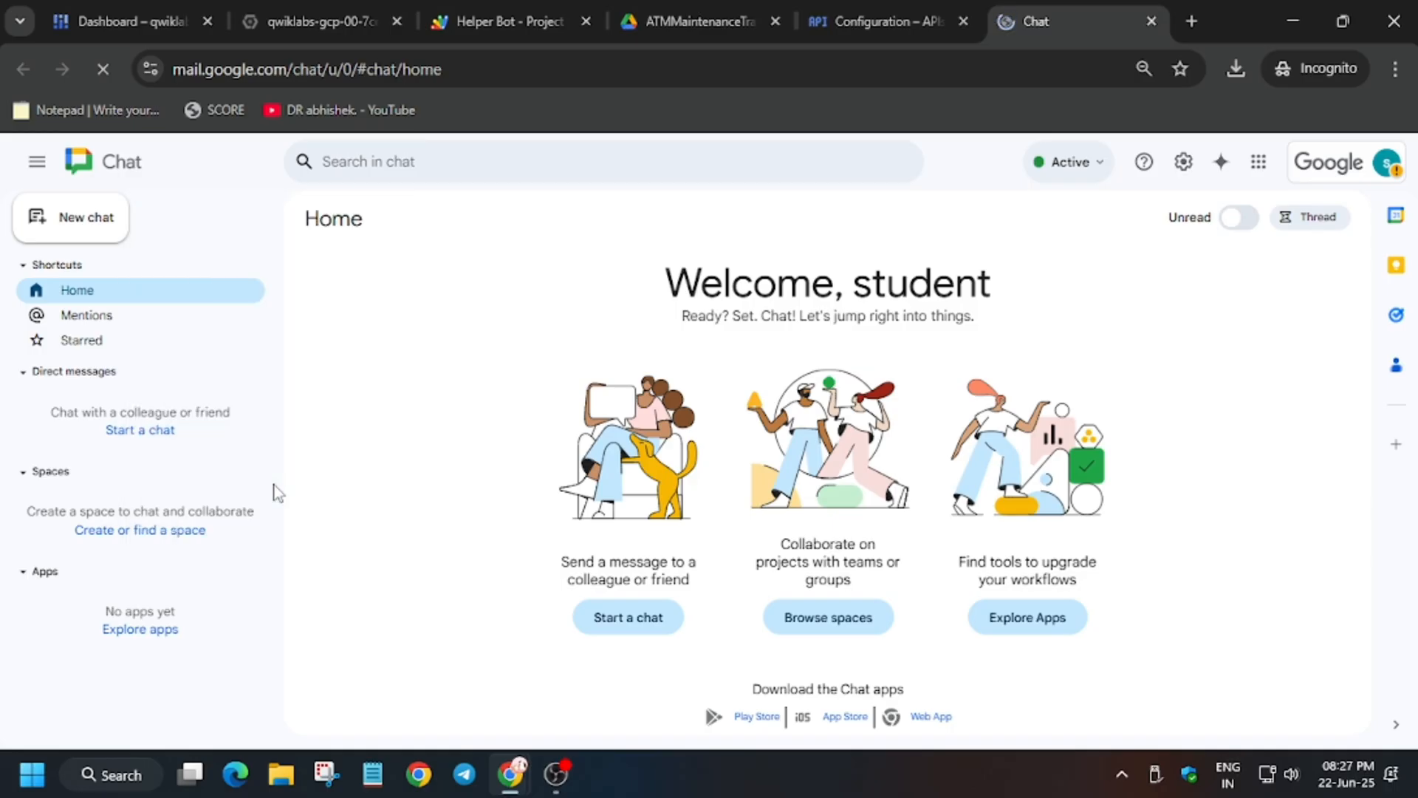
left_click(71, 217)
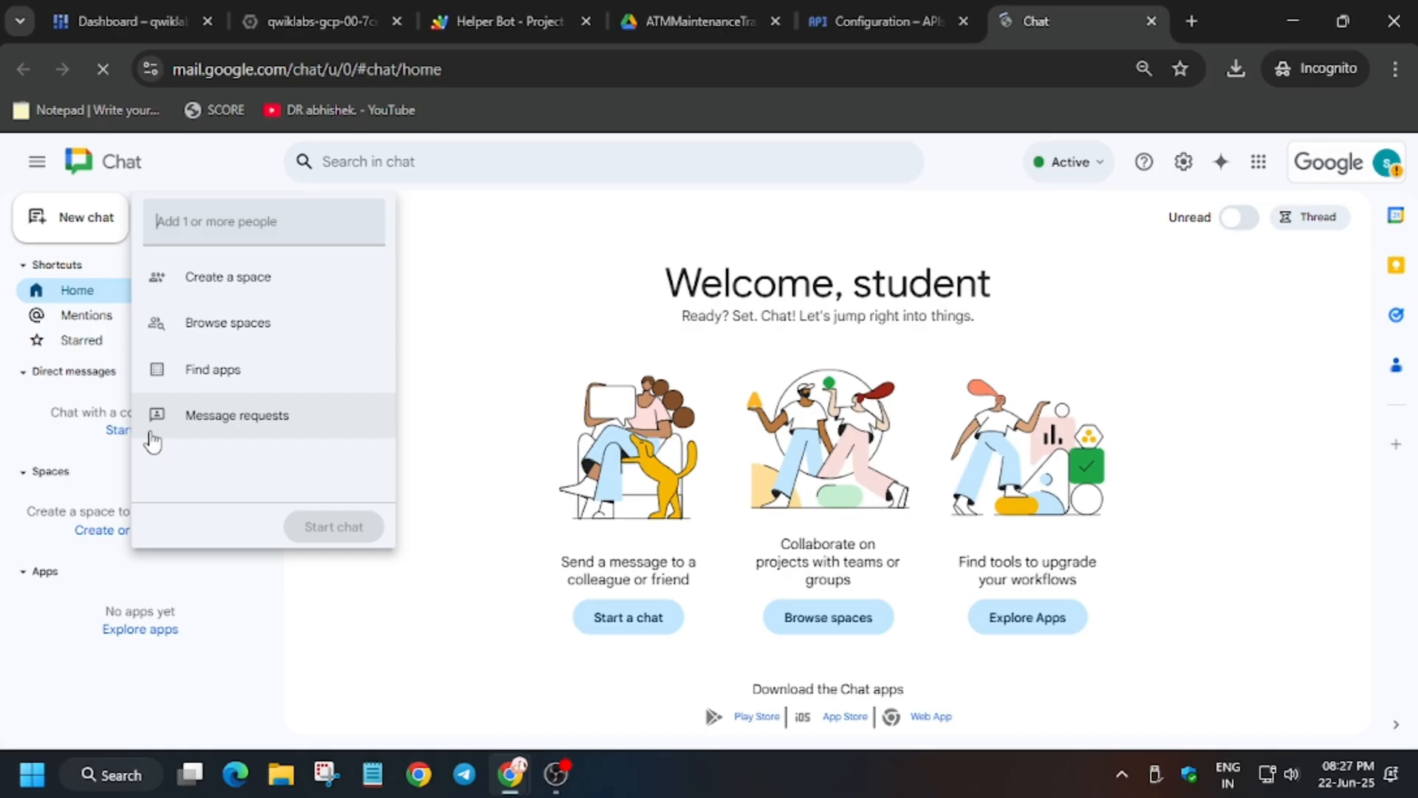
type("help")
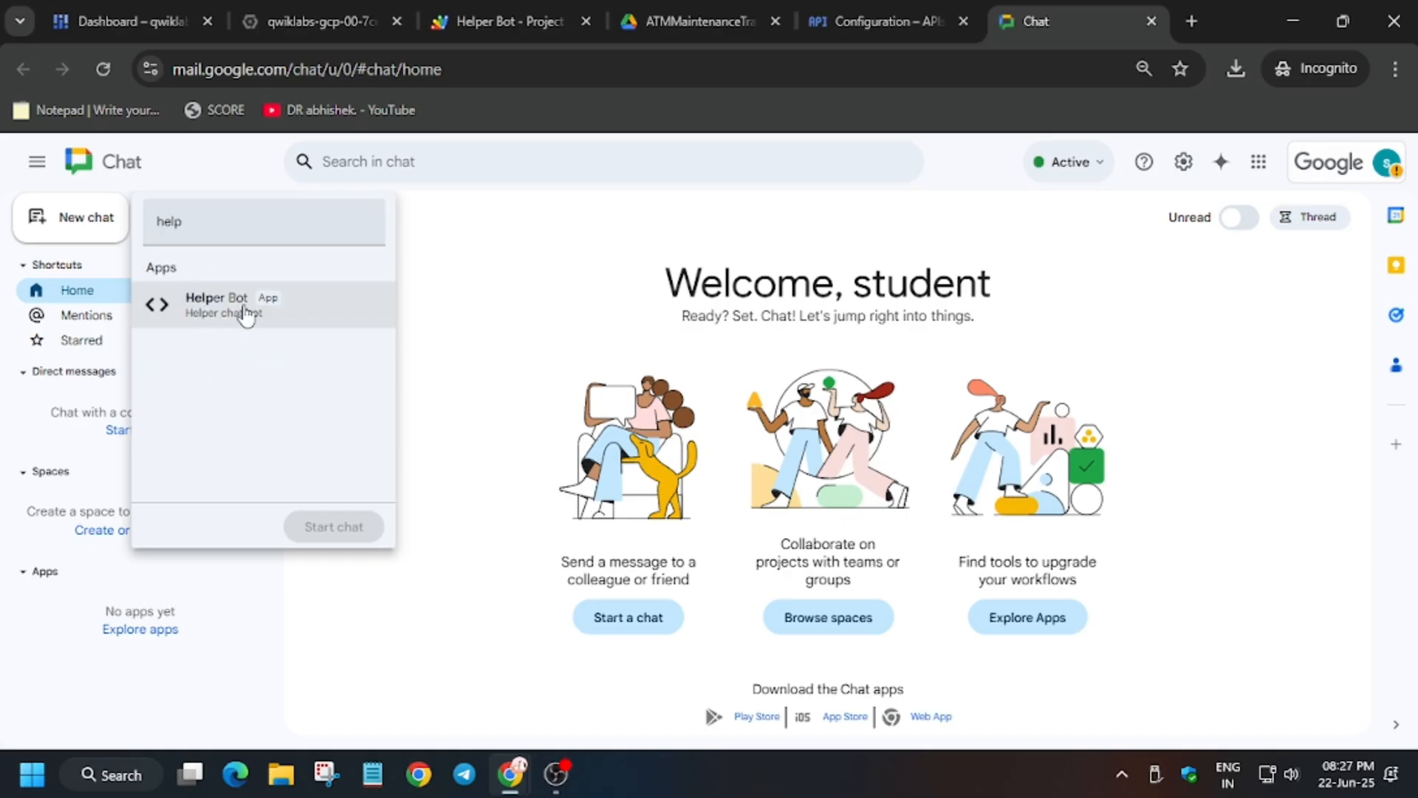
left_click(215, 304)
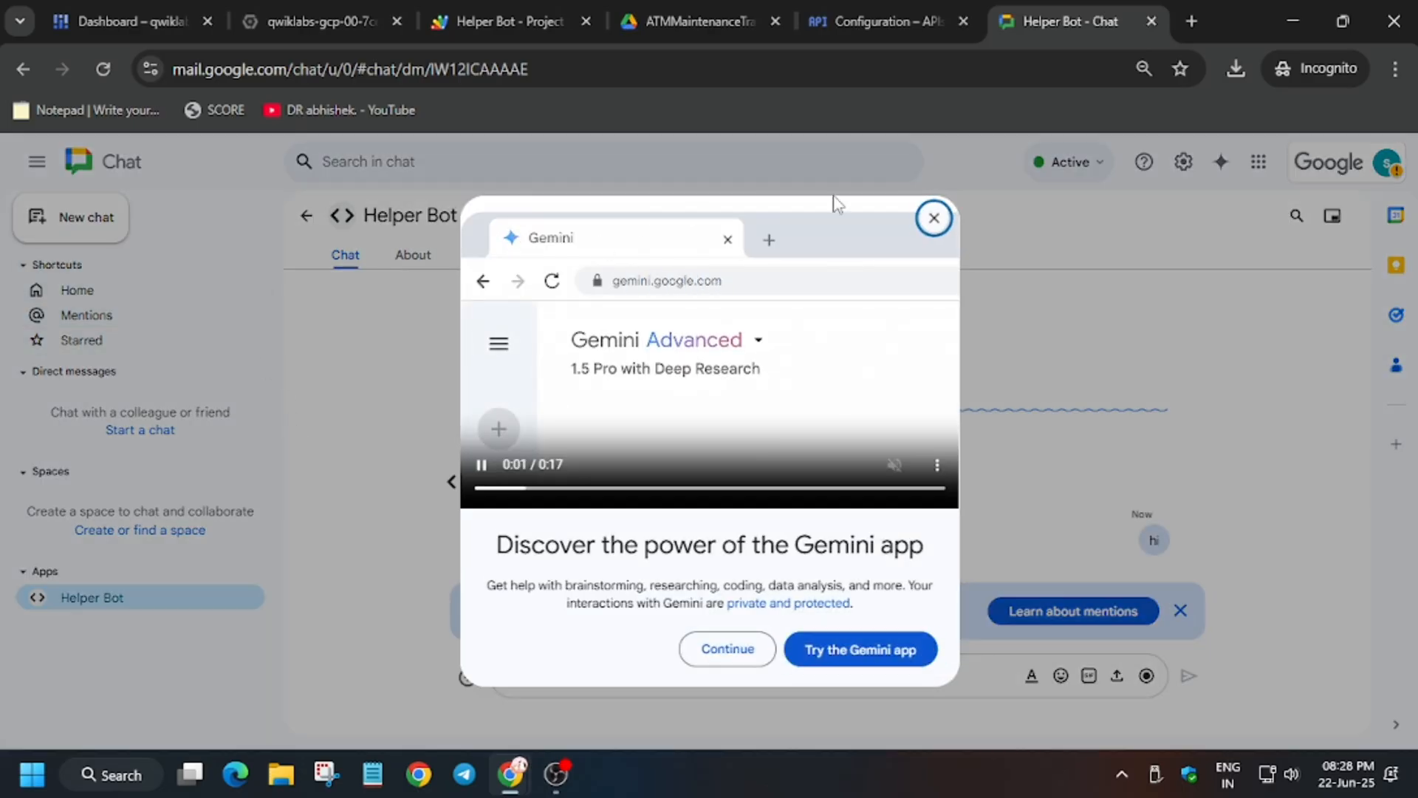
left_click(933, 219)
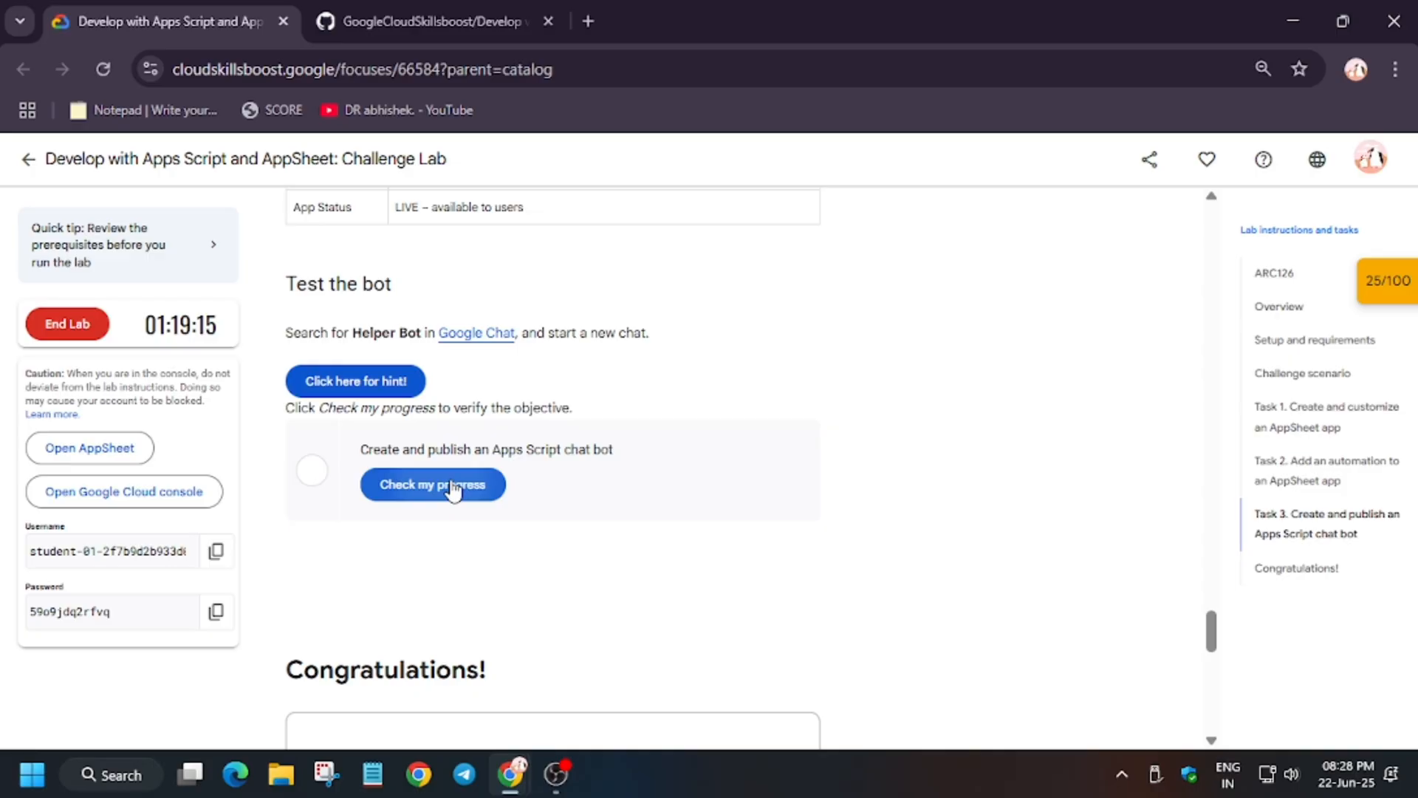
Step: Check Task 3 progress to reach 100/100, then end the lab session
left_click(433, 485)
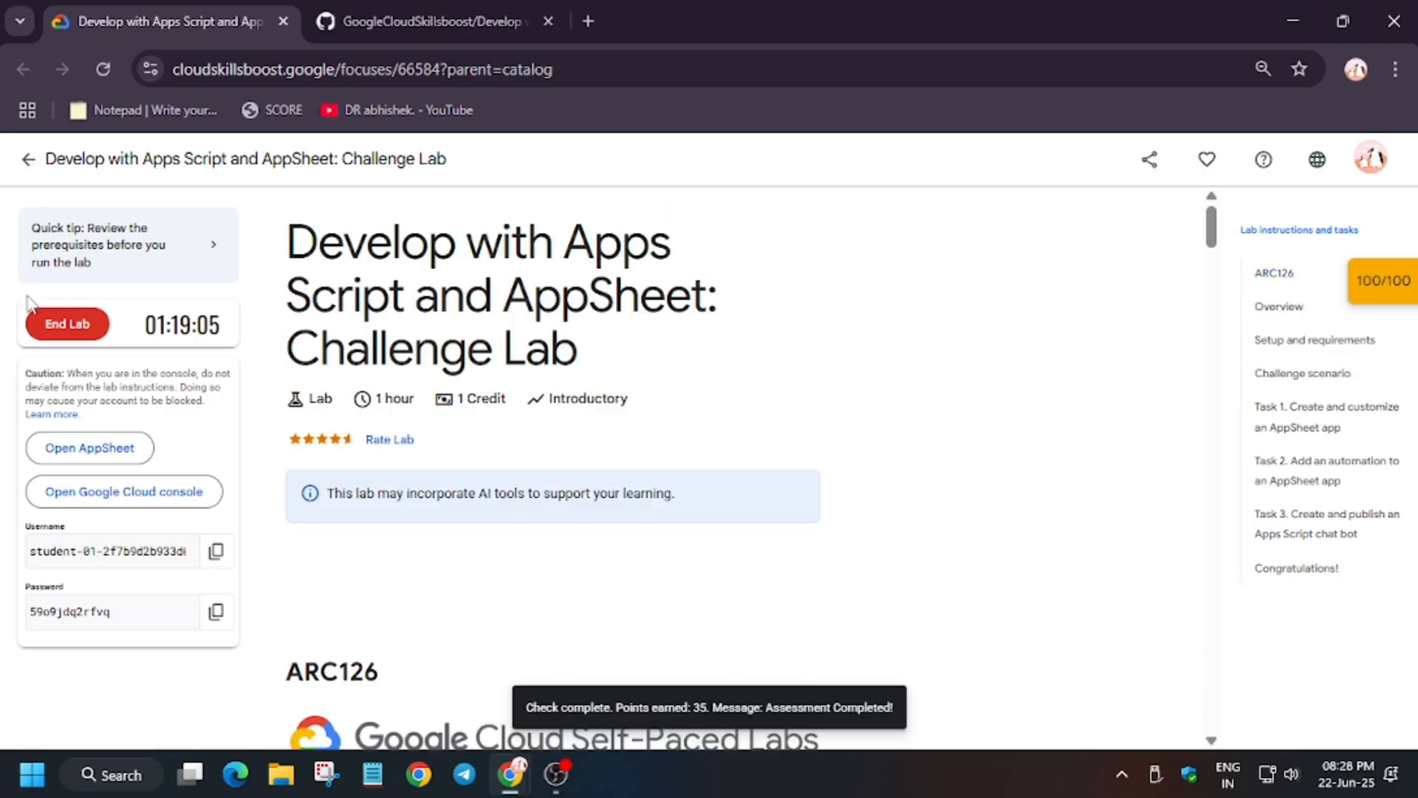
left_click(67, 323)
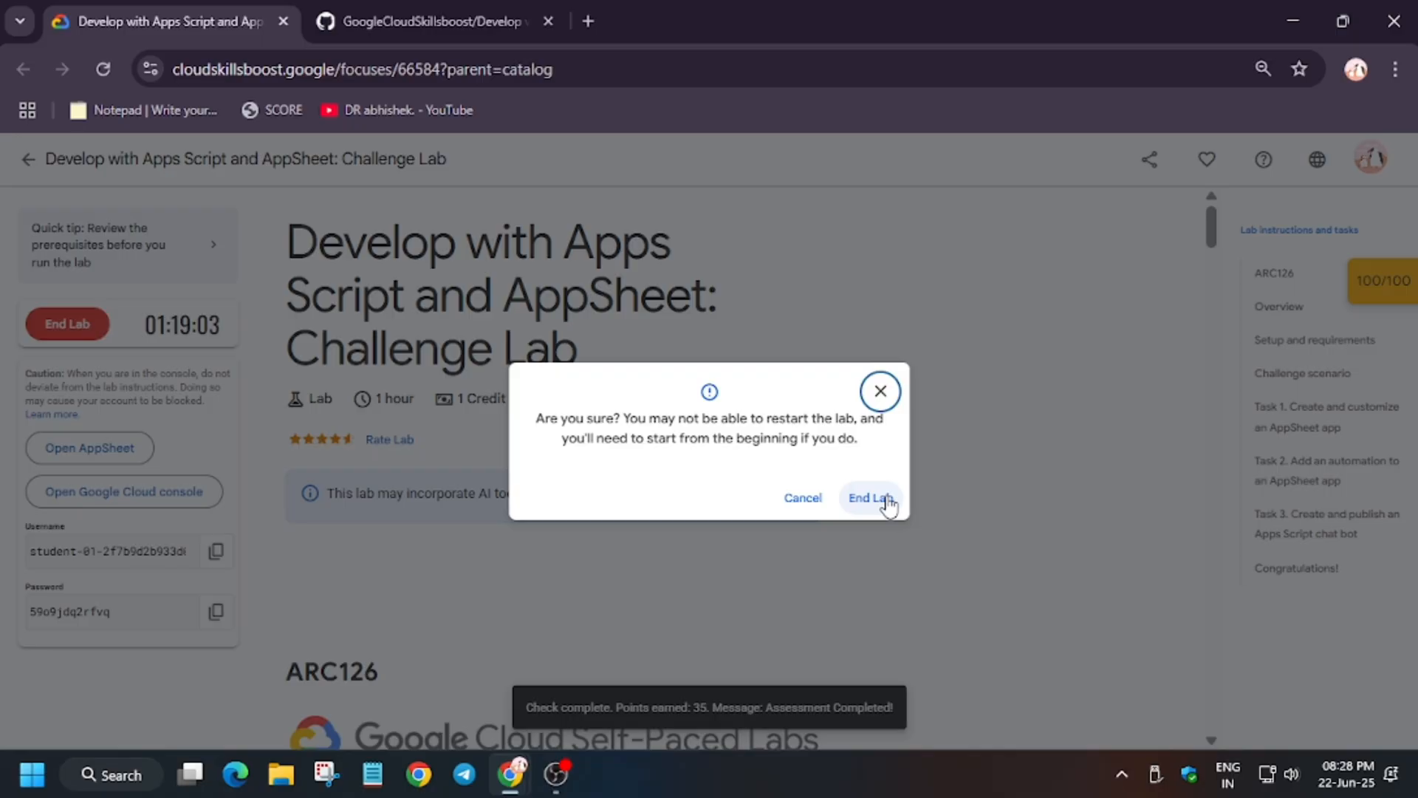